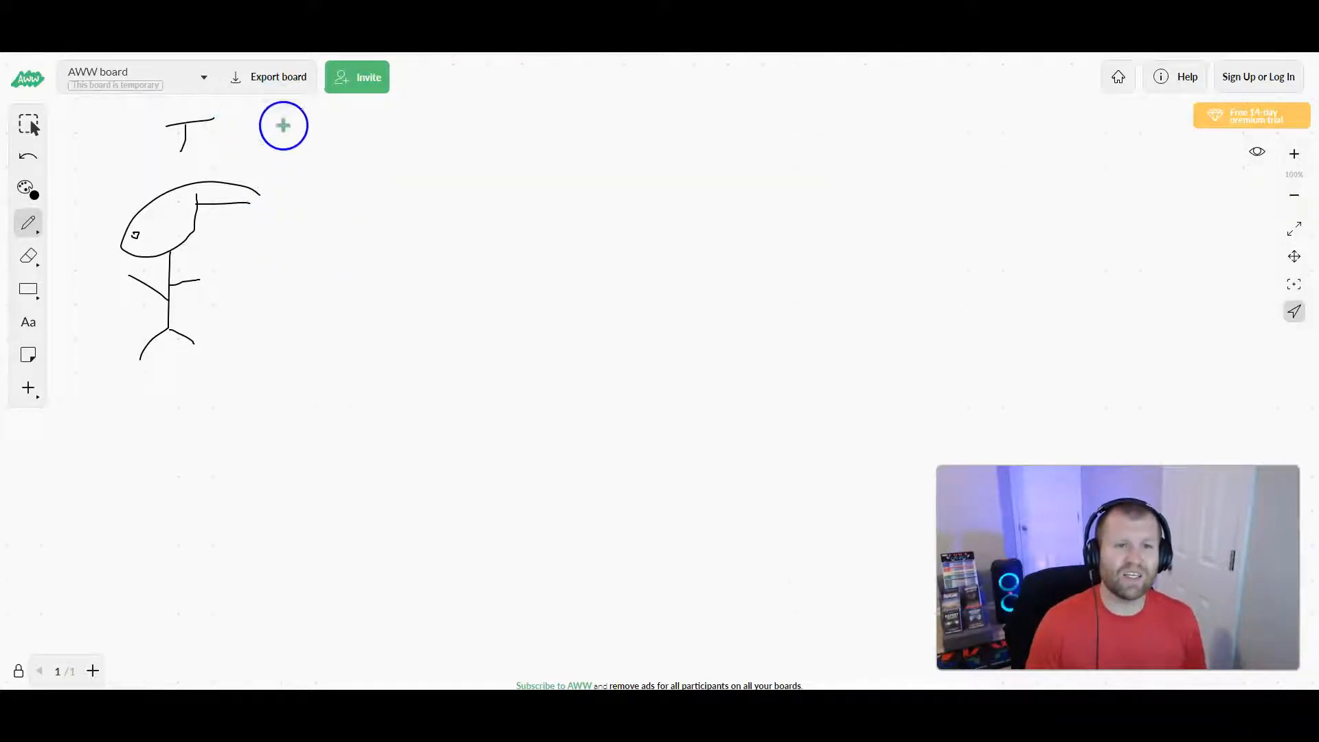
Step: Sketch an arrow from the stick figure to a page box with headline and form blocks
left_click_drag(282, 135, 303, 151)
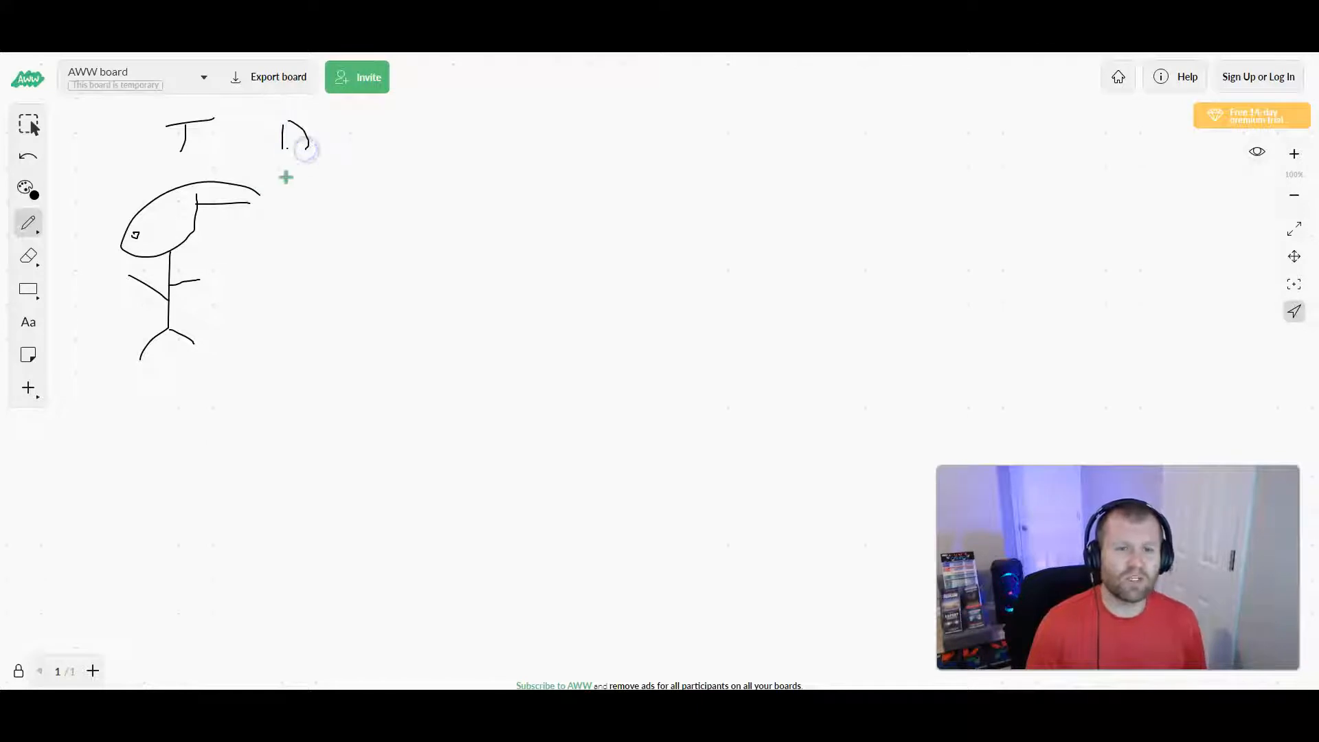
left_click_drag(265, 276, 315, 265)
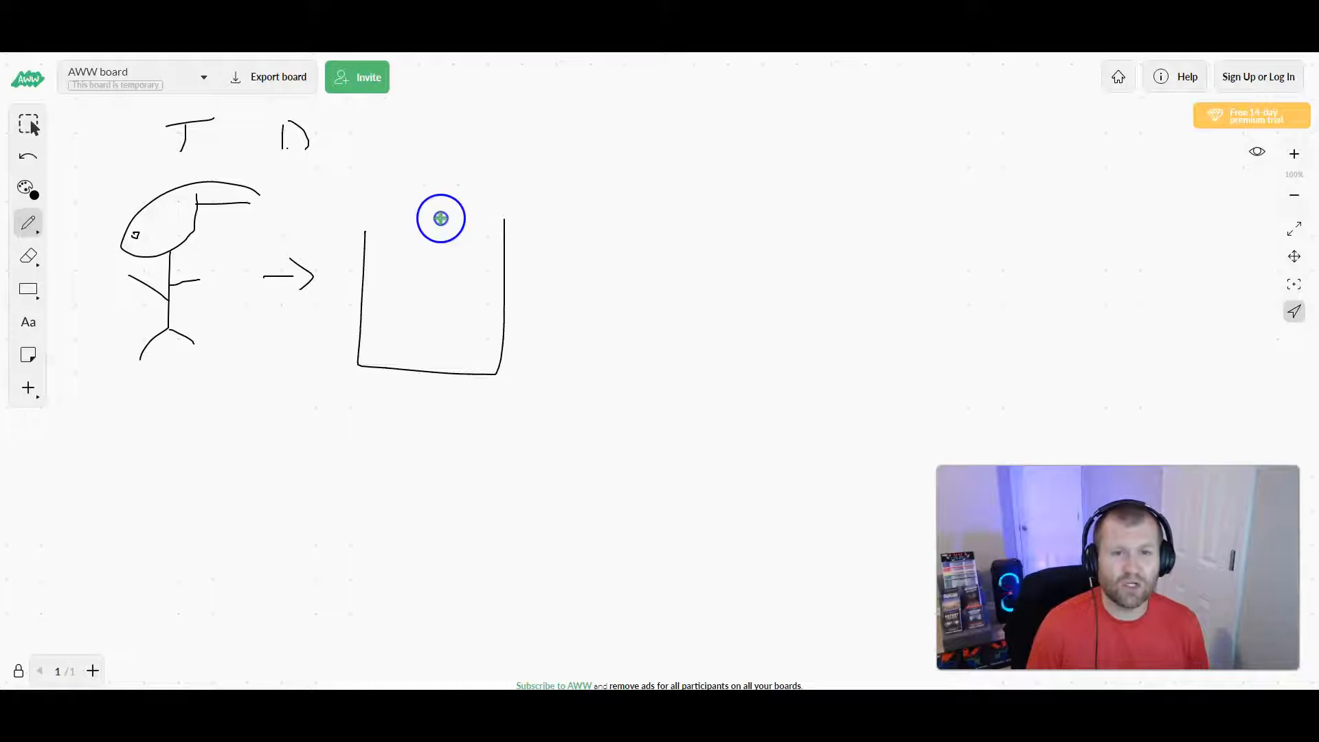
left_click_drag(439, 218, 380, 247)
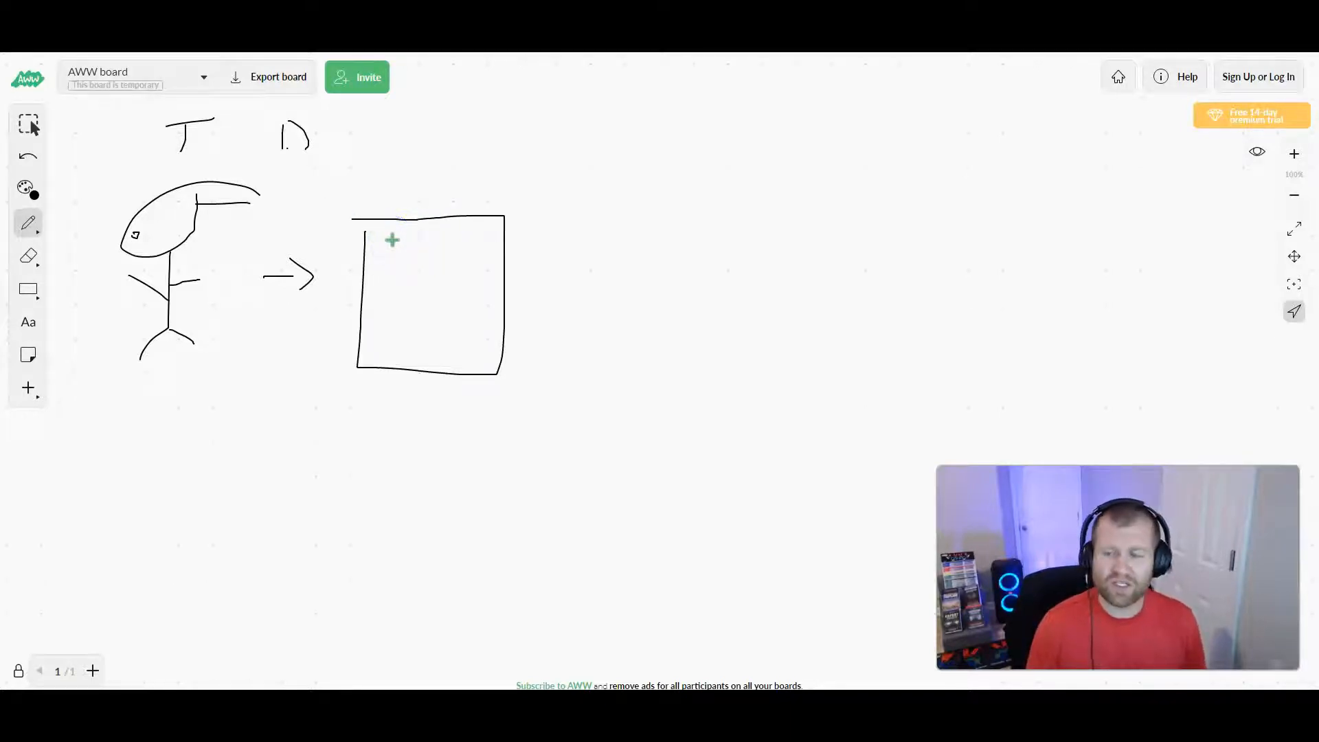
left_click_drag(396, 233, 397, 295)
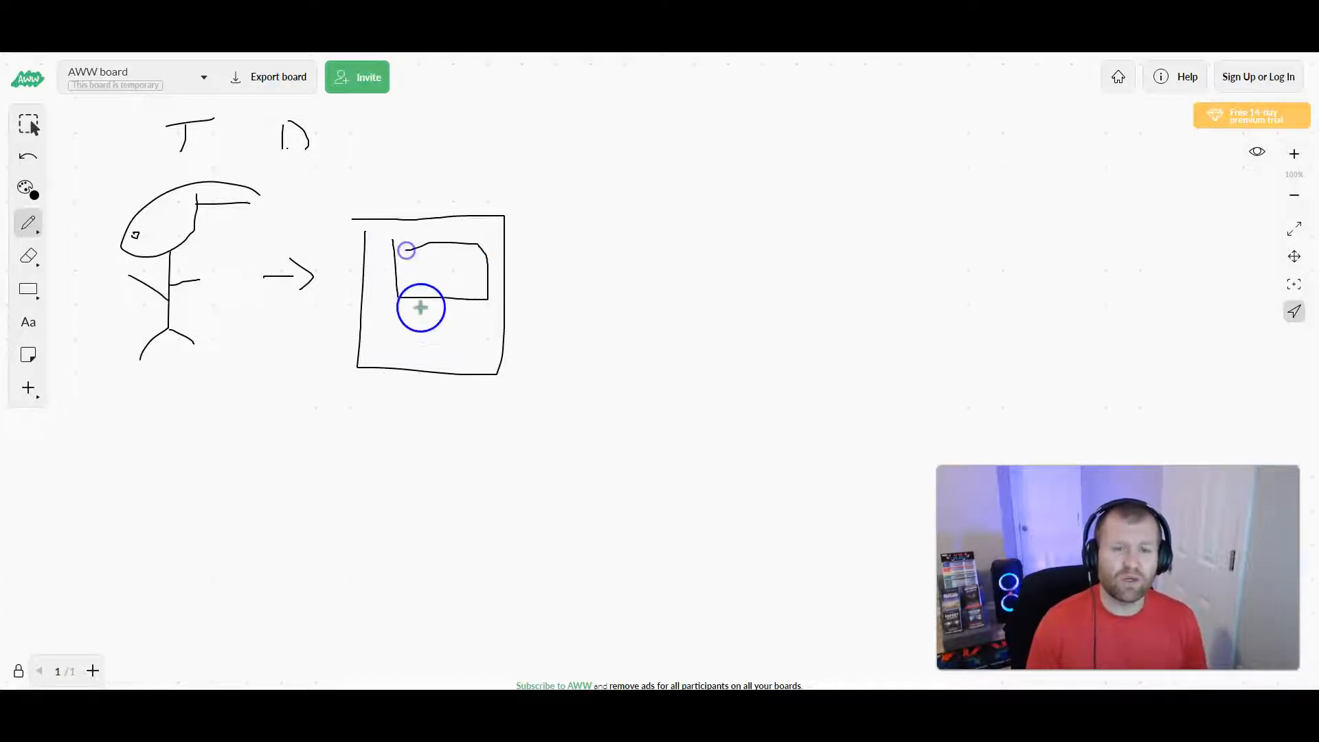
left_click_drag(404, 315, 482, 322)
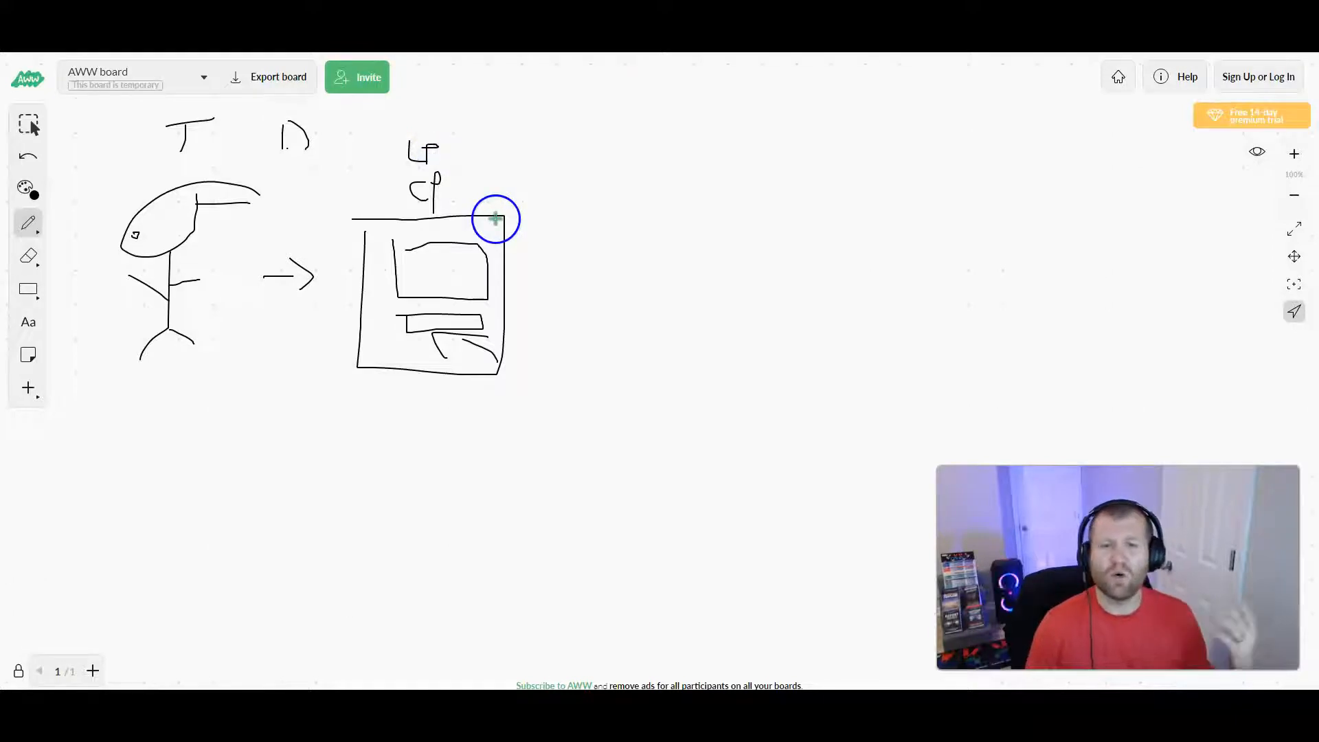
left_click_drag(496, 219, 496, 311)
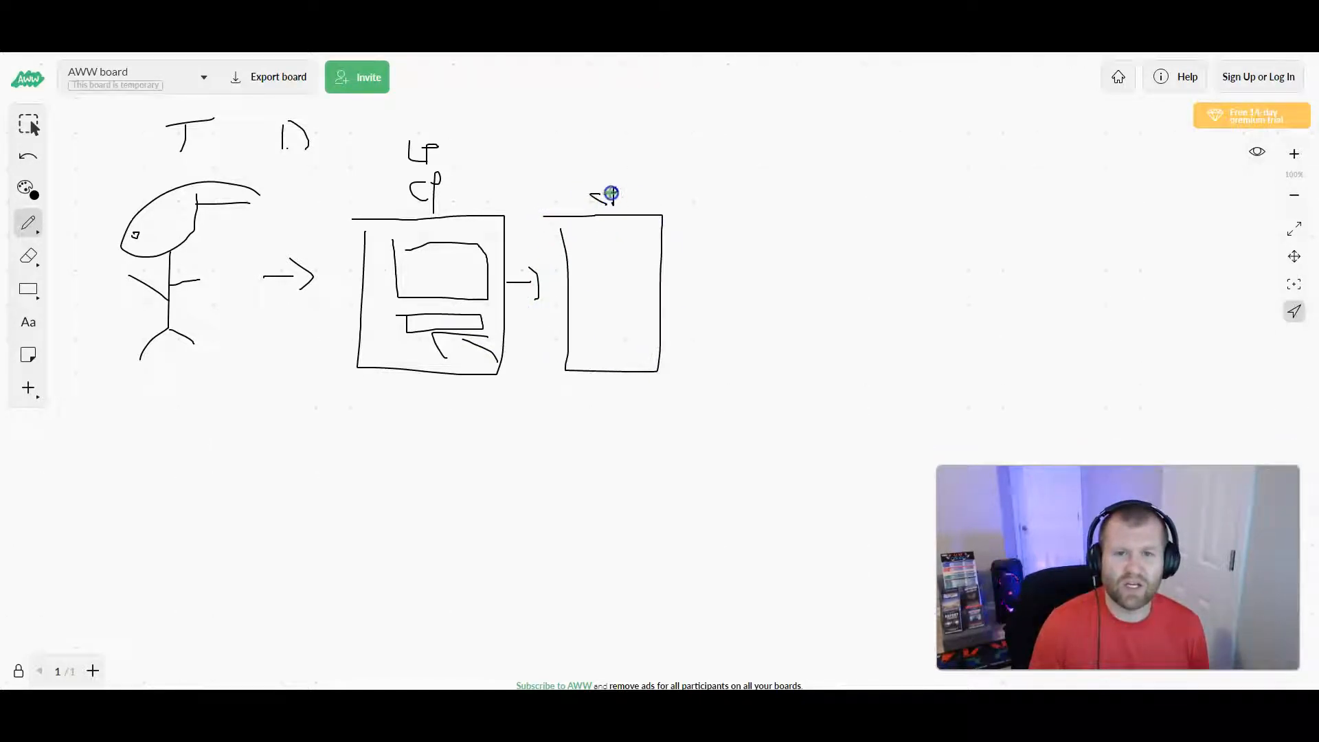
Step: Label the second page VSL and draw its video block, button, and onward line
left_click_drag(588, 176, 623, 193)
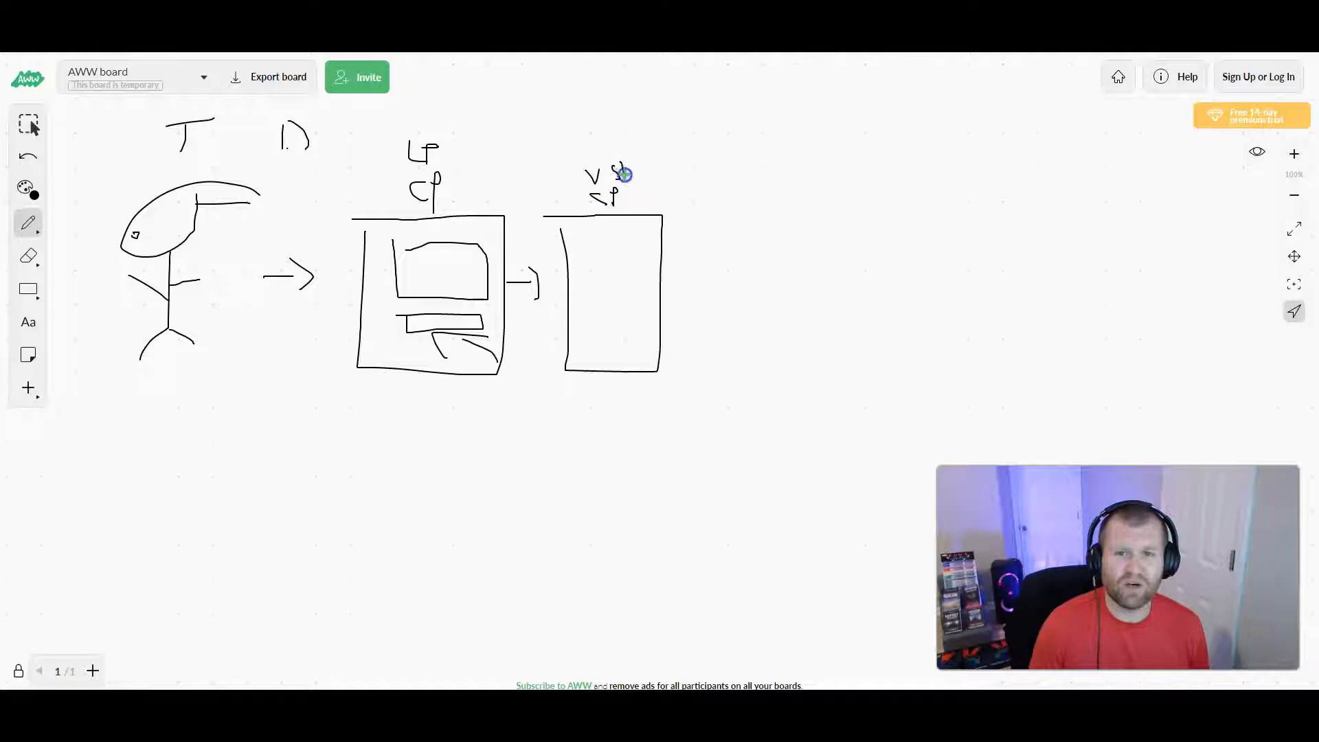
left_click_drag(589, 236, 648, 261)
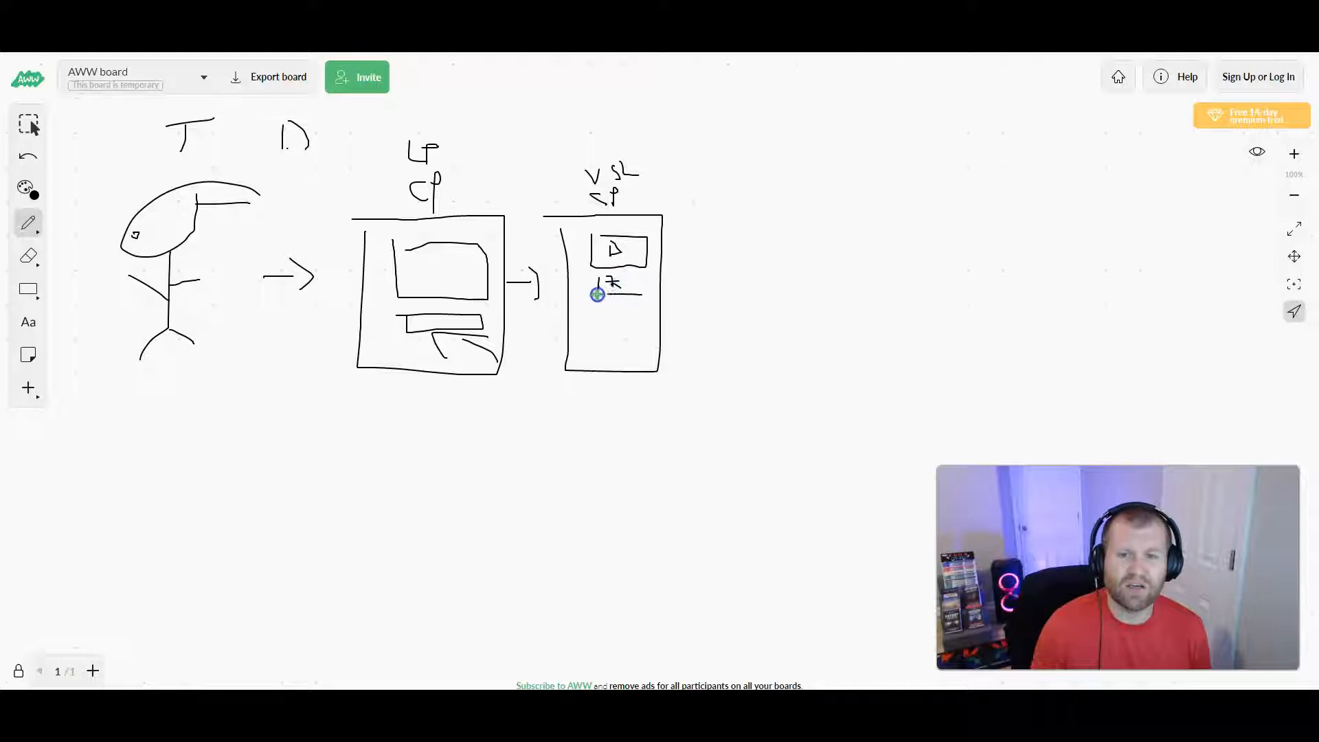
left_click_drag(577, 290, 648, 315)
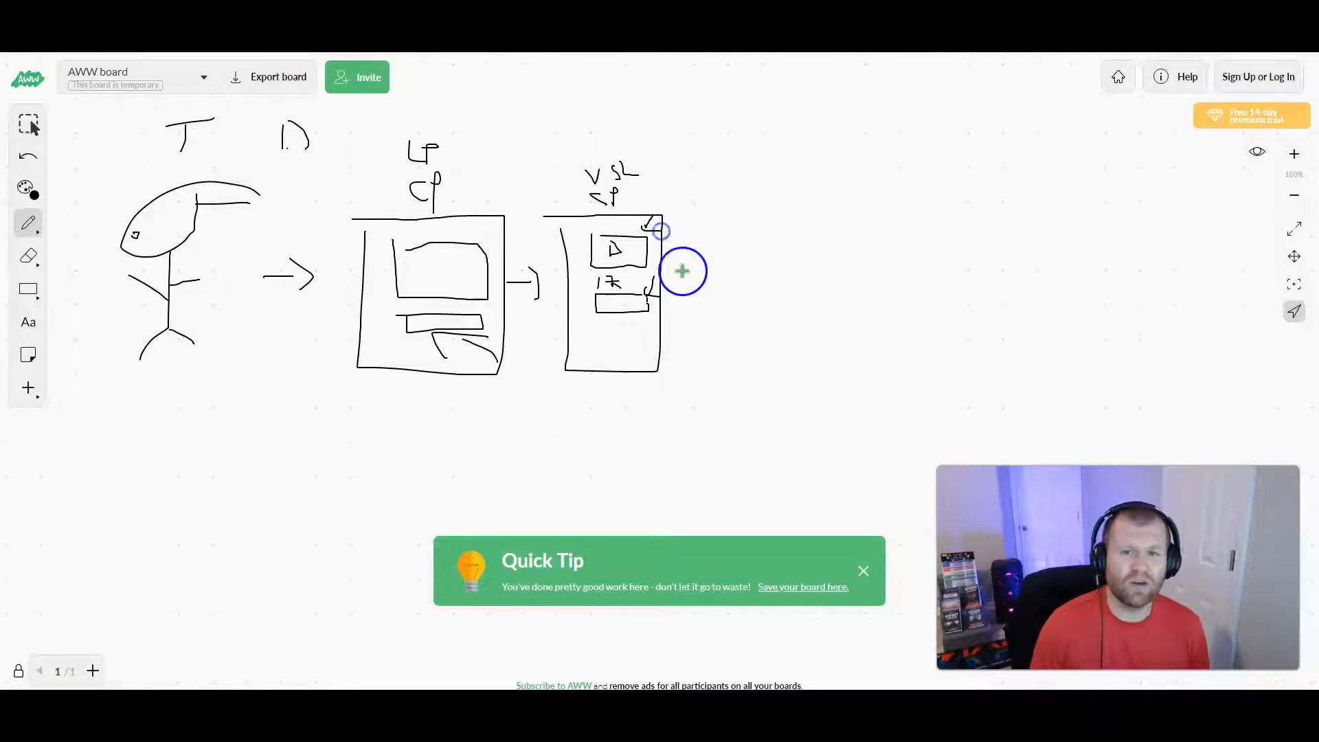
left_click_drag(661, 277, 774, 222)
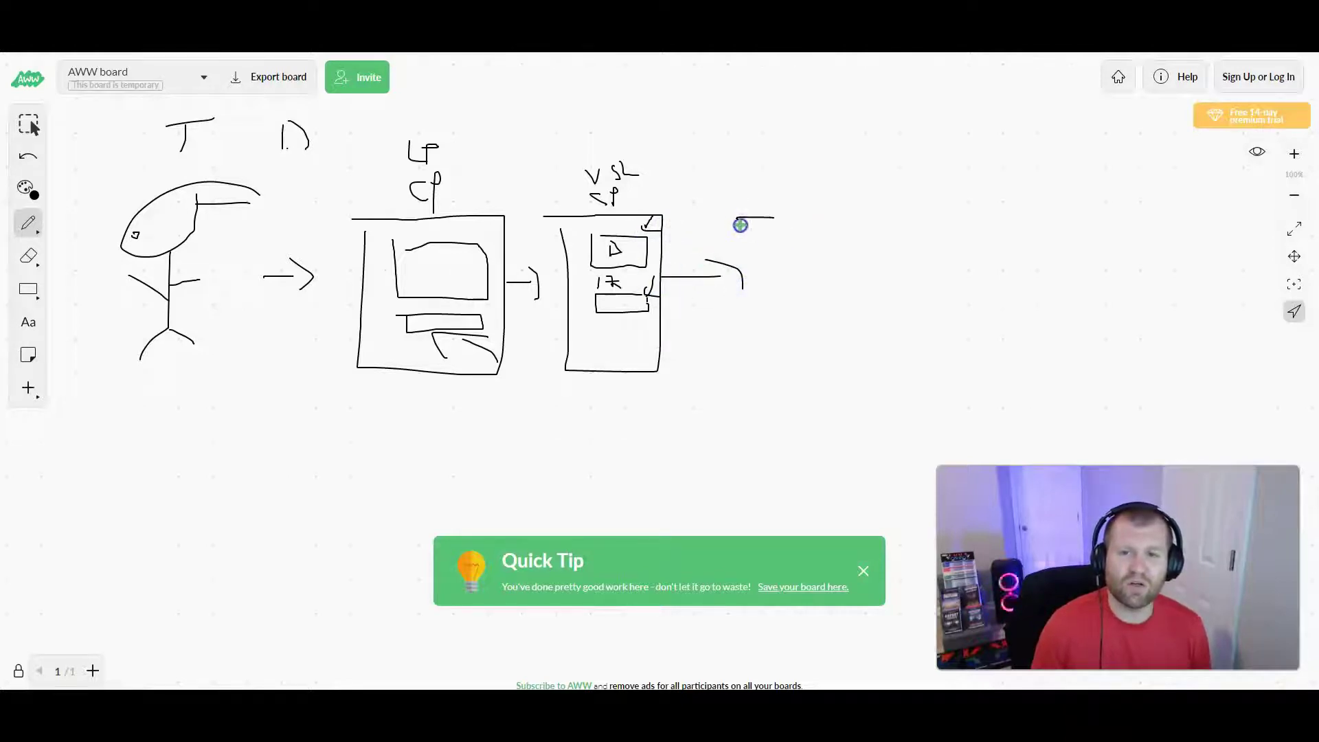
Step: Draw the outline of the third, checkout page box
left_click_drag(736, 219, 887, 366)
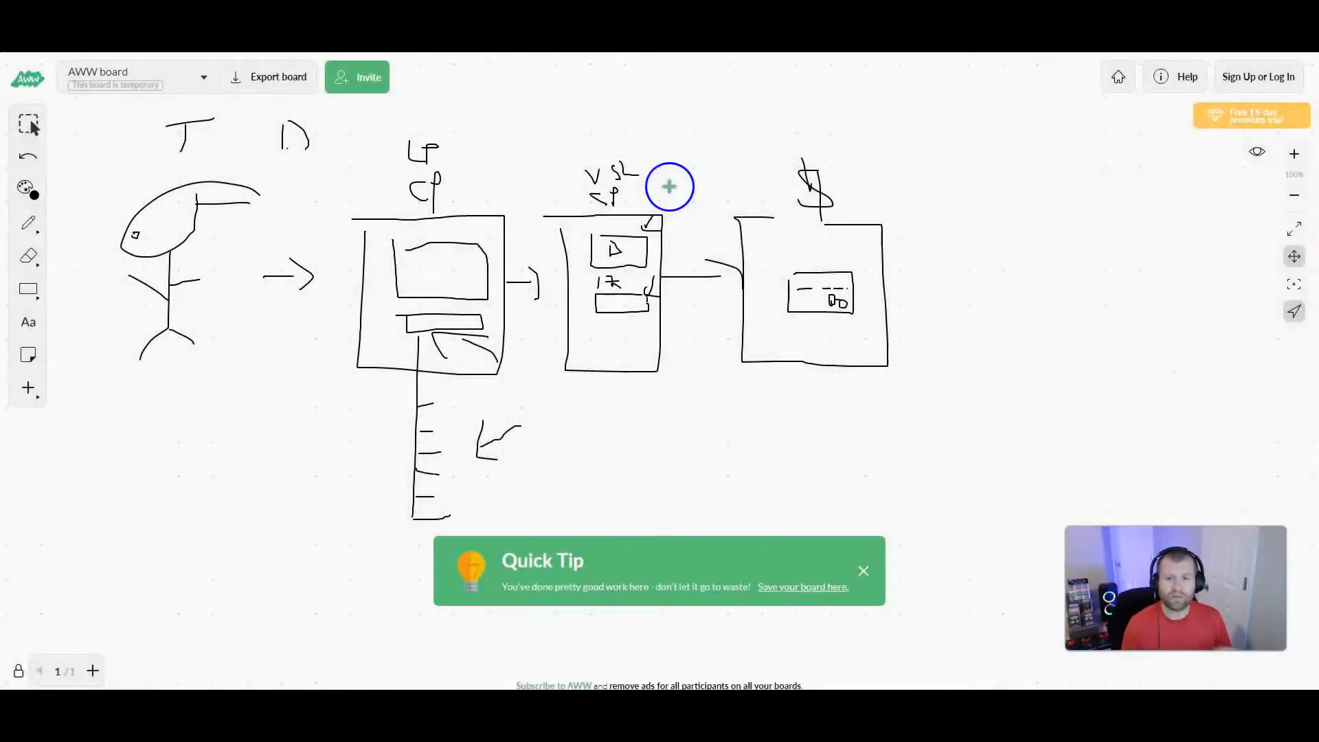
mouse_move(422, 430)
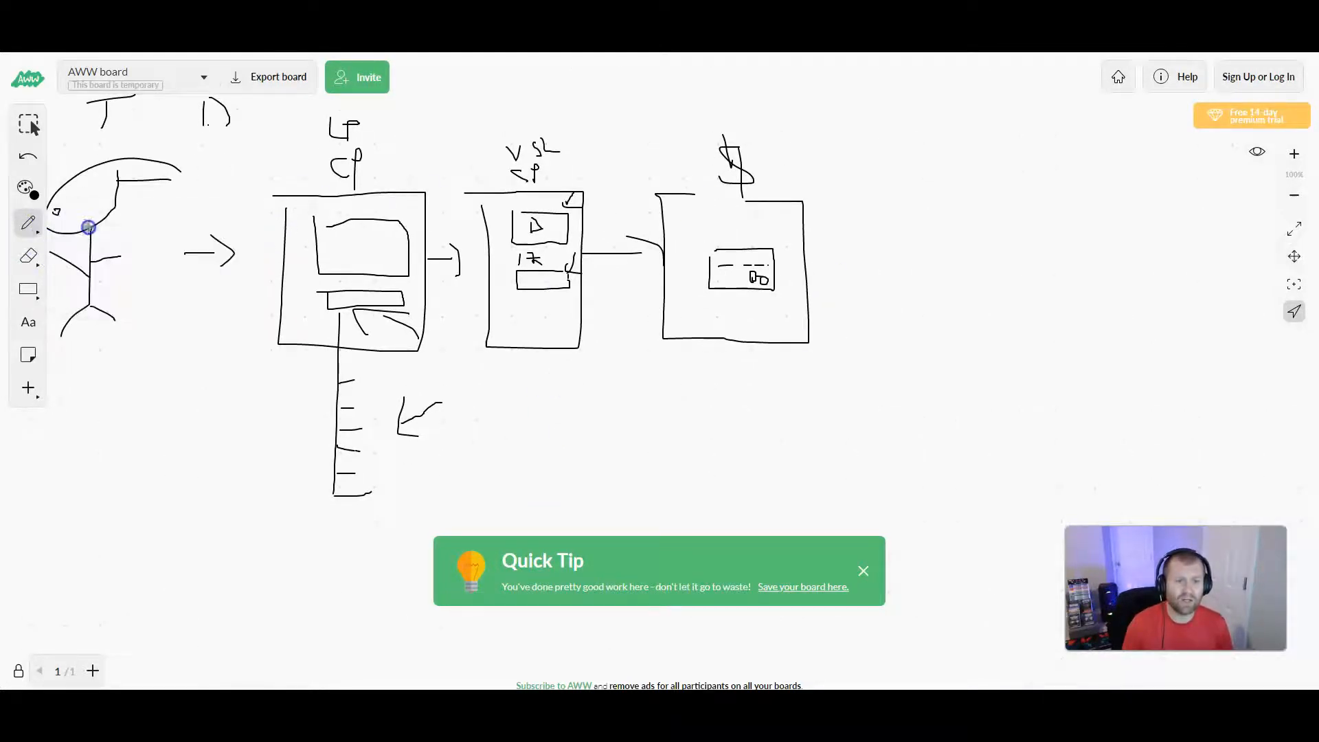
Step: Draw a dollar sign into the list and write 250k–300k beside the checkout page
left_click_drag(244, 370, 295, 418)
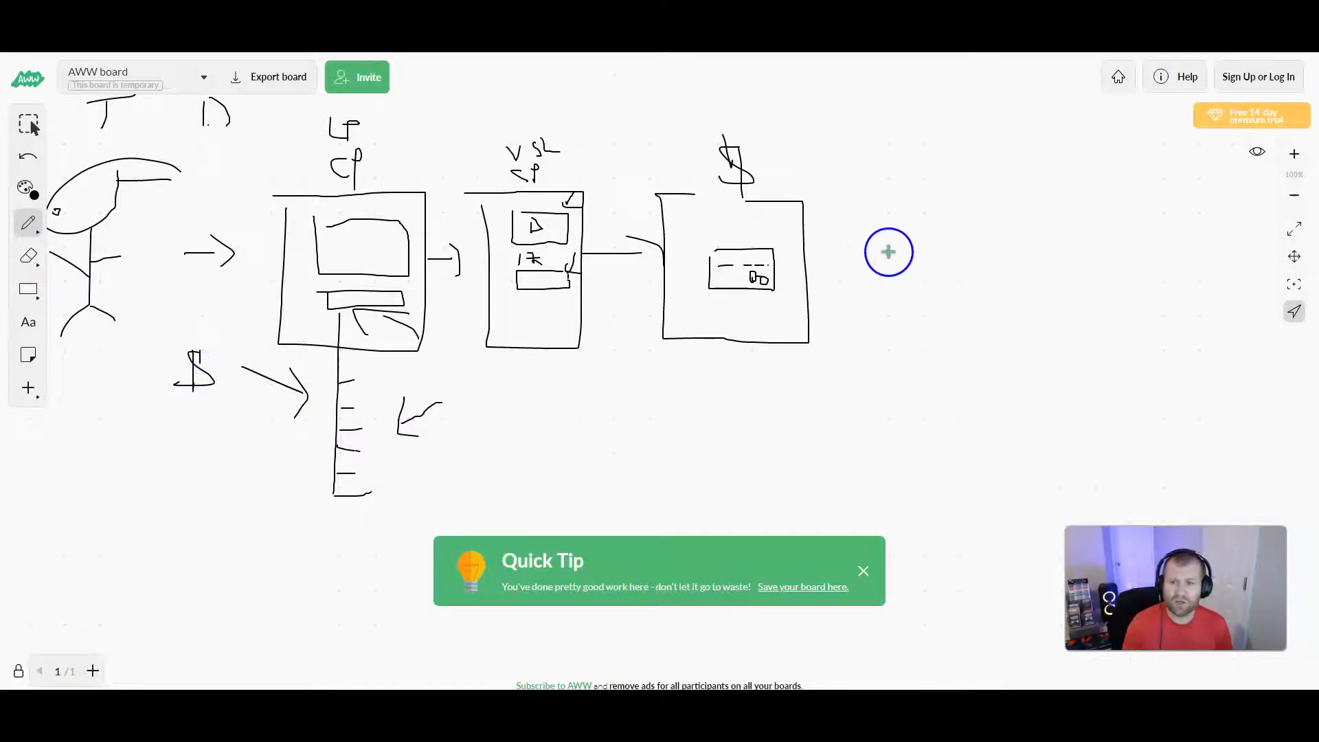
left_click_drag(875, 269, 942, 303)
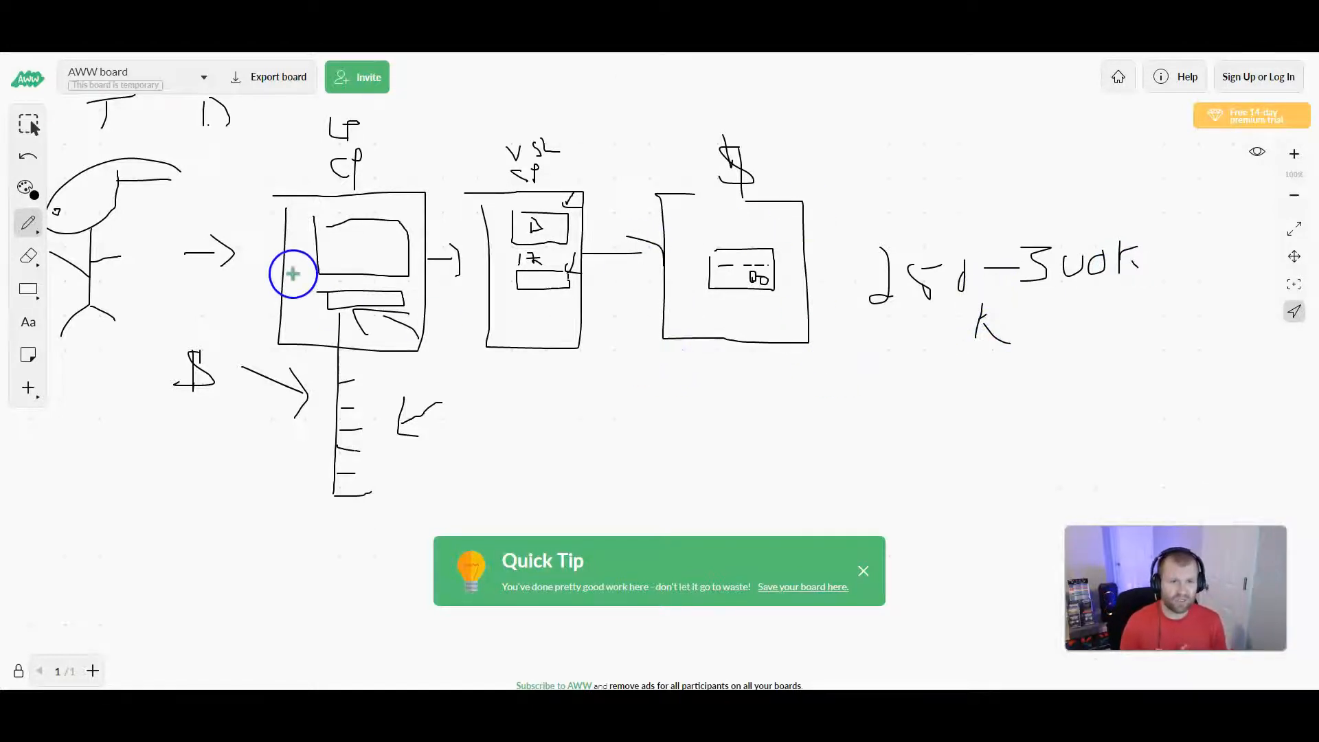
mouse_move(525, 114)
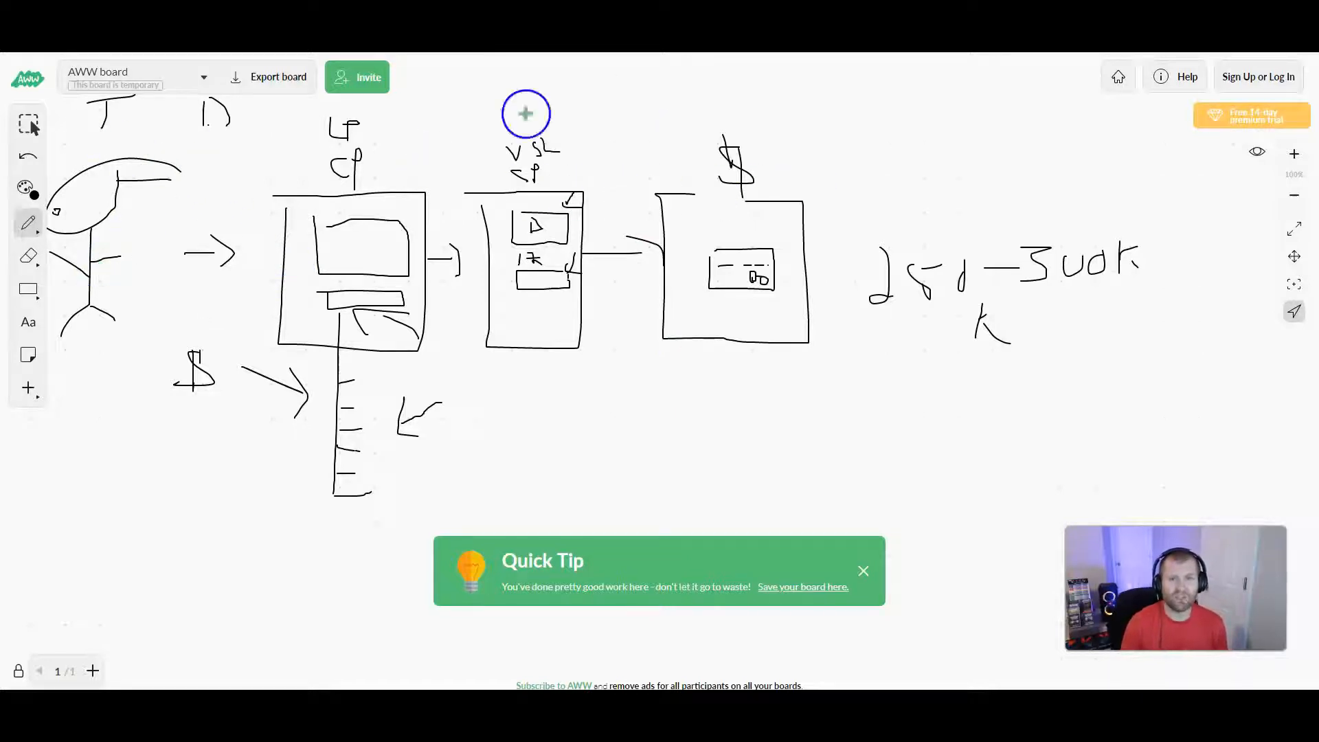
mouse_move(637, 369)
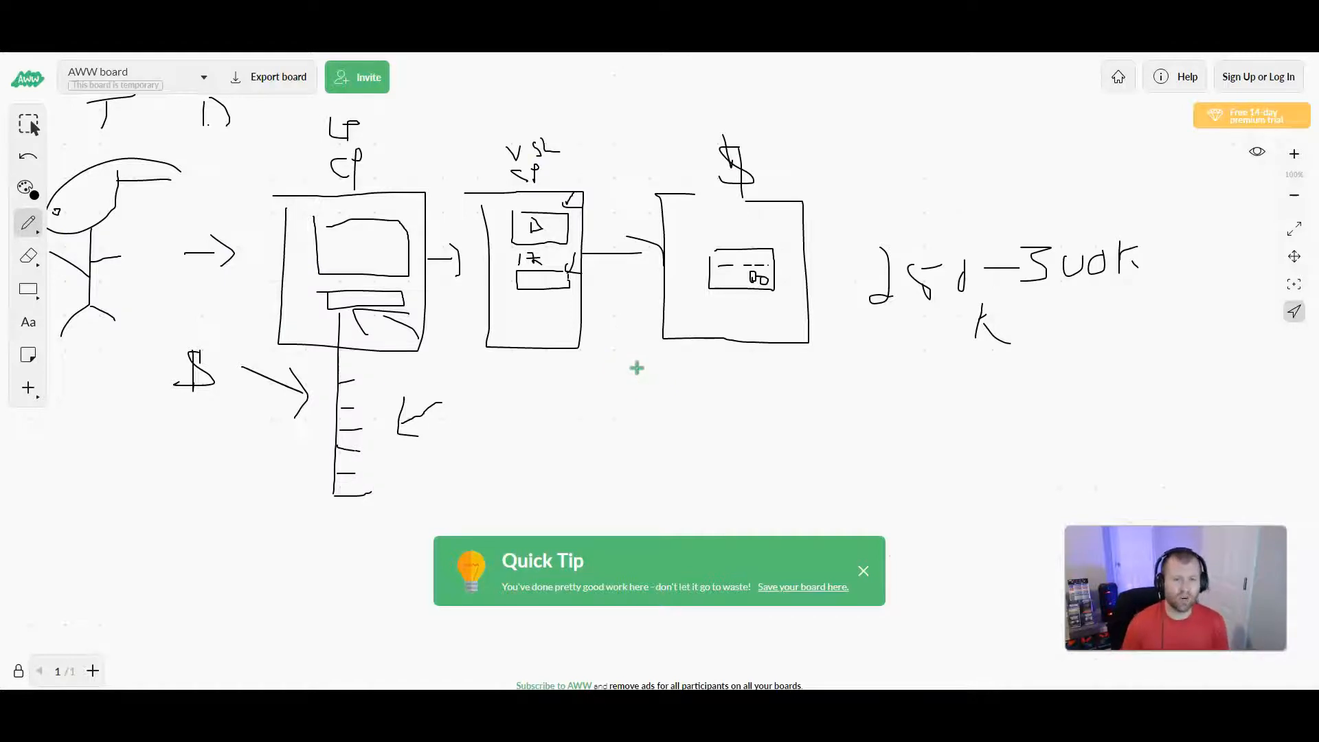
mouse_move(452, 194)
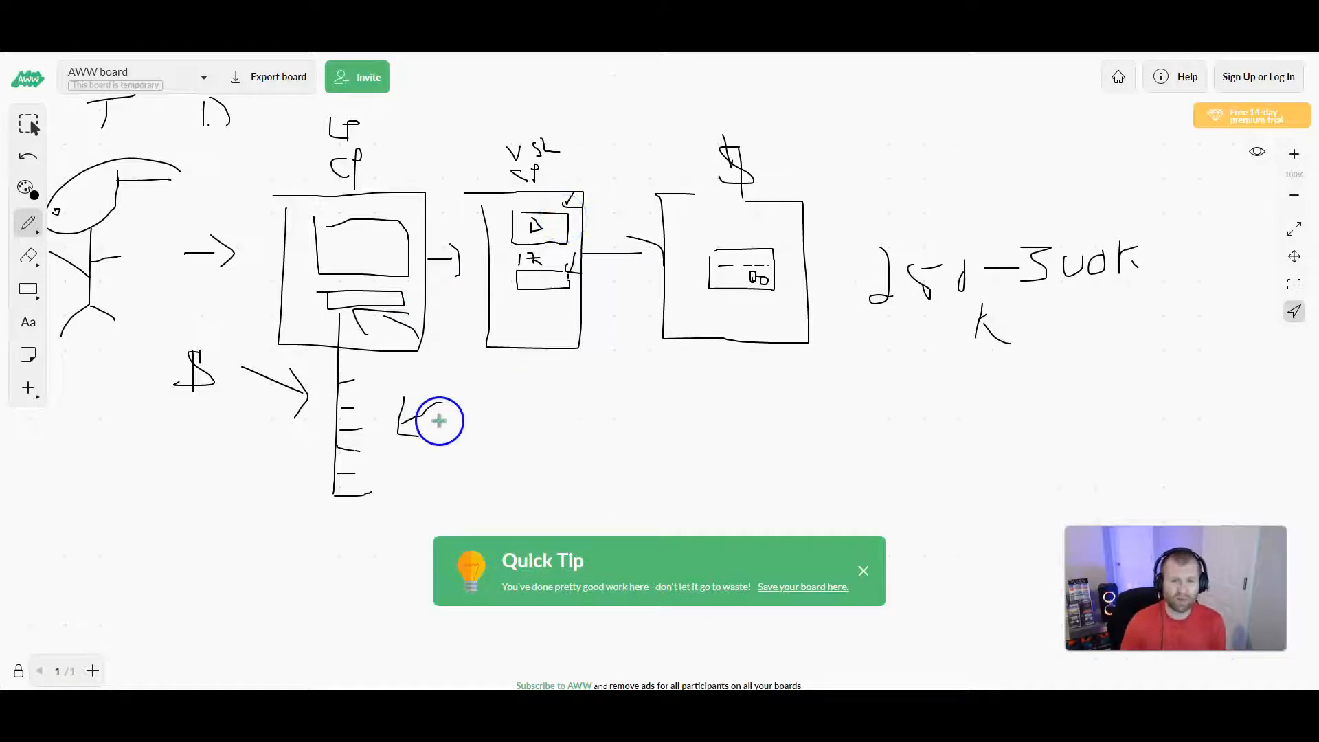
left_click_drag(400, 412, 496, 462)
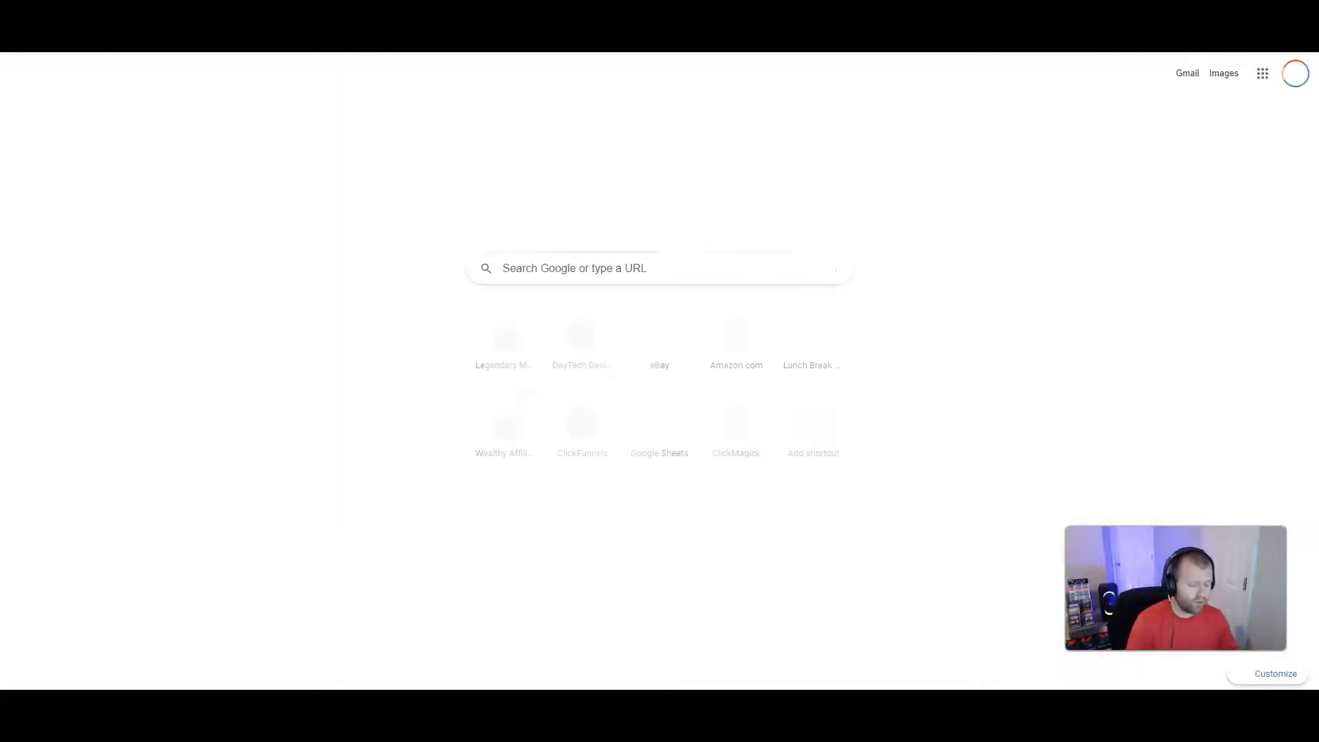
Step: Enter 'sam' in a new tab's address bar to reach the SamCart dashboard
type("sam")
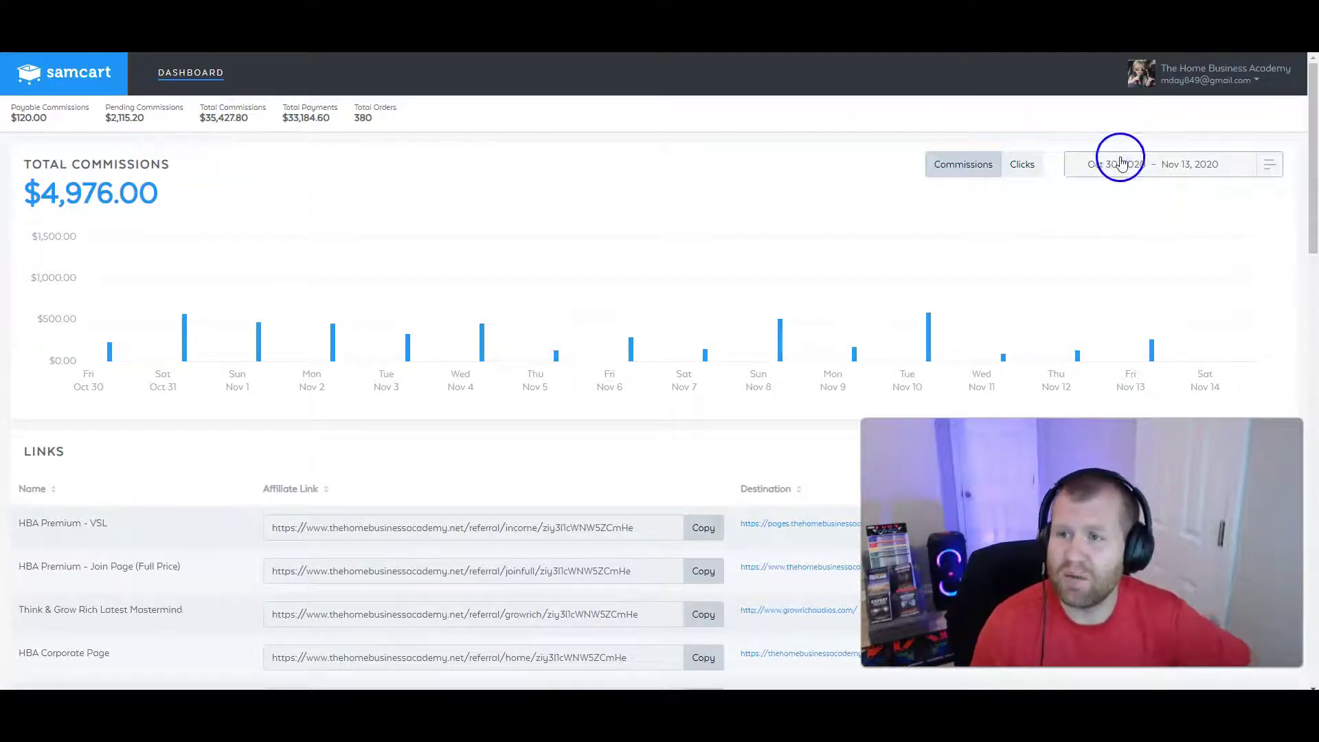
Step: Move the commissions report start date to Nov 01, 2020
left_click(1121, 163)
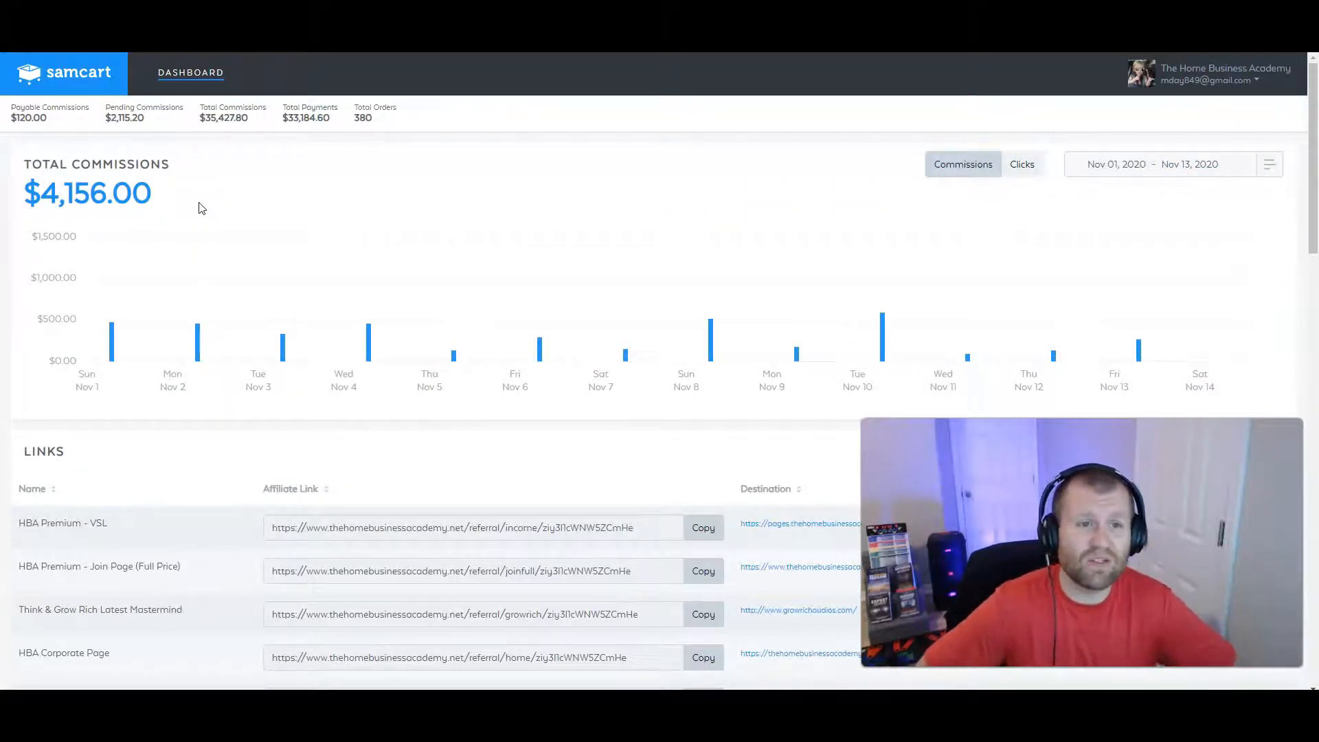
mouse_move(1028, 352)
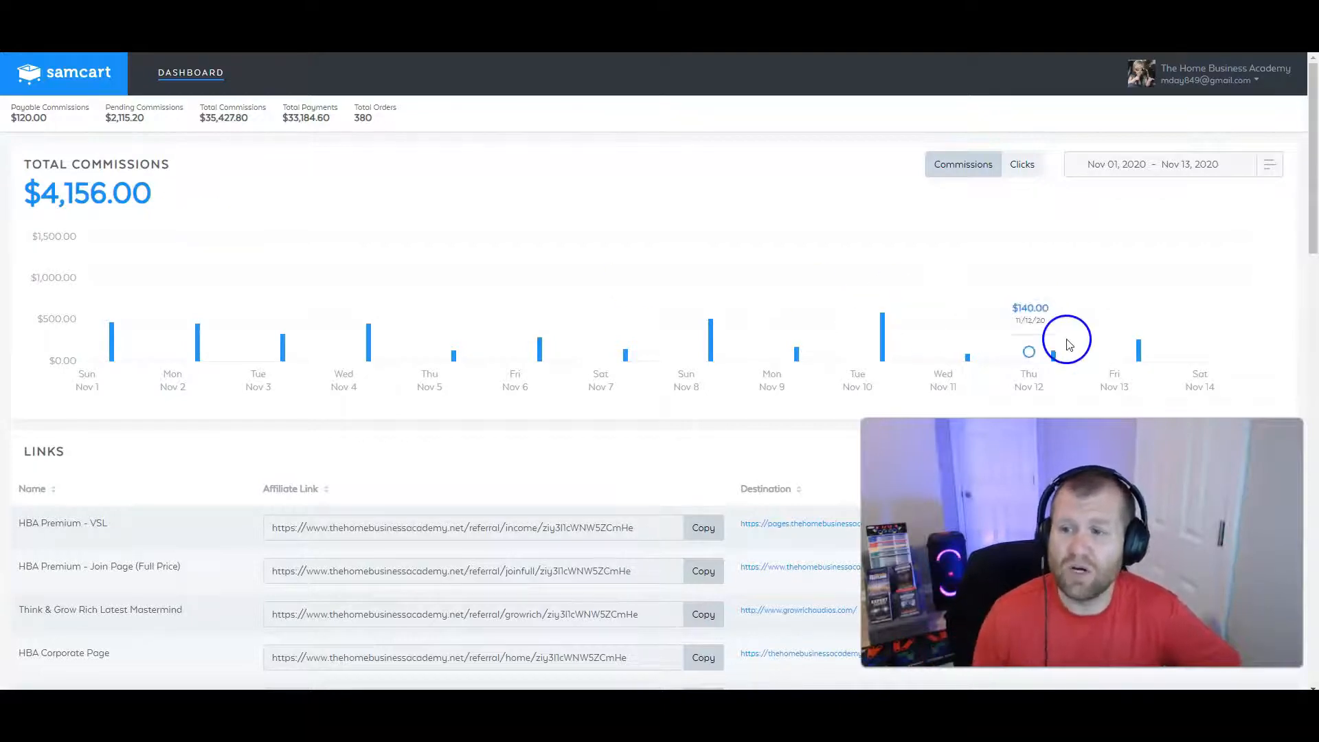
mouse_move(1141, 356)
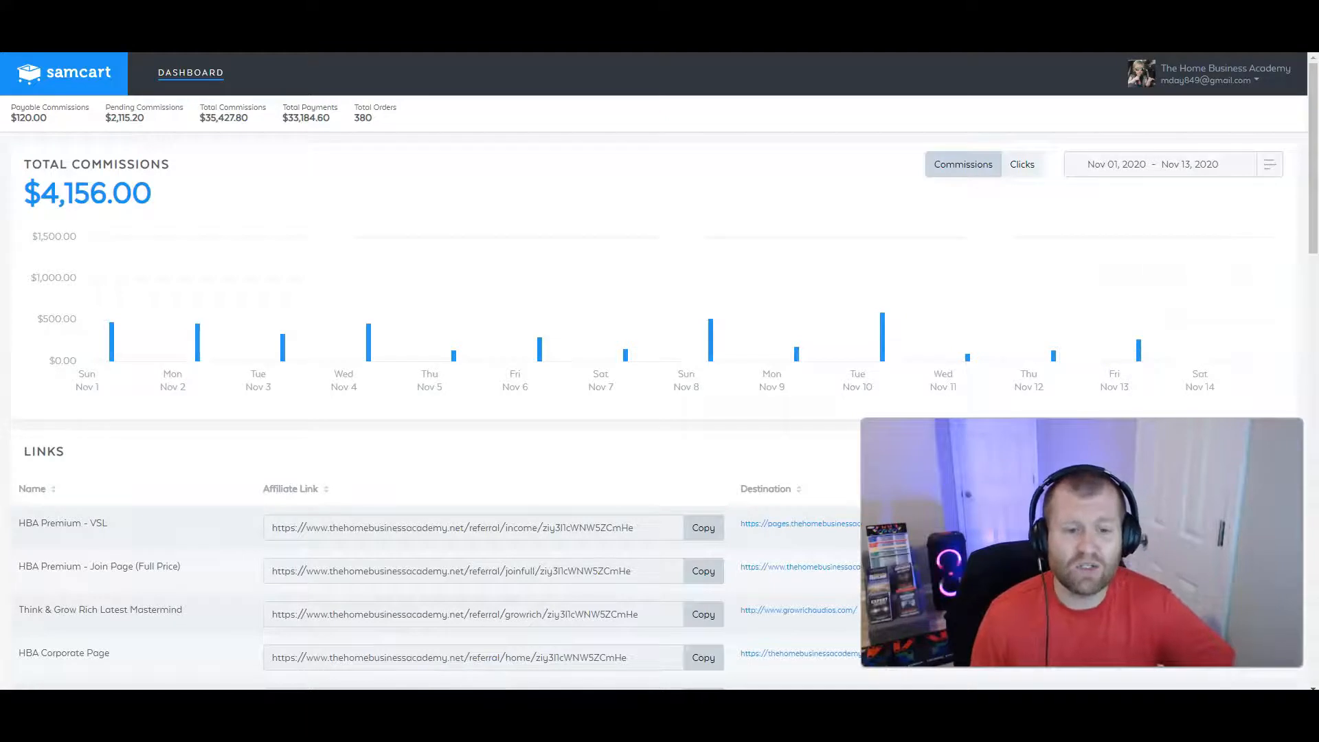
mouse_move(199, 334)
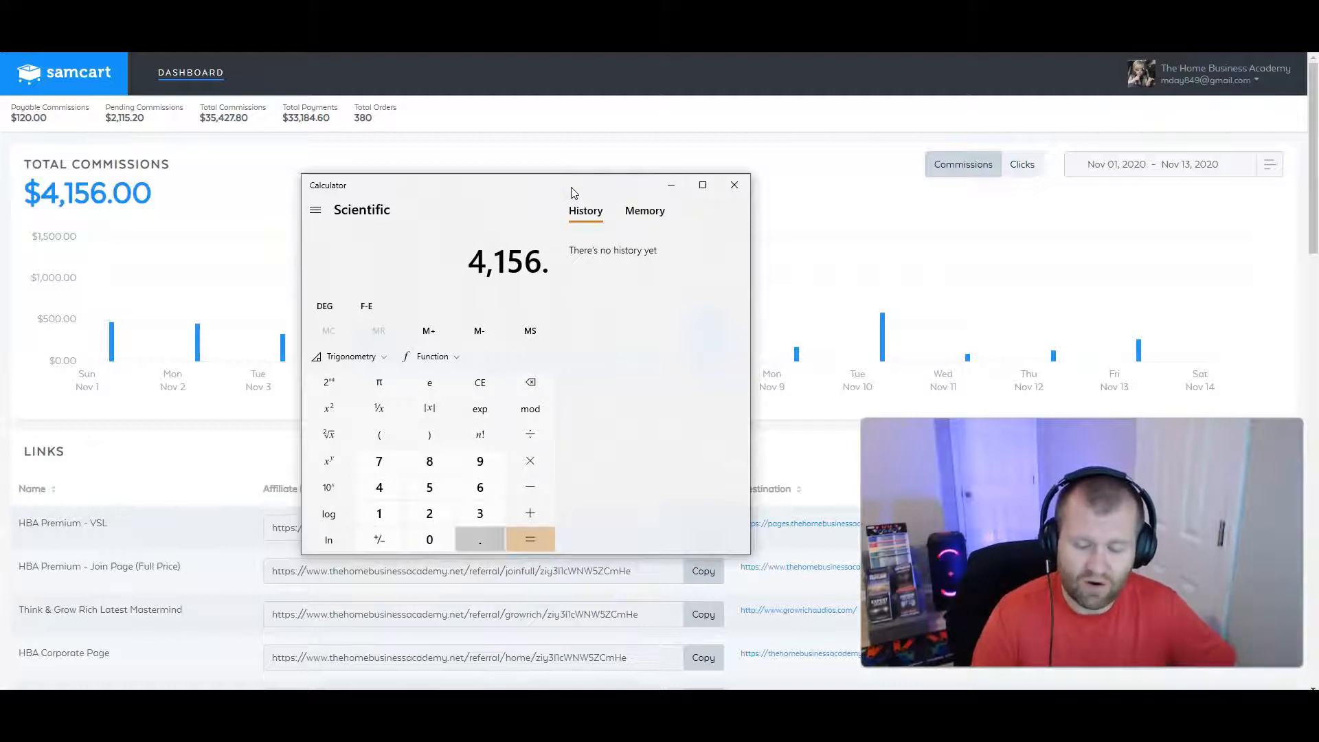
Step: Calculate 4,156 ÷ 13 × 30 ≈ 9,590.77, then close Calculator
left_click(530, 434)
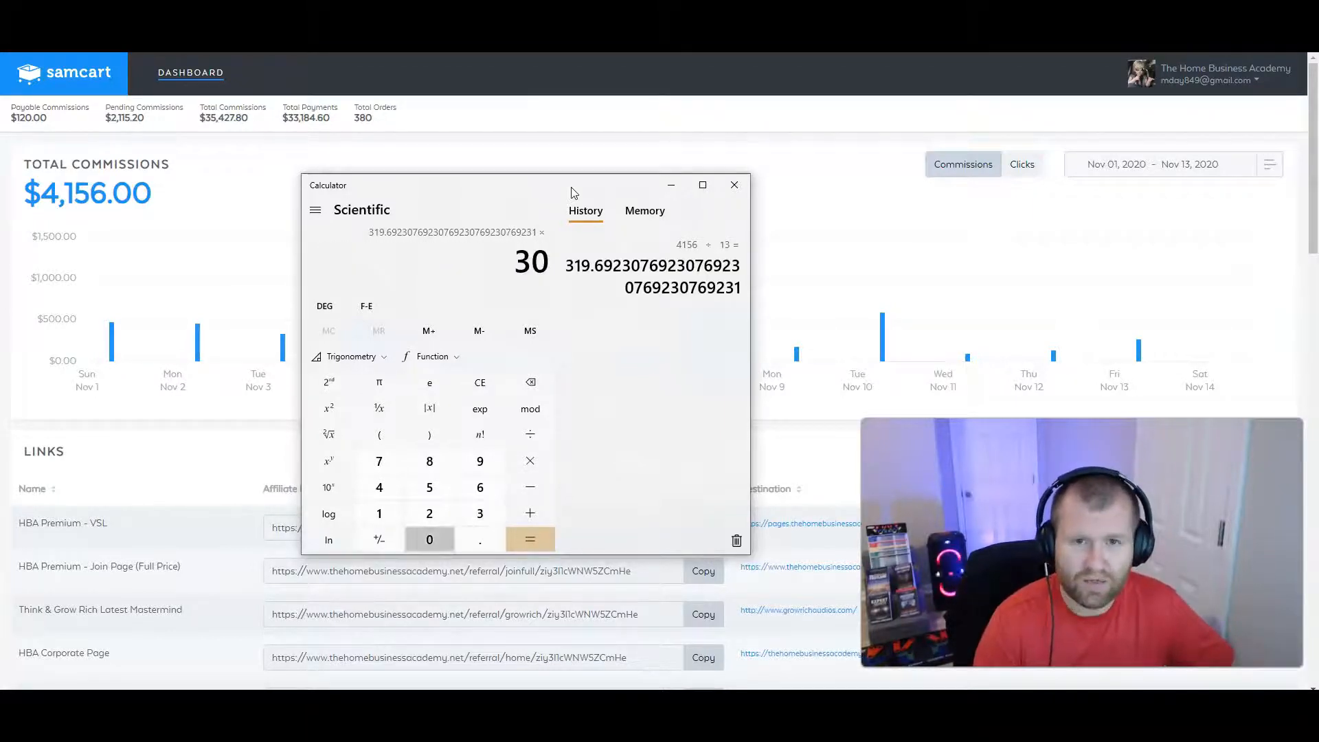
left_click(530, 539)
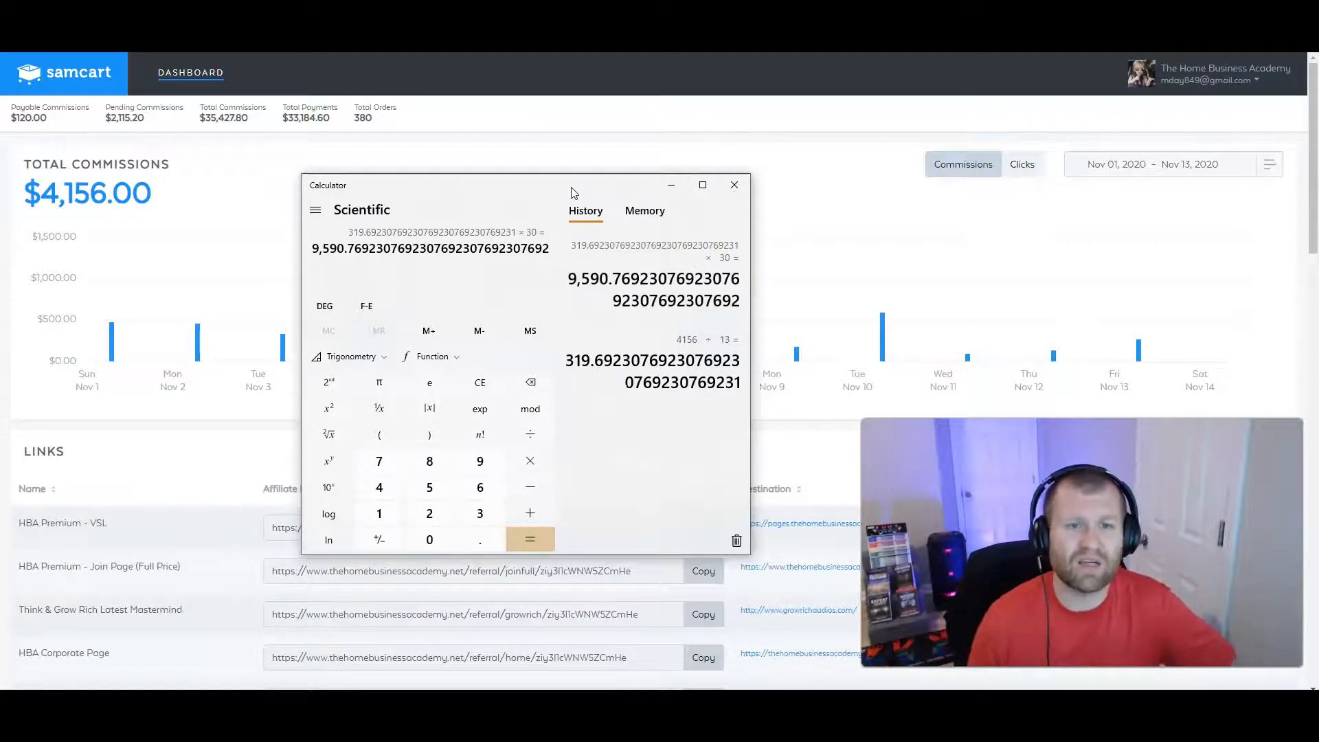
left_click(734, 185)
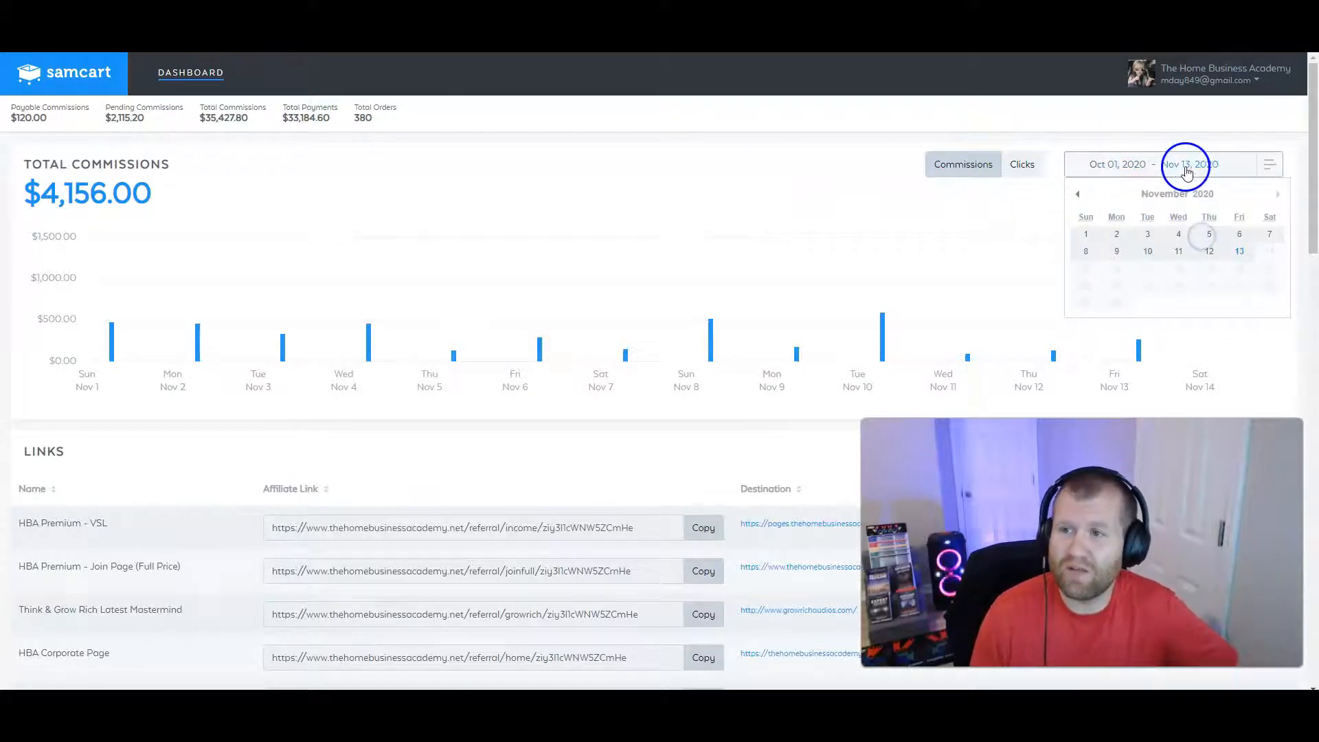
Step: View October ($8,925.60) and September ($9,711.20) totals, then set the range to May 01–31
left_click(1079, 194)
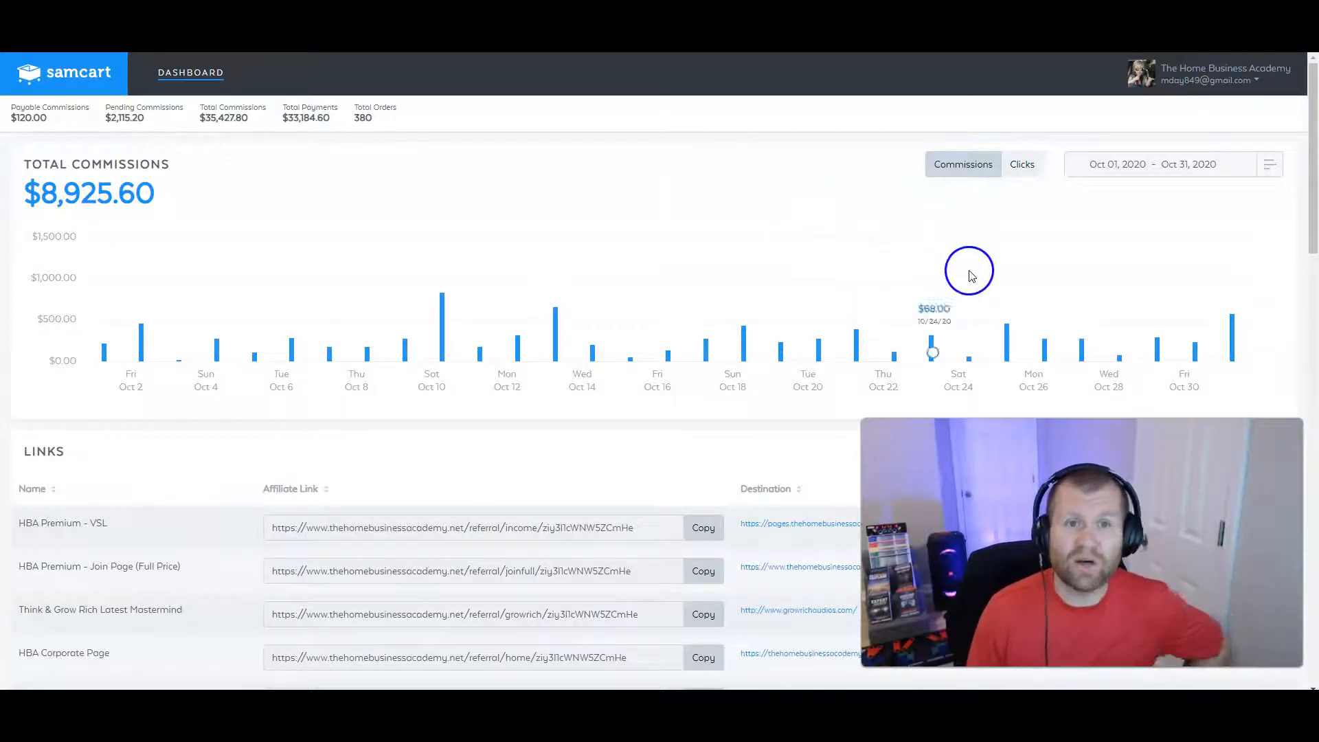
left_click(1121, 170)
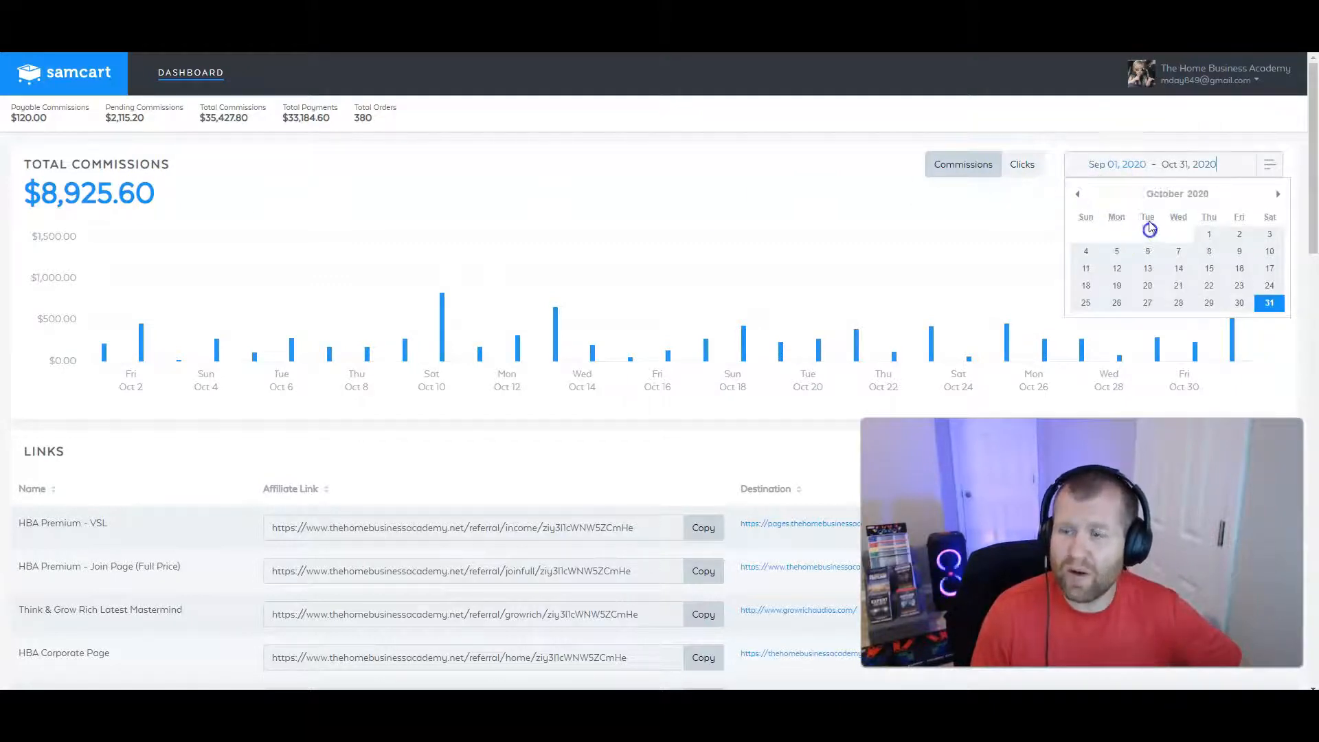
left_click(1077, 193)
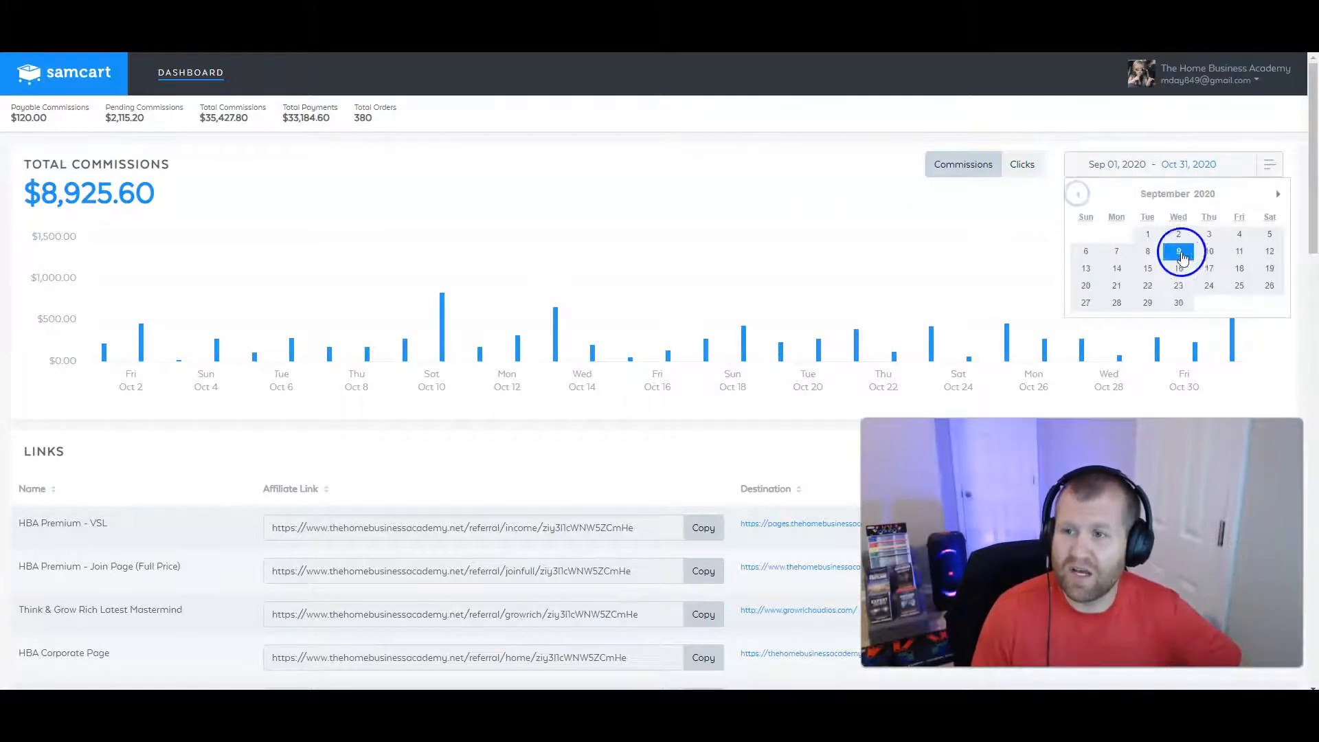
left_click(1178, 251)
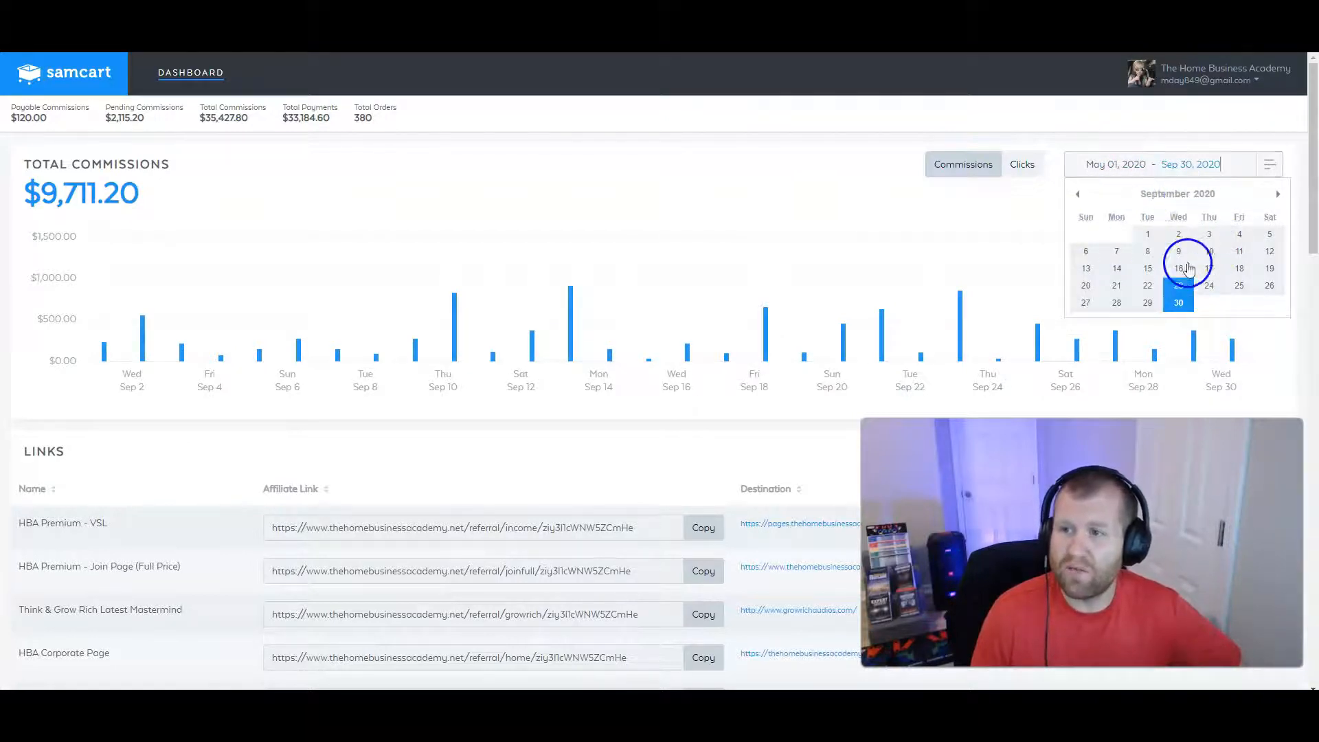
left_click(1077, 193)
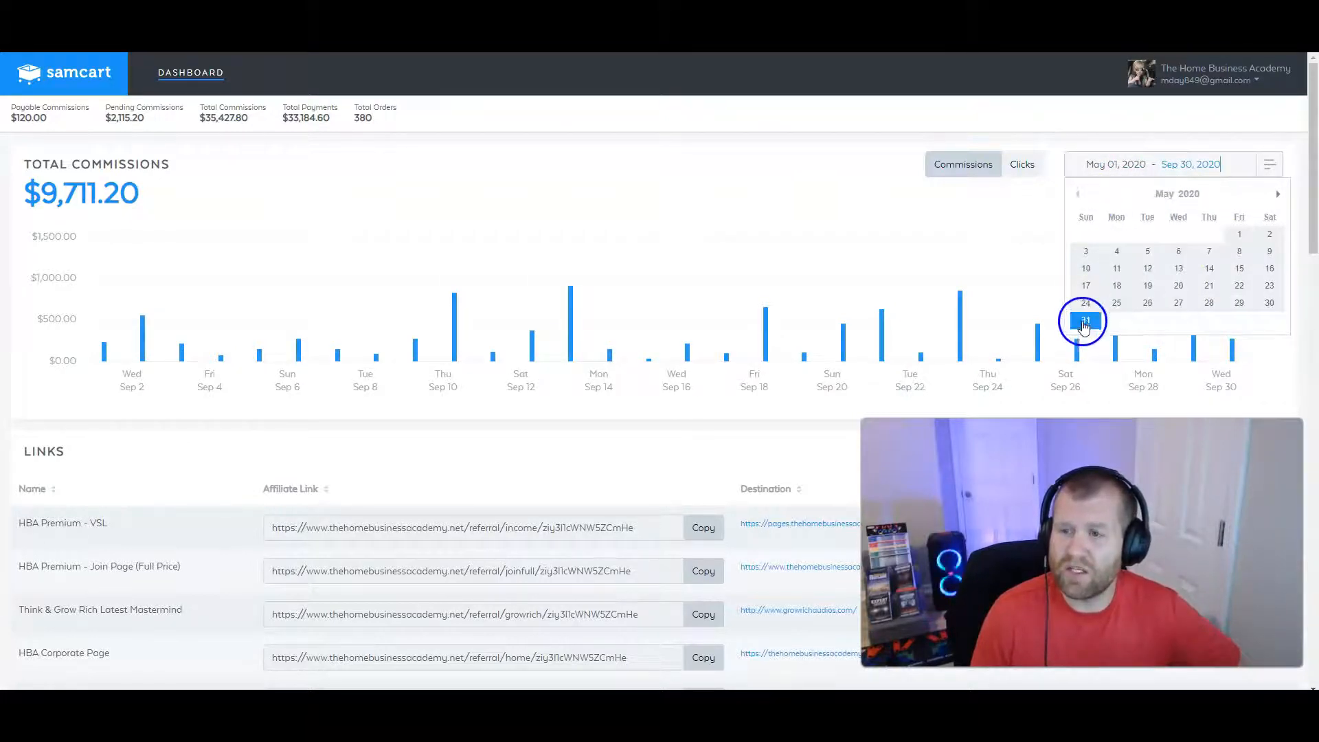
left_click(1085, 320)
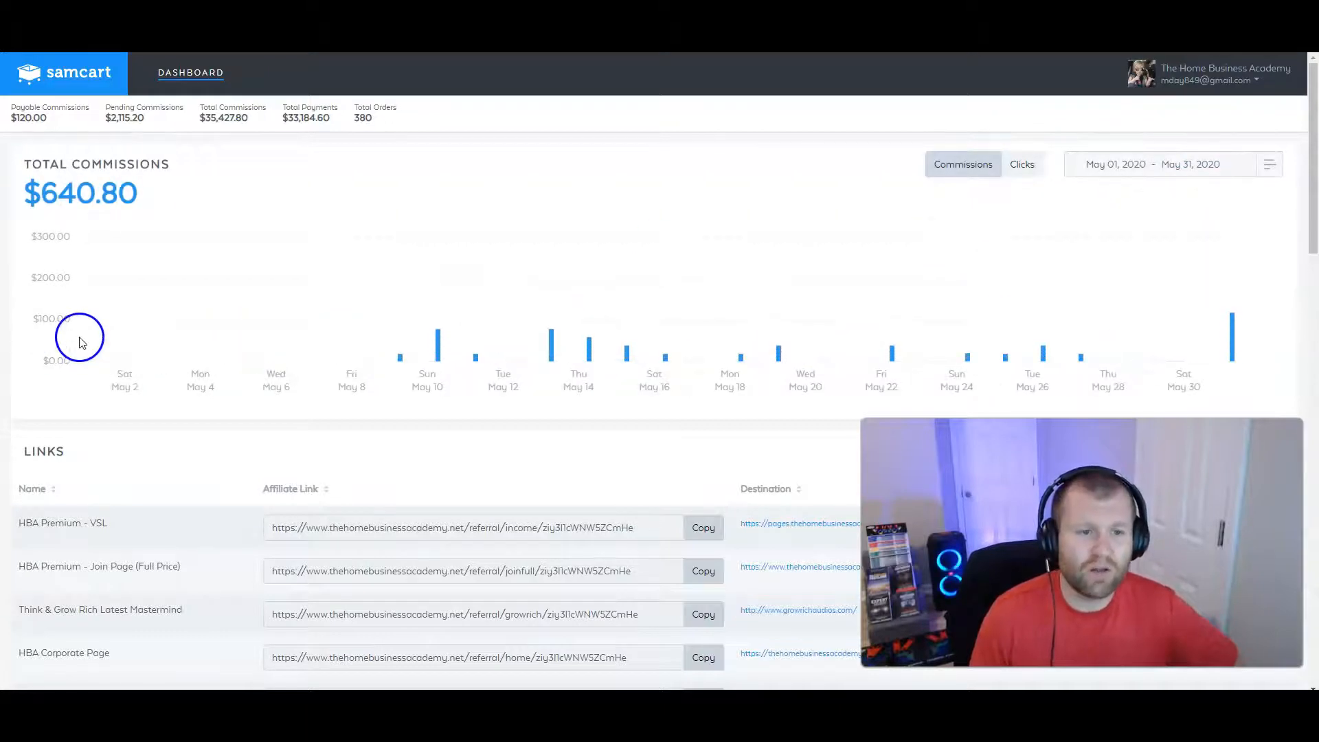
mouse_move(402, 358)
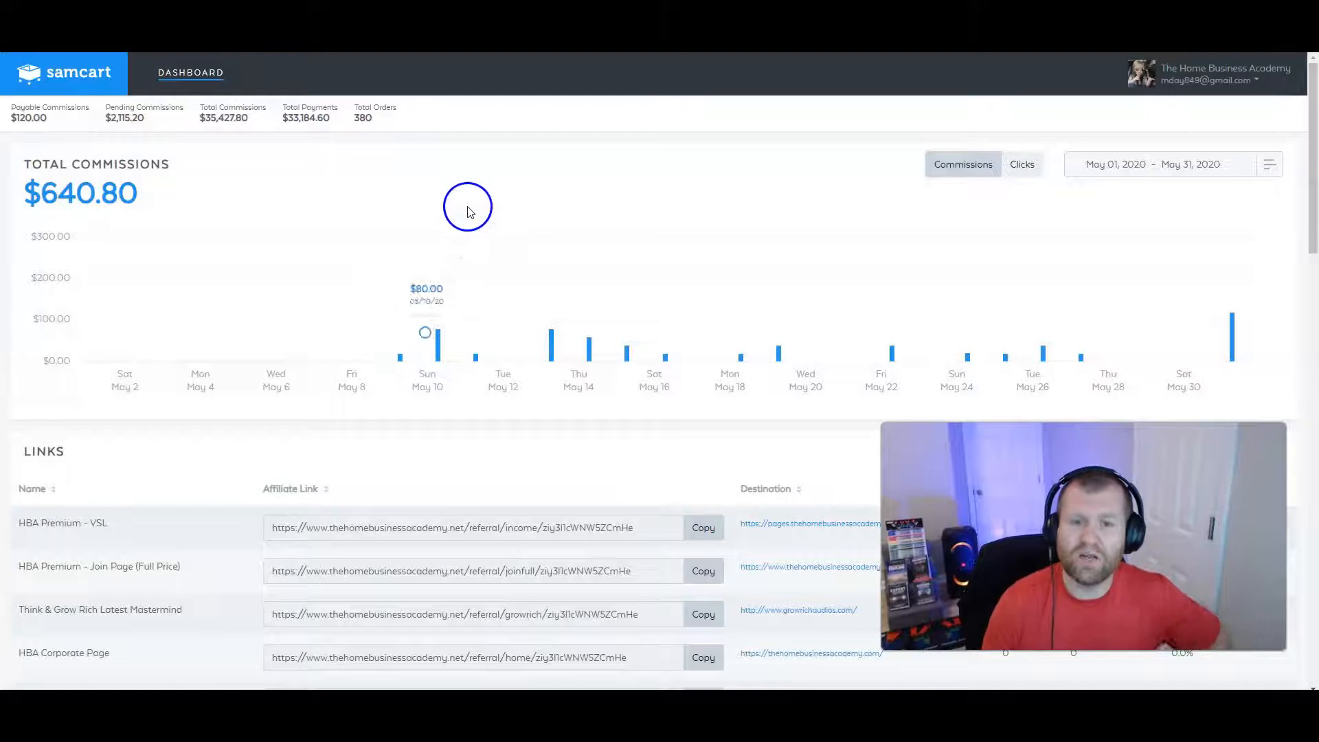
mouse_move(1212, 342)
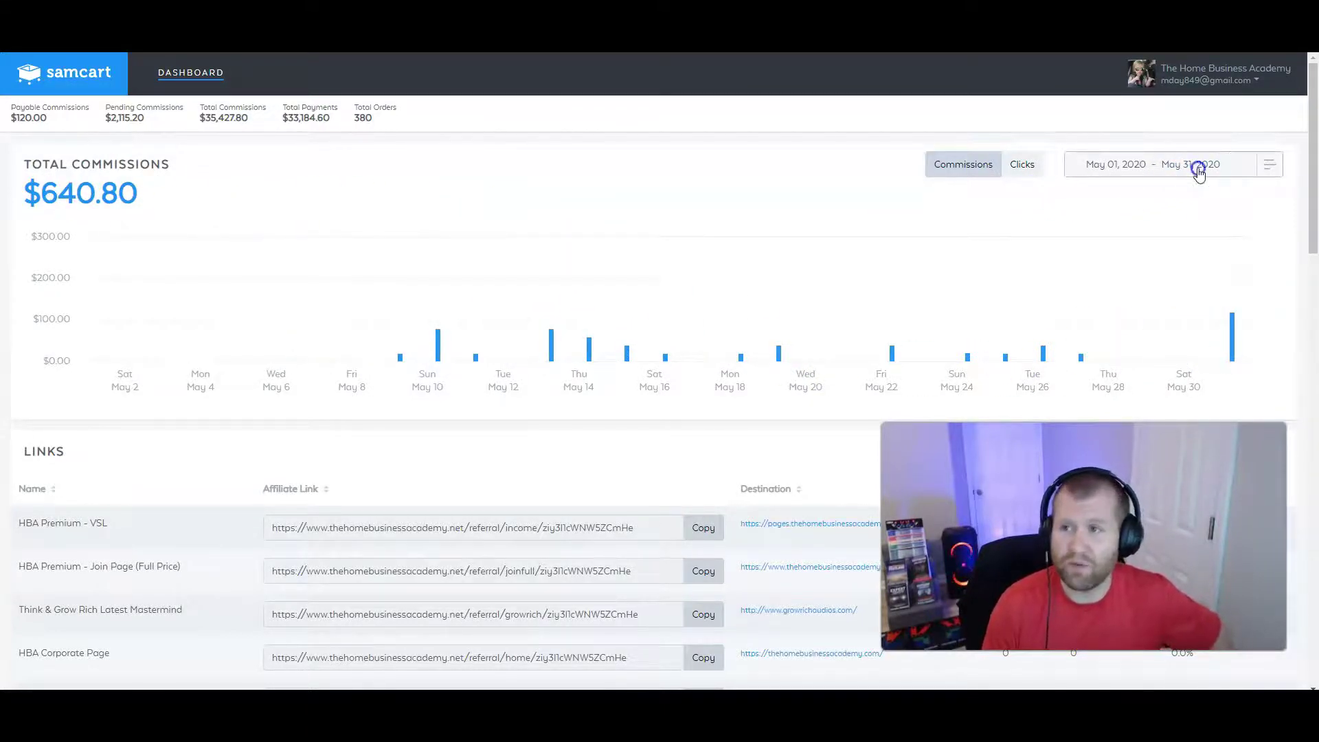
Step: Set the report range to June 1–30, 2020, showing $1,606.60
left_click(1196, 165)
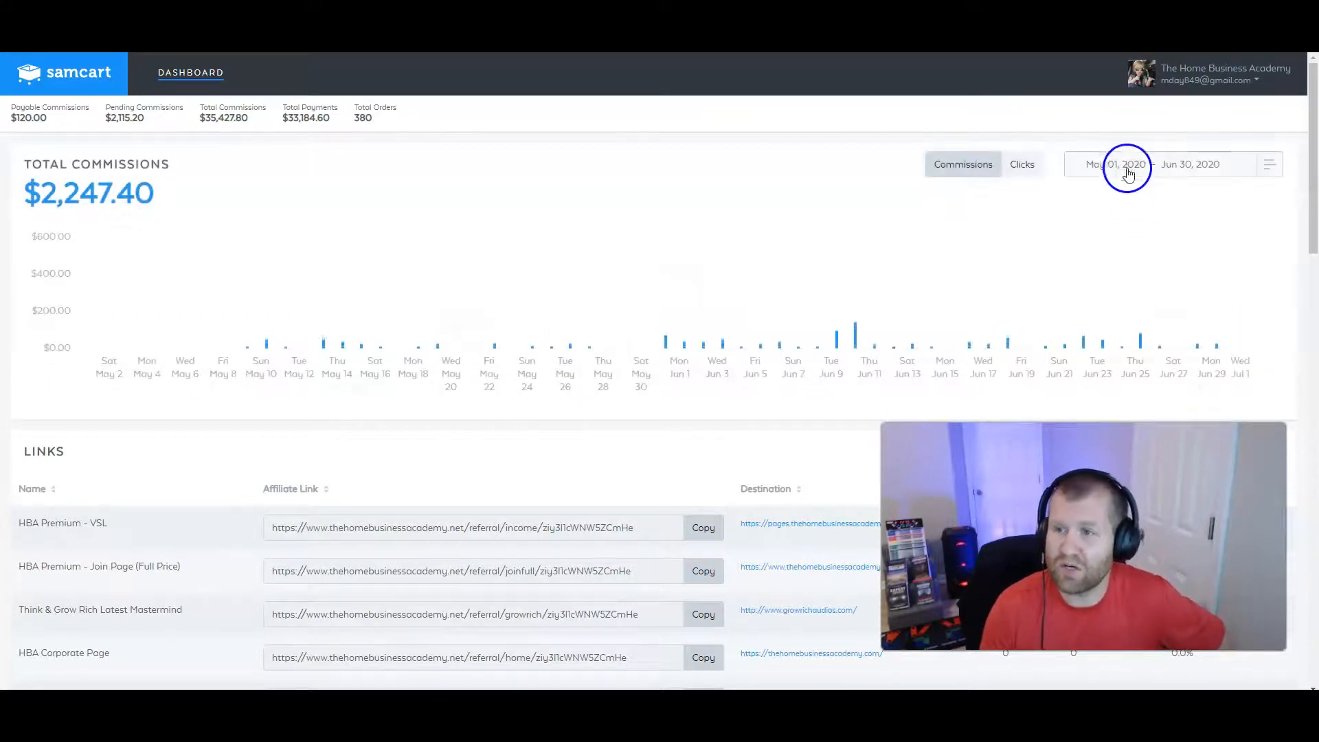
left_click(1117, 164)
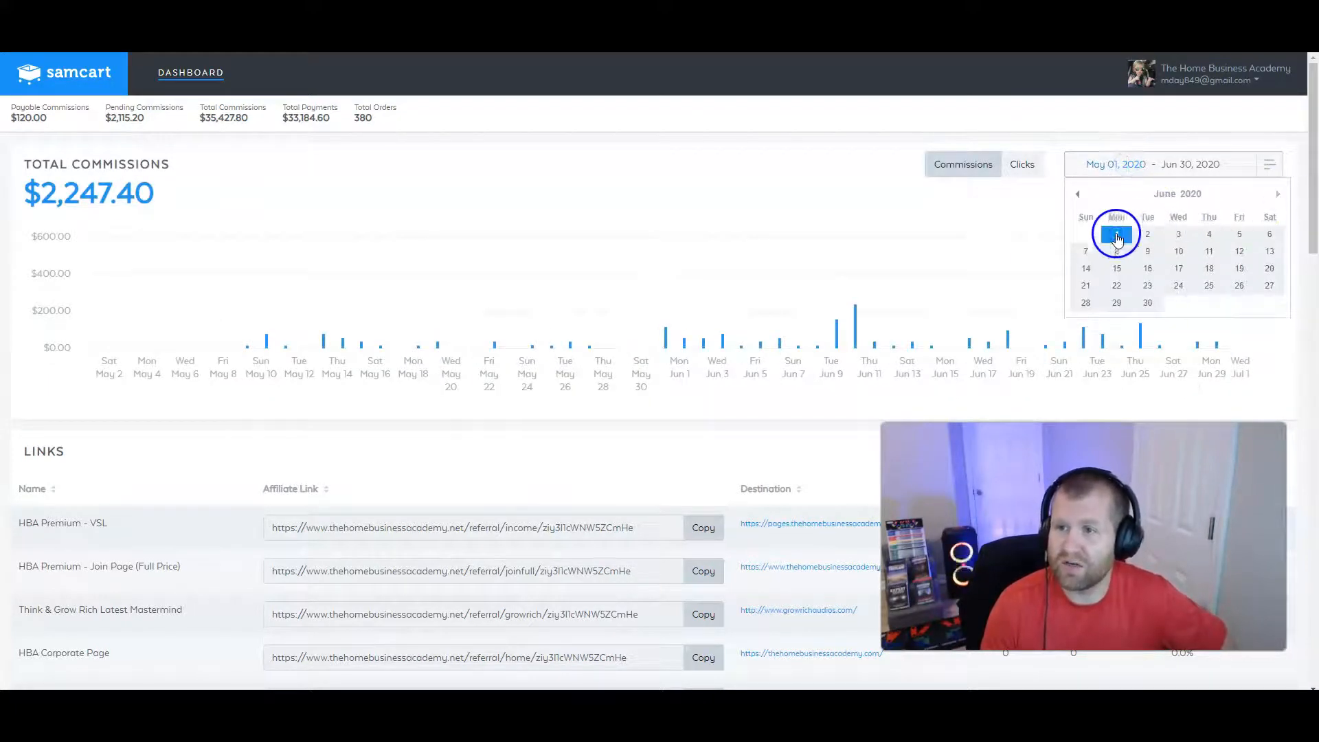
left_click(1116, 233)
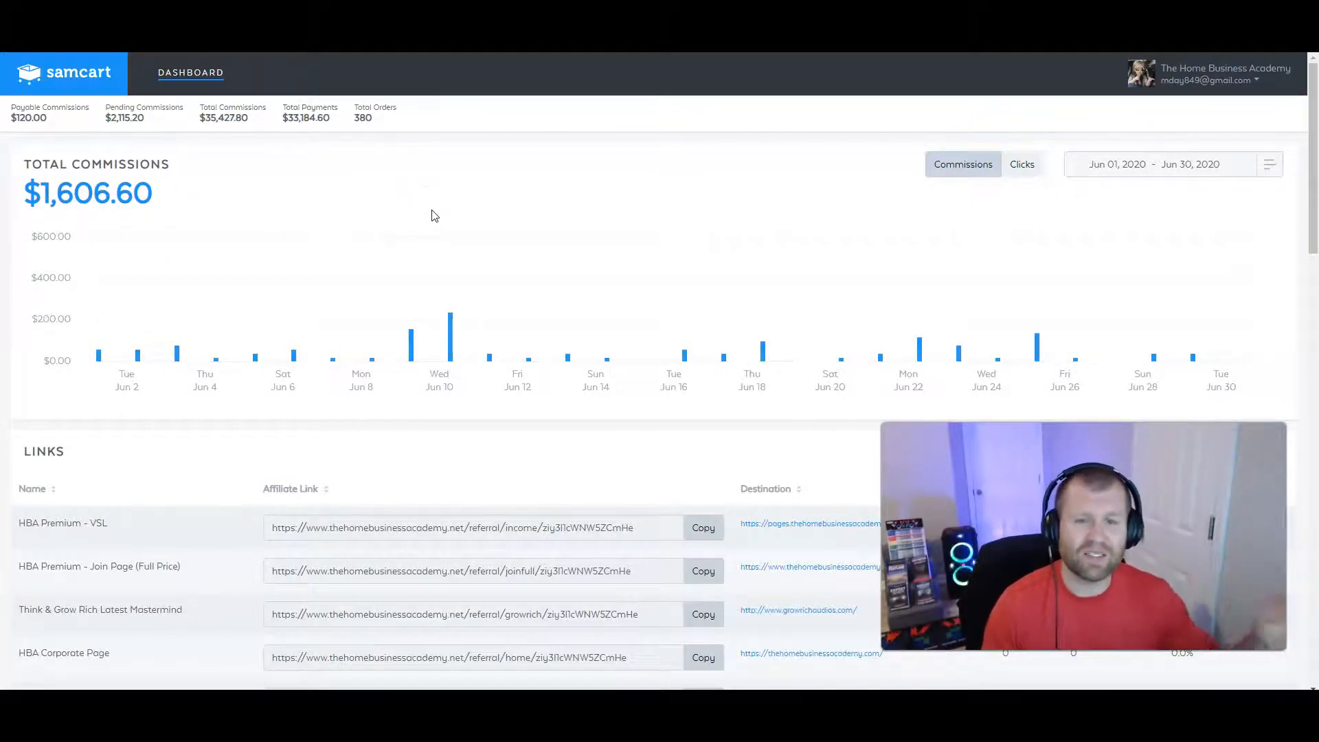
Step: Change the report range to July 1–31, 2020, totalling $3,642.00
left_click(1199, 171)
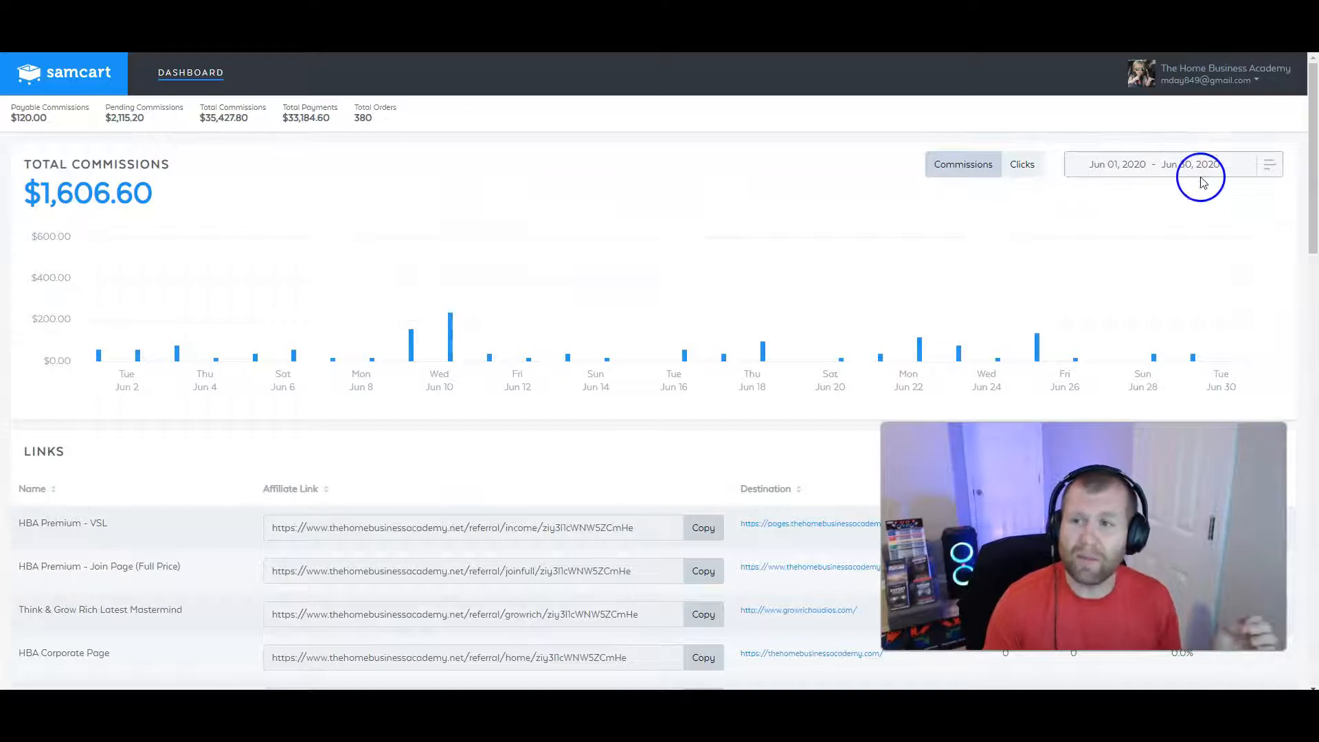
left_click(1197, 164)
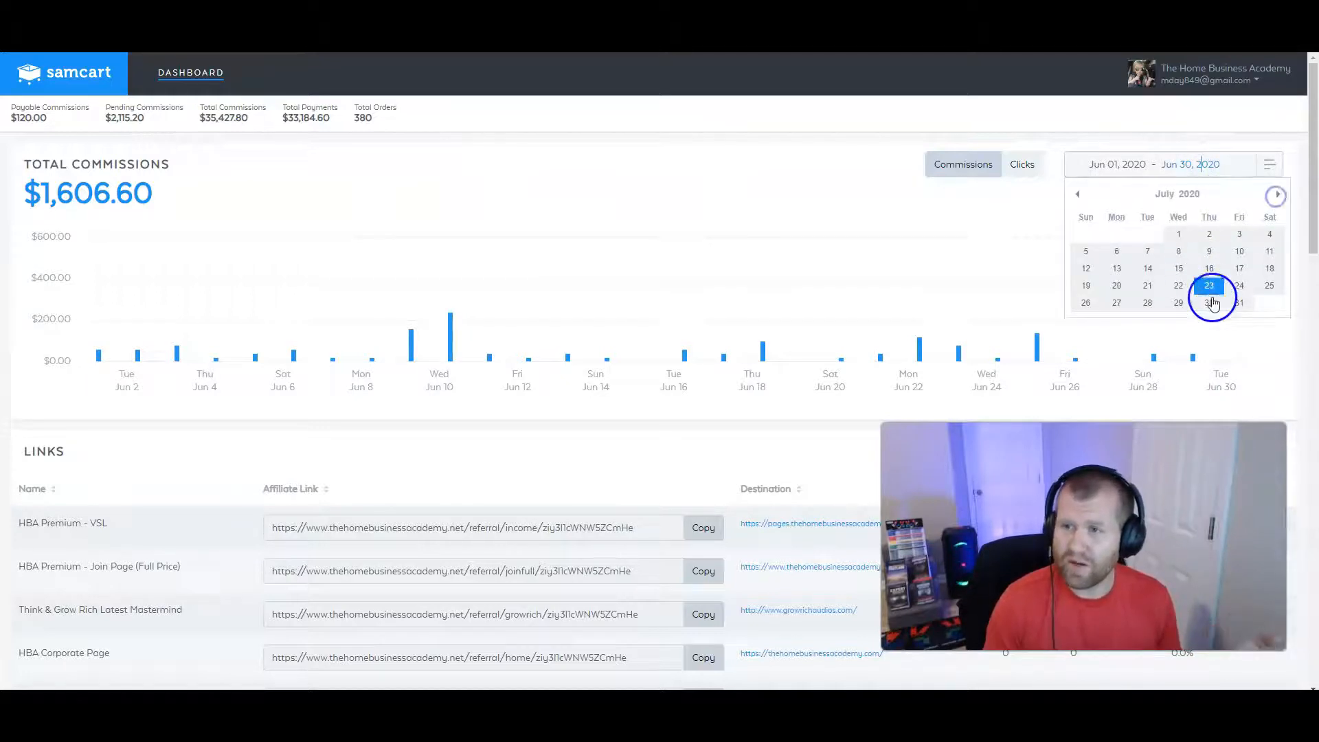
left_click(1208, 303)
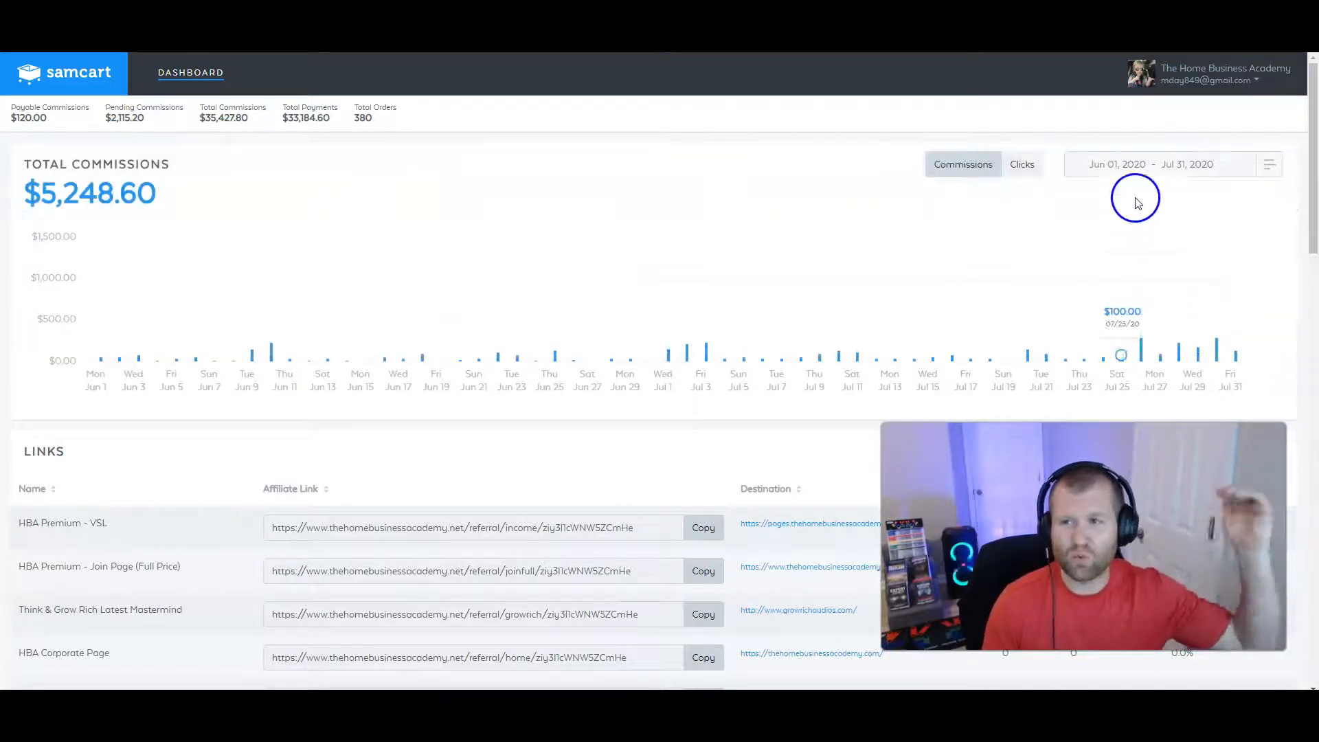
left_click(1148, 164)
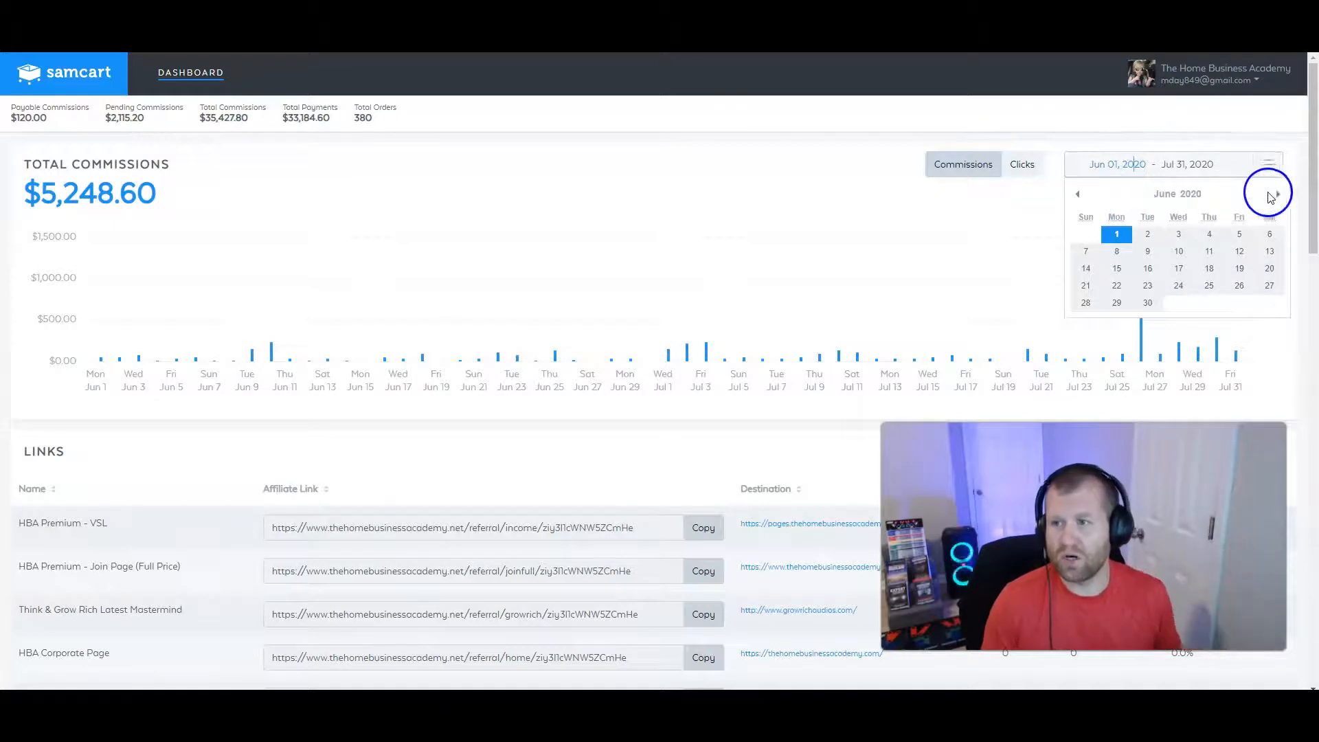
left_click(1268, 192)
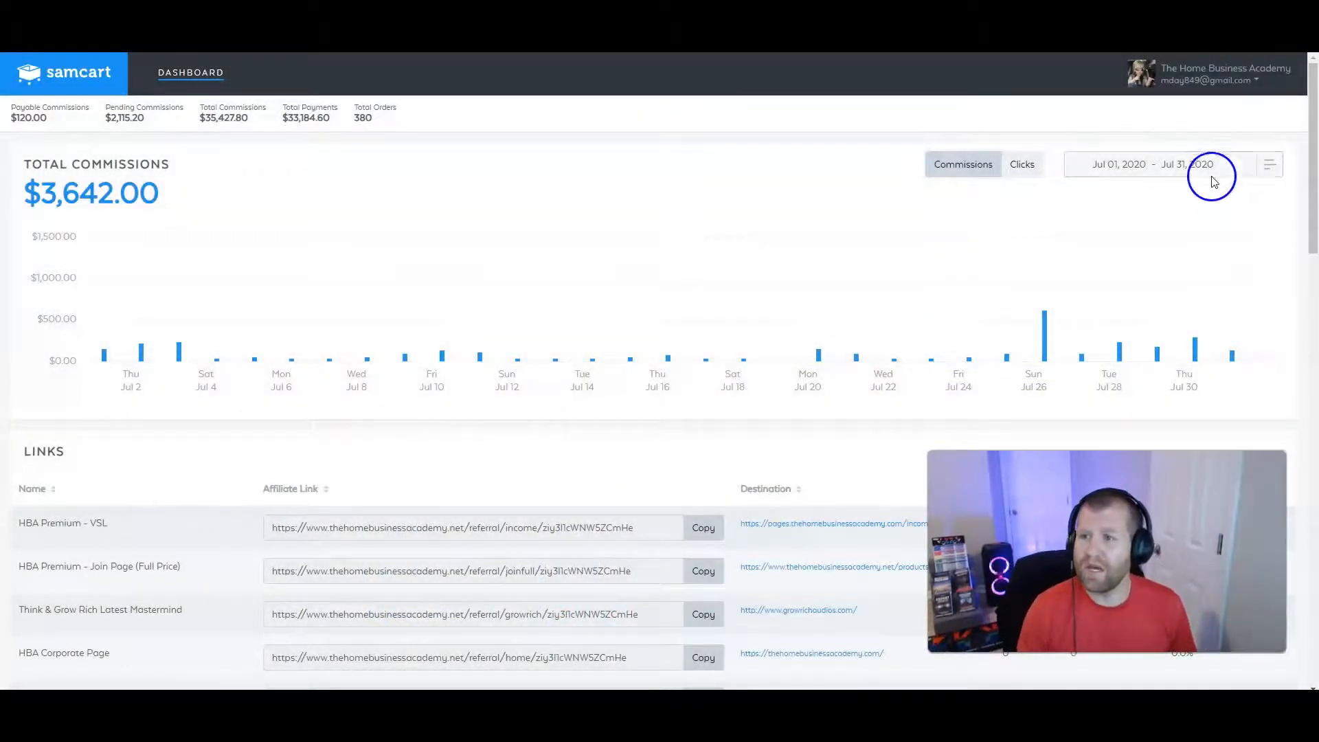
Step: Set the report range to Aug 01–Aug 31, 2020, then return to the whiteboard
left_click(1179, 164)
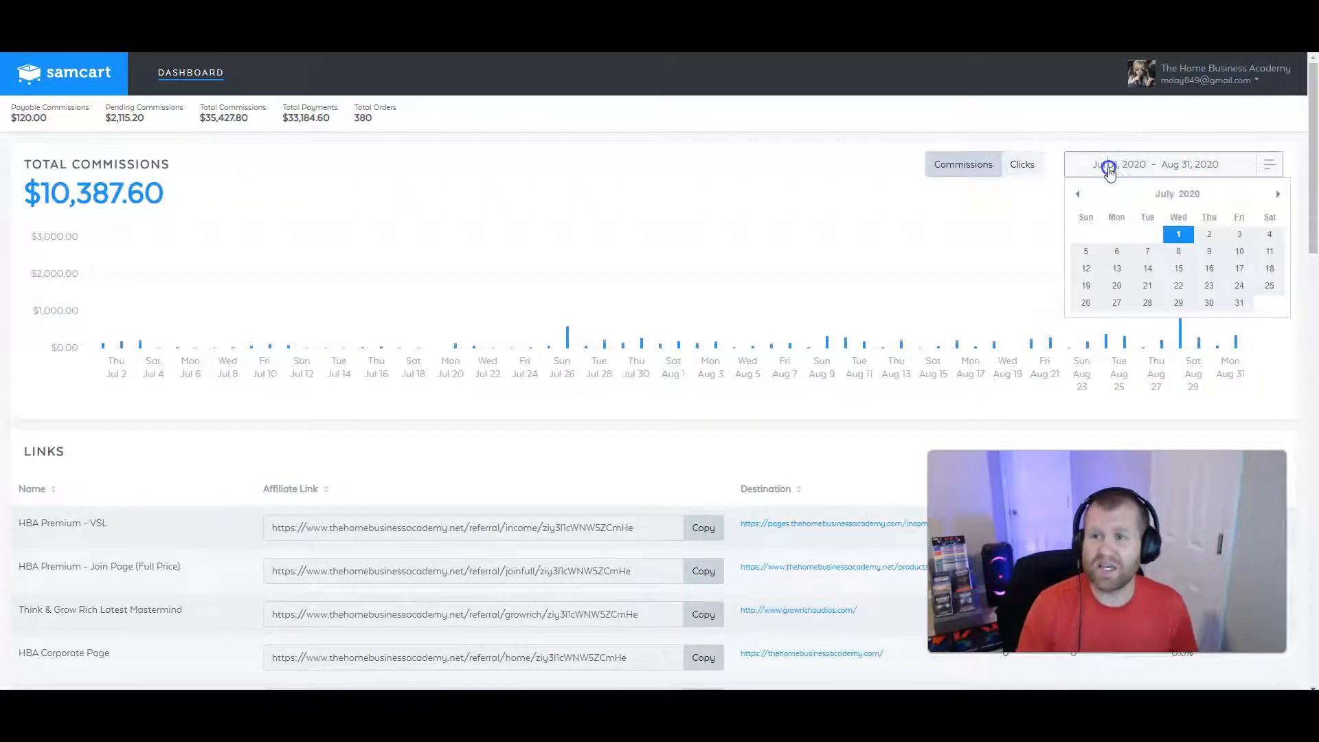
left_click(1279, 193)
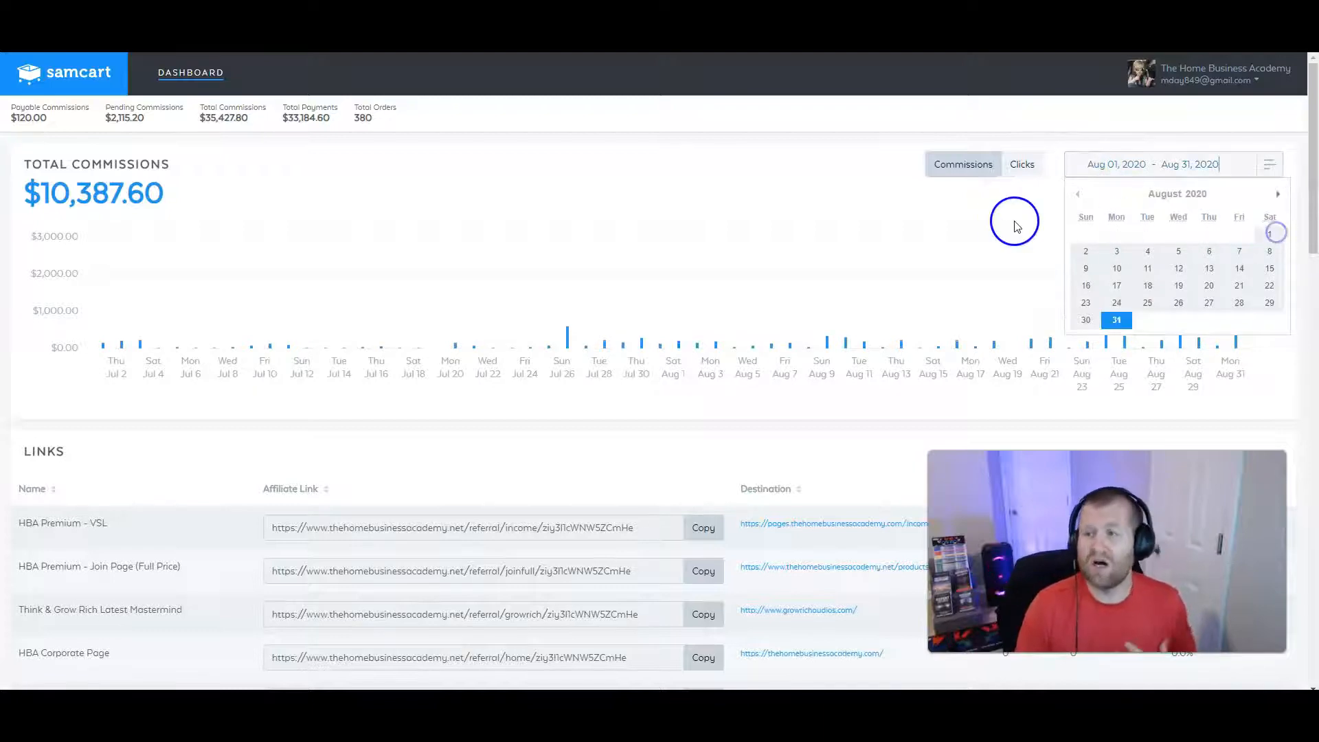
mouse_move(1003, 227)
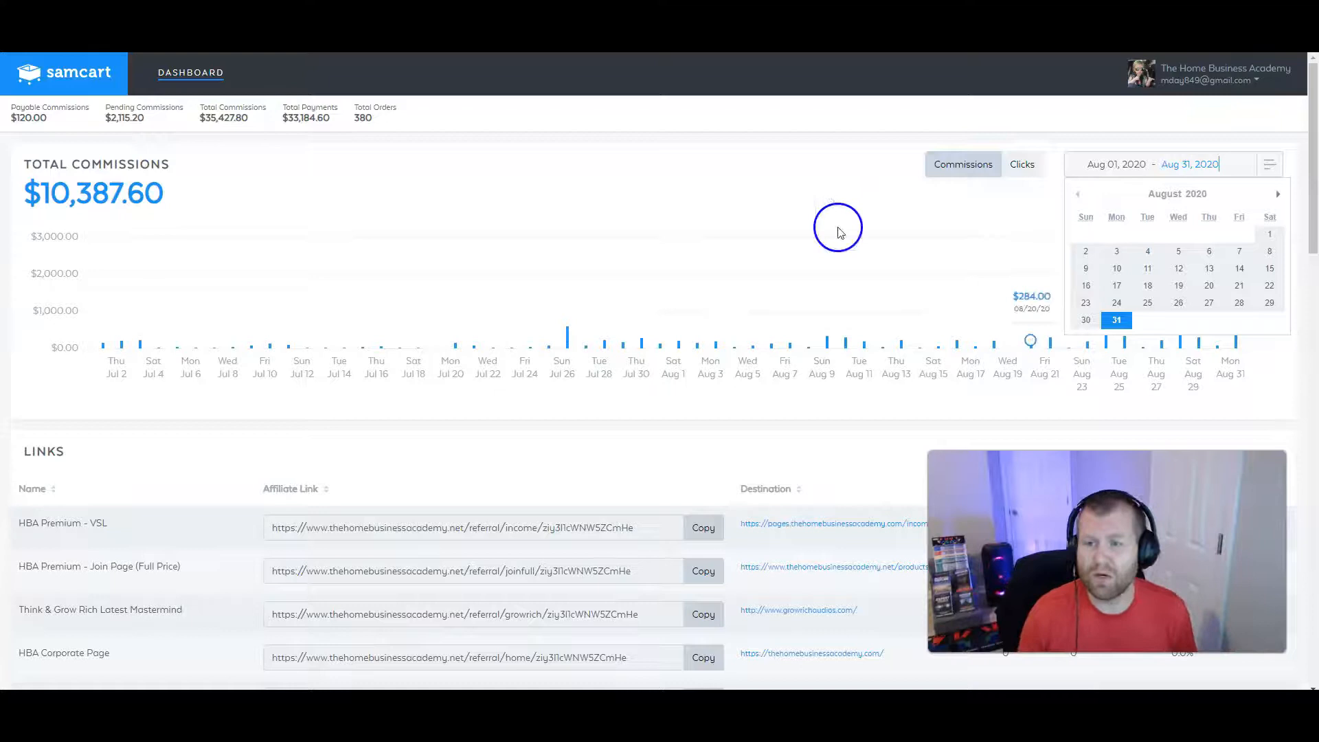
left_click(1117, 321)
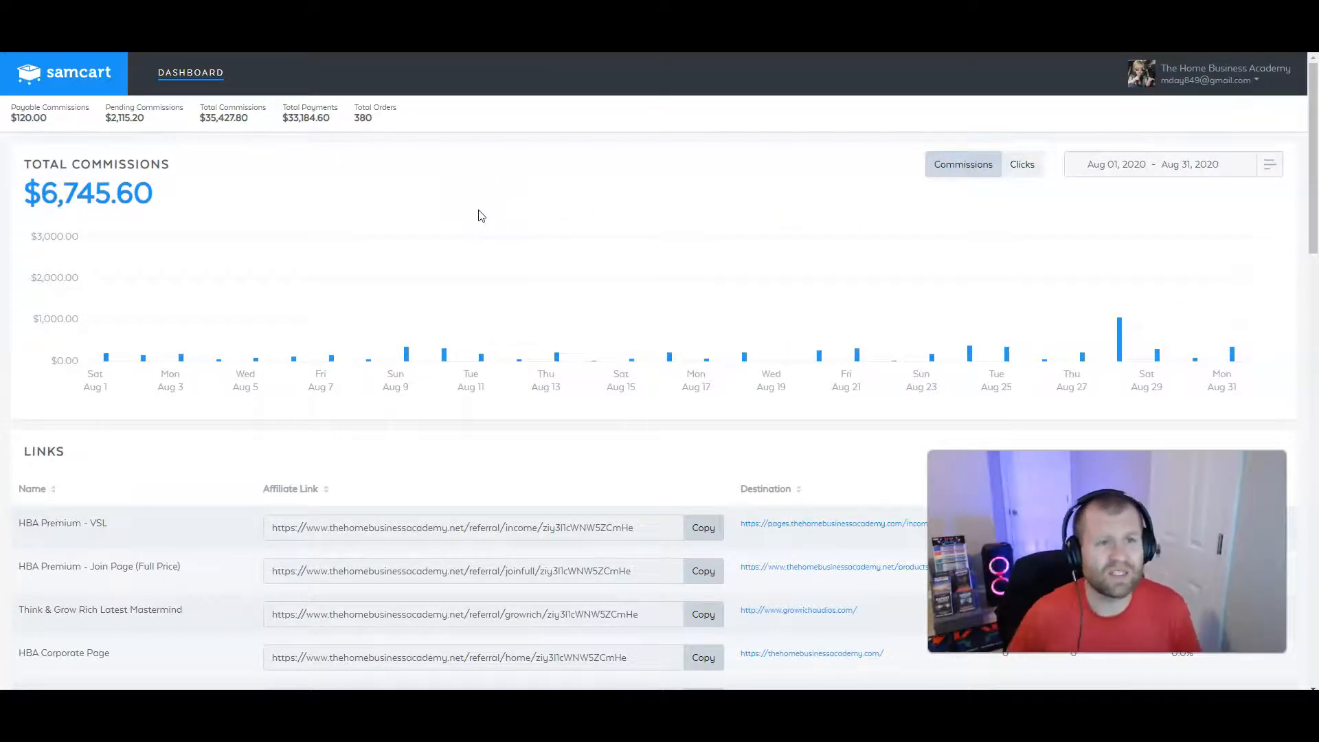
left_click(423, 200)
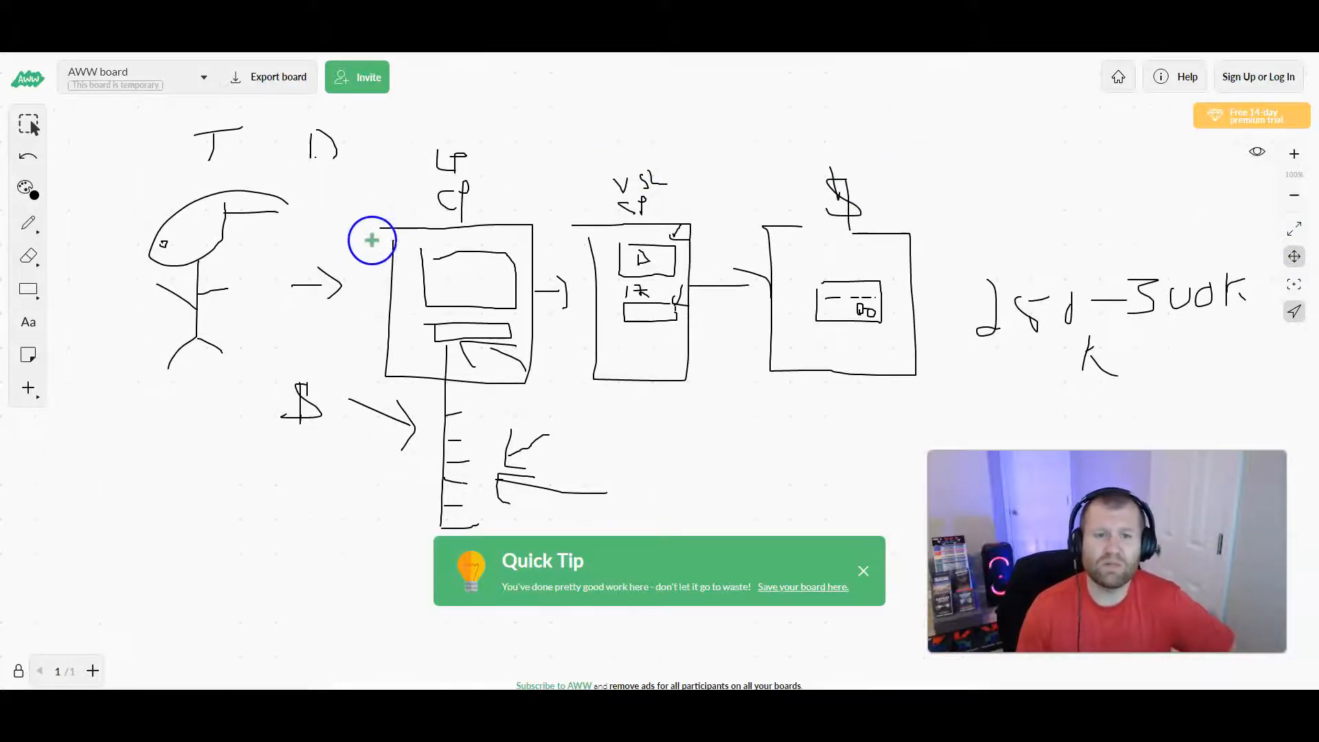
mouse_move(358, 249)
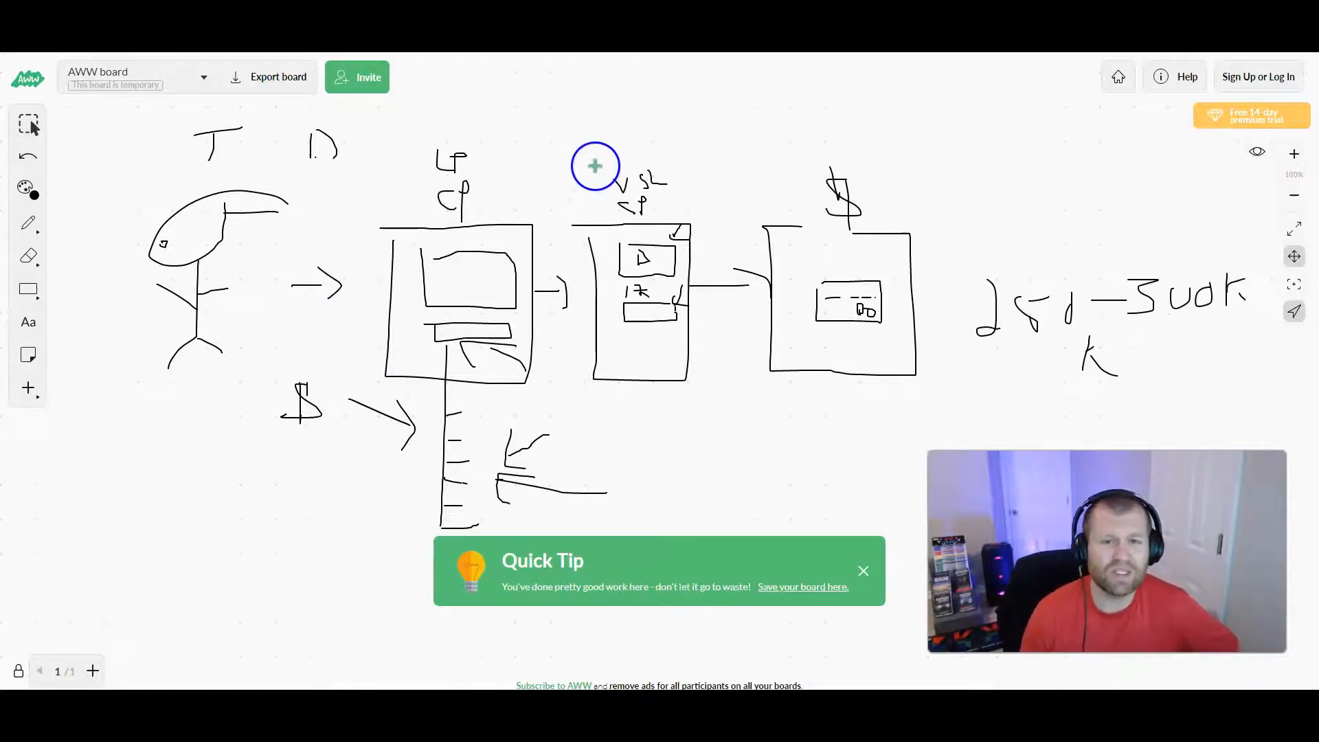
mouse_move(581, 171)
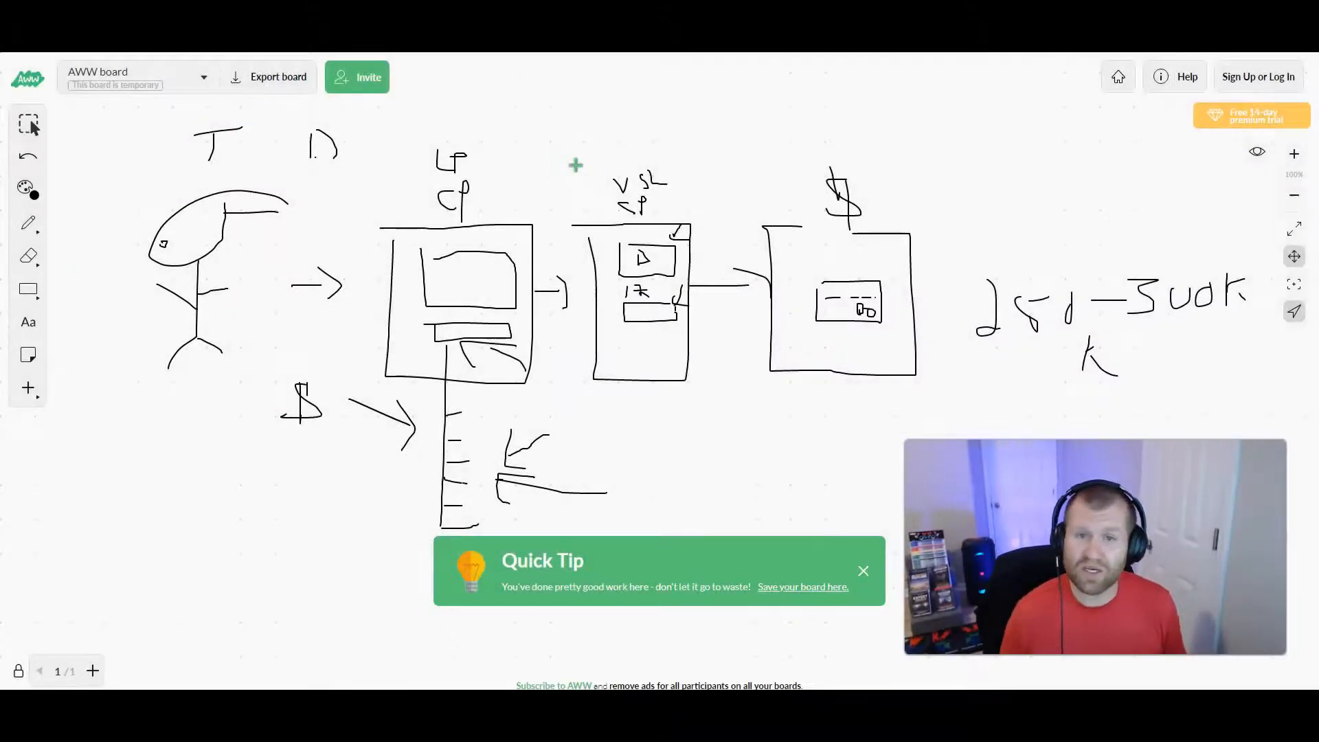
mouse_move(352, 356)
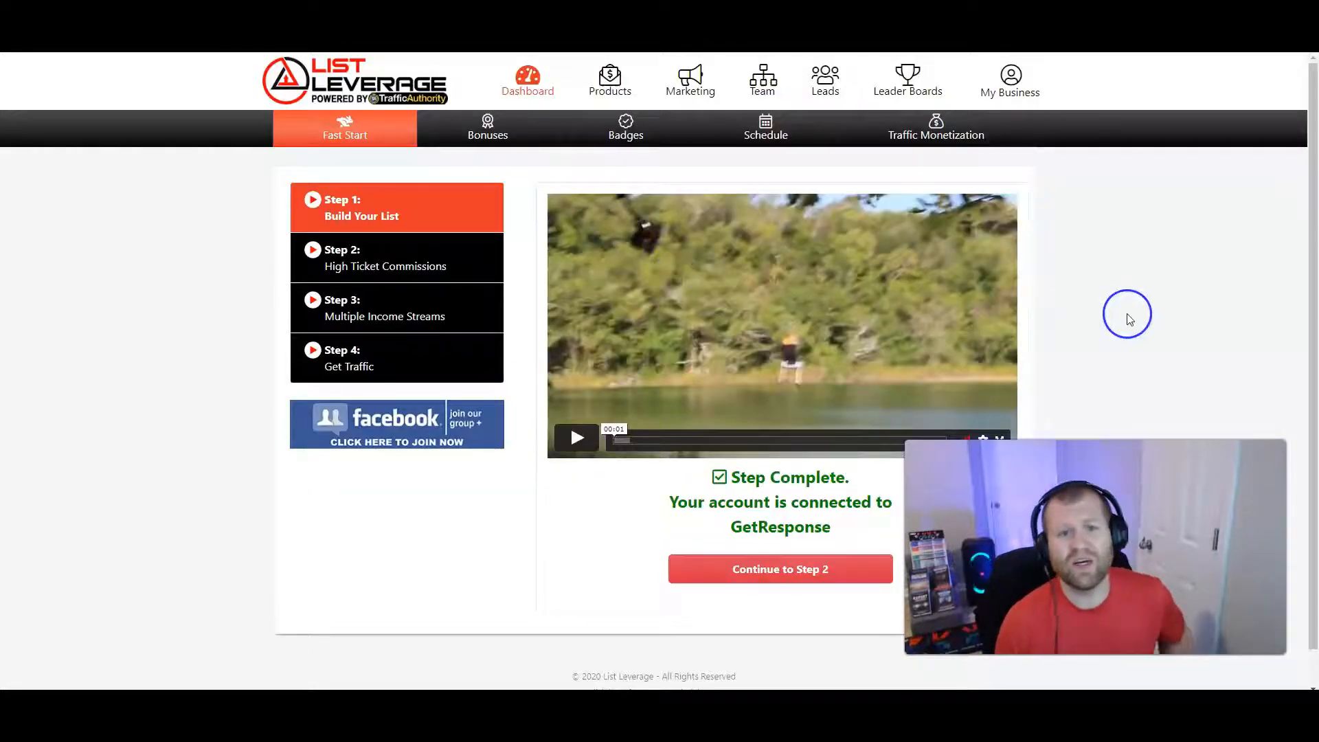
mouse_move(447, 206)
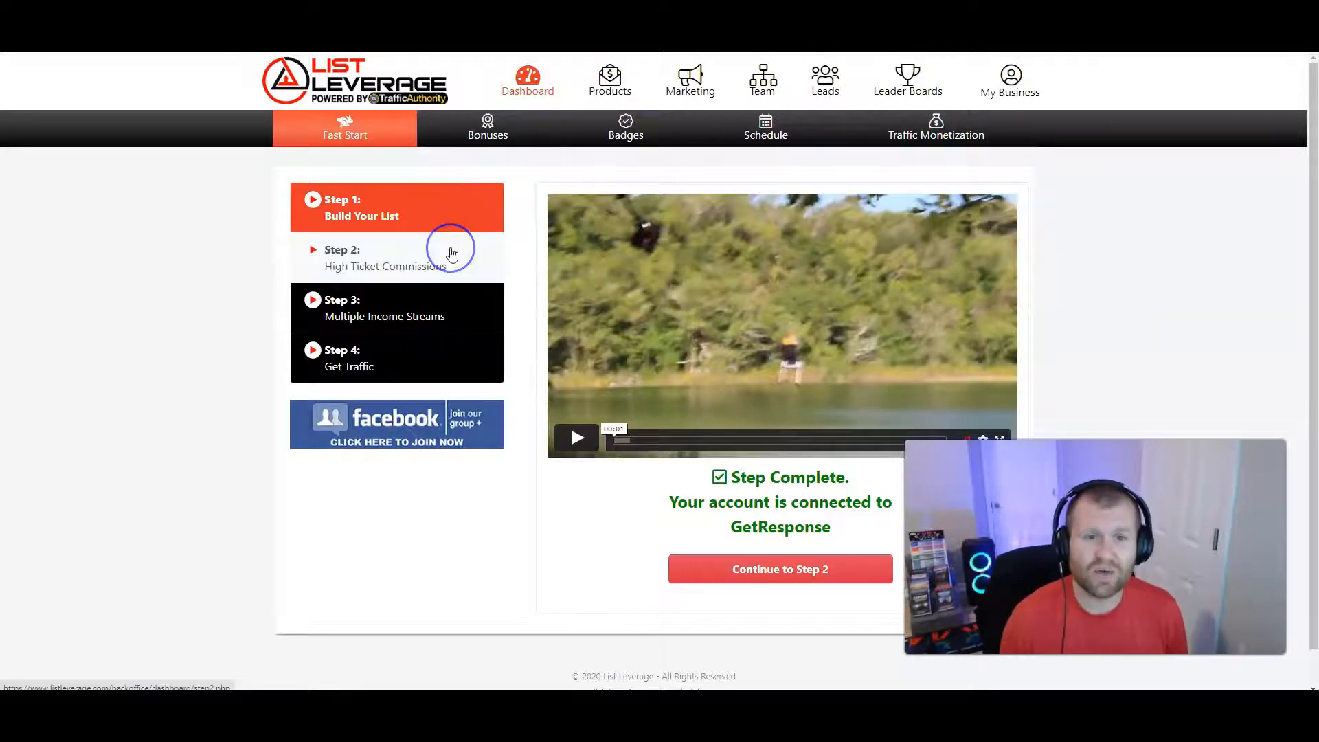
mouse_move(432, 218)
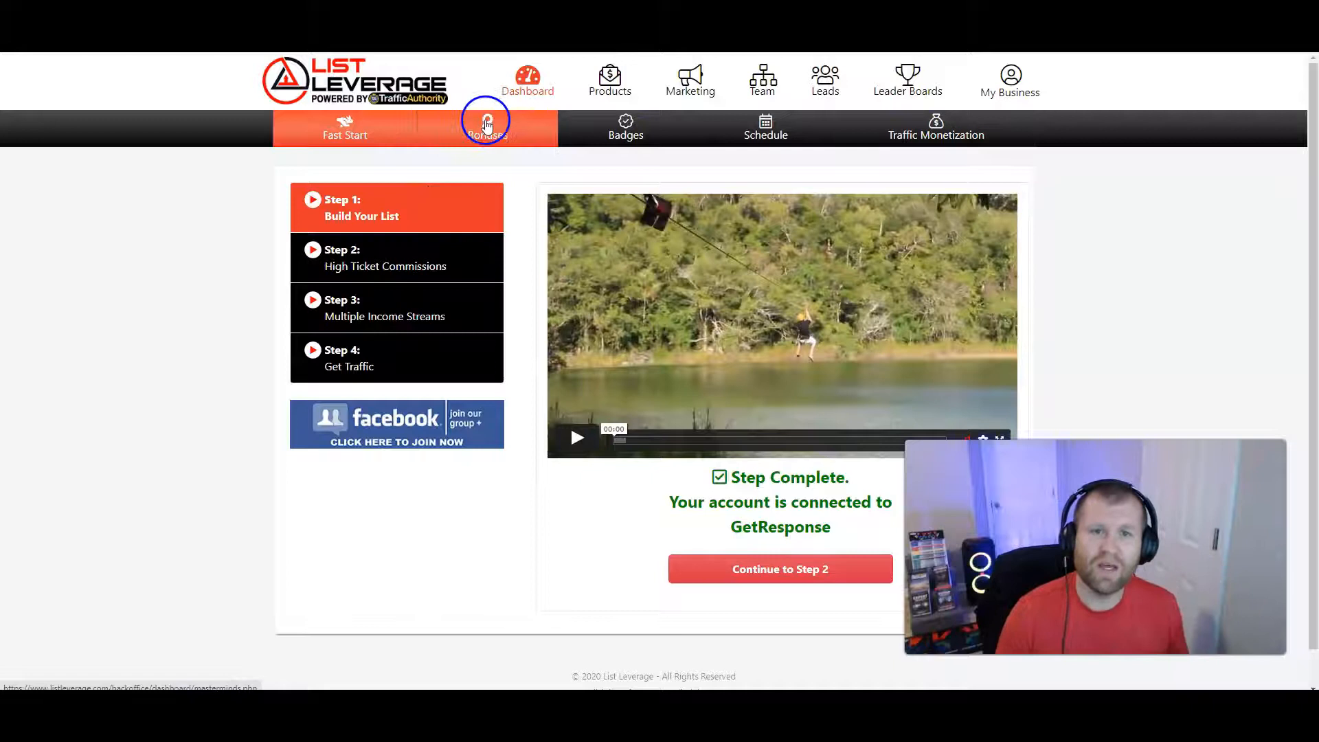
Step: Open the Bonuses page, then the Advanced Training library of Millionaire Mastermind videos
left_click(487, 126)
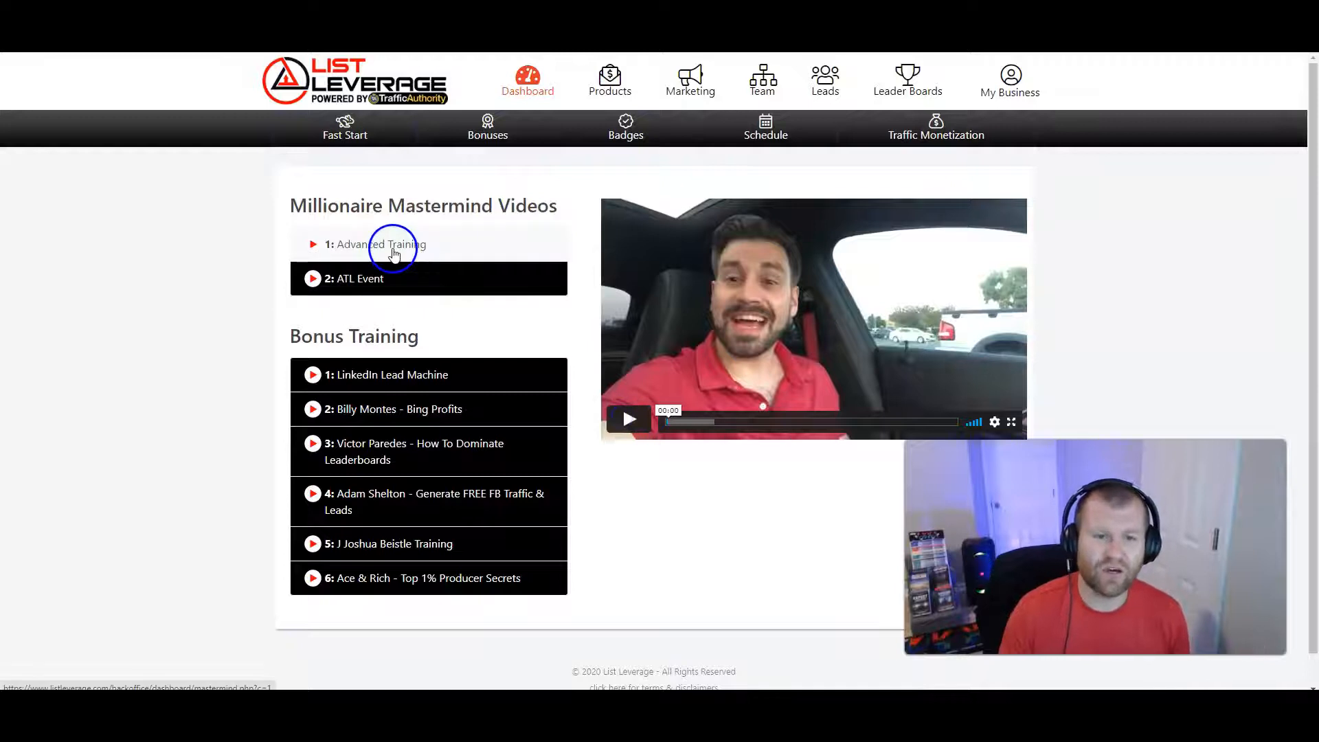
mouse_move(403, 381)
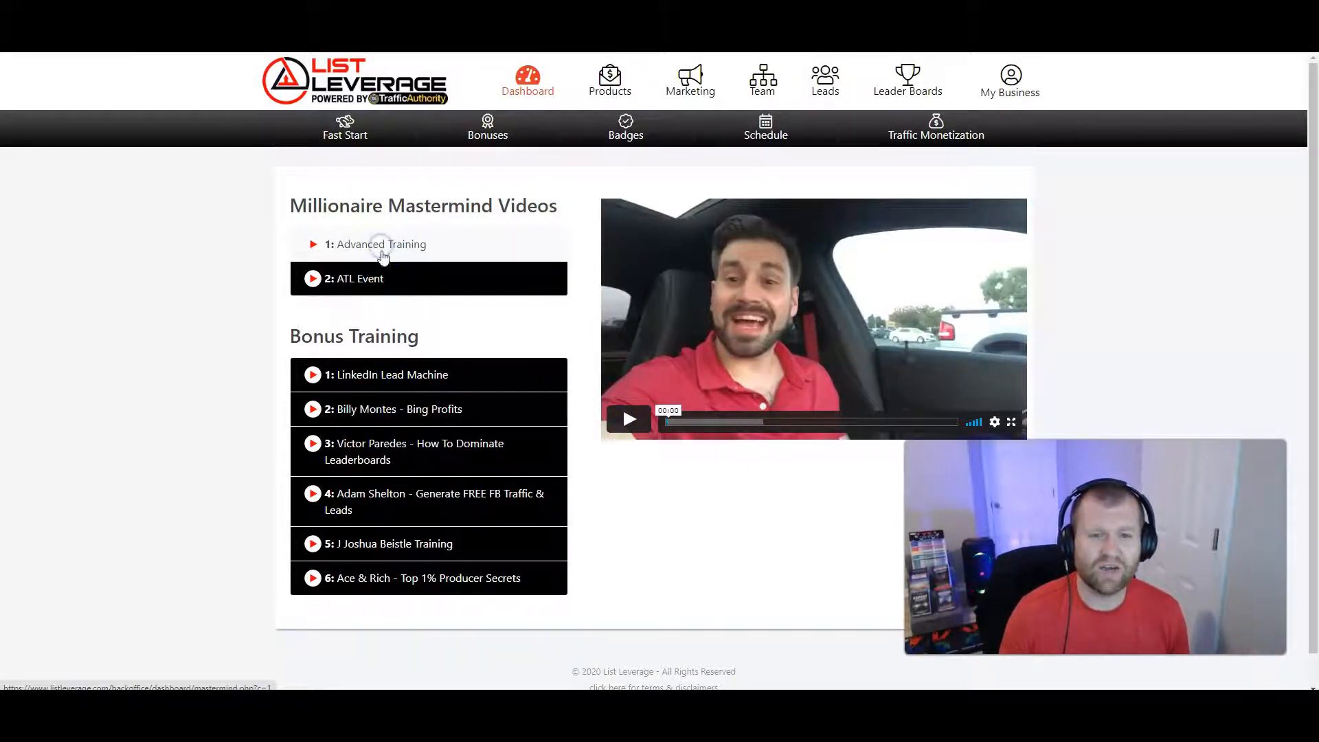
left_click(381, 245)
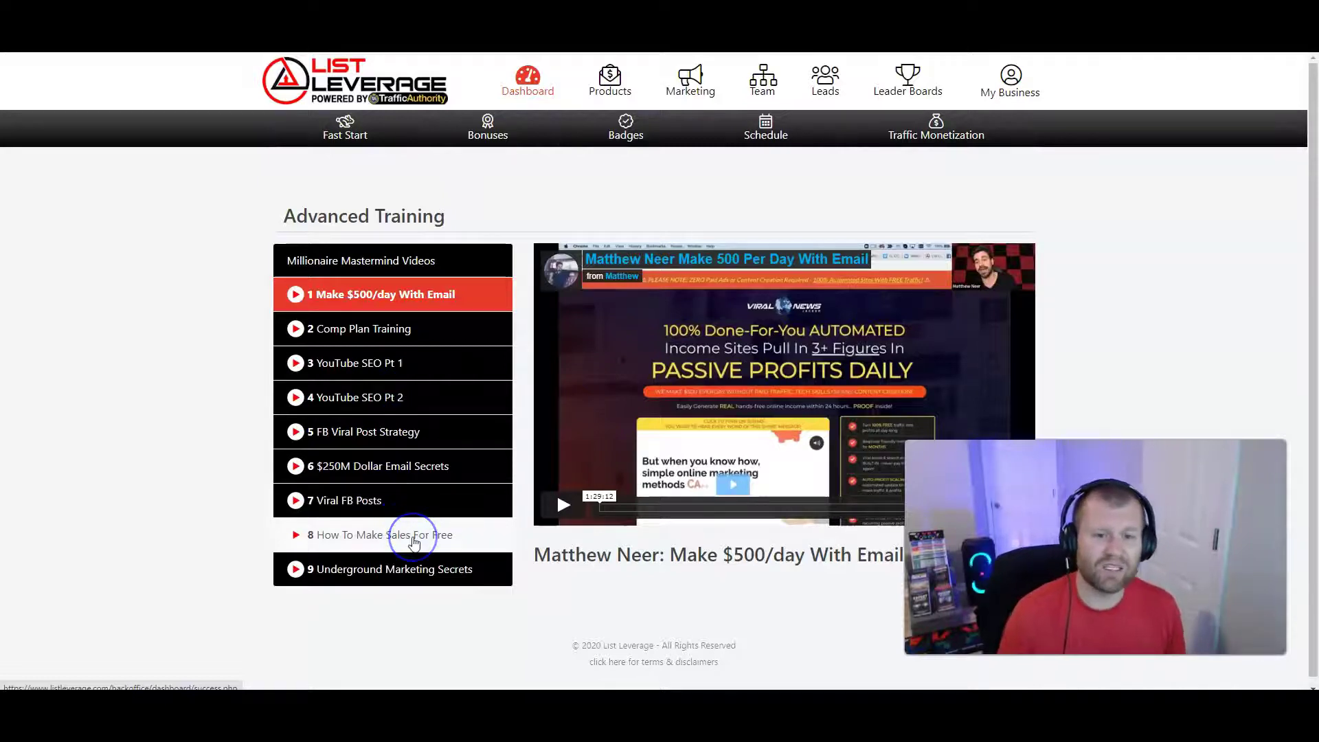
mouse_move(415, 541)
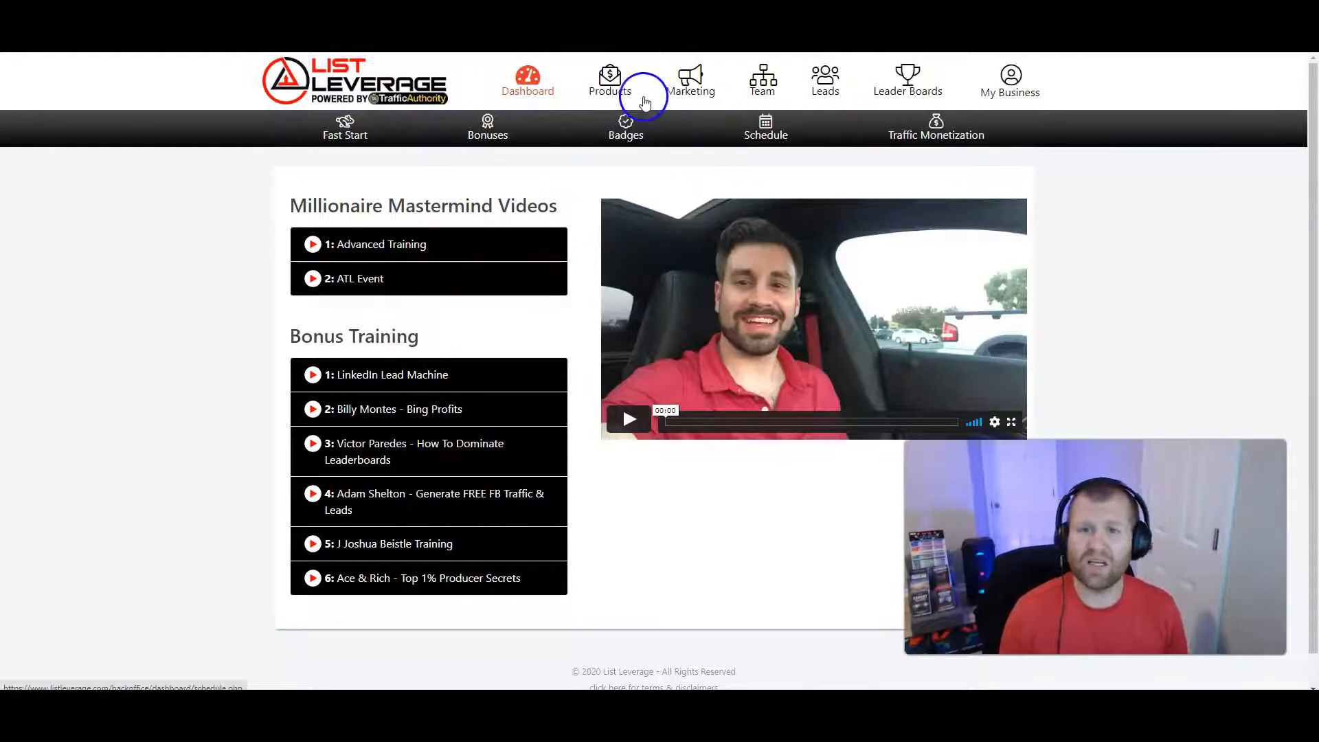
mouse_move(1134, 346)
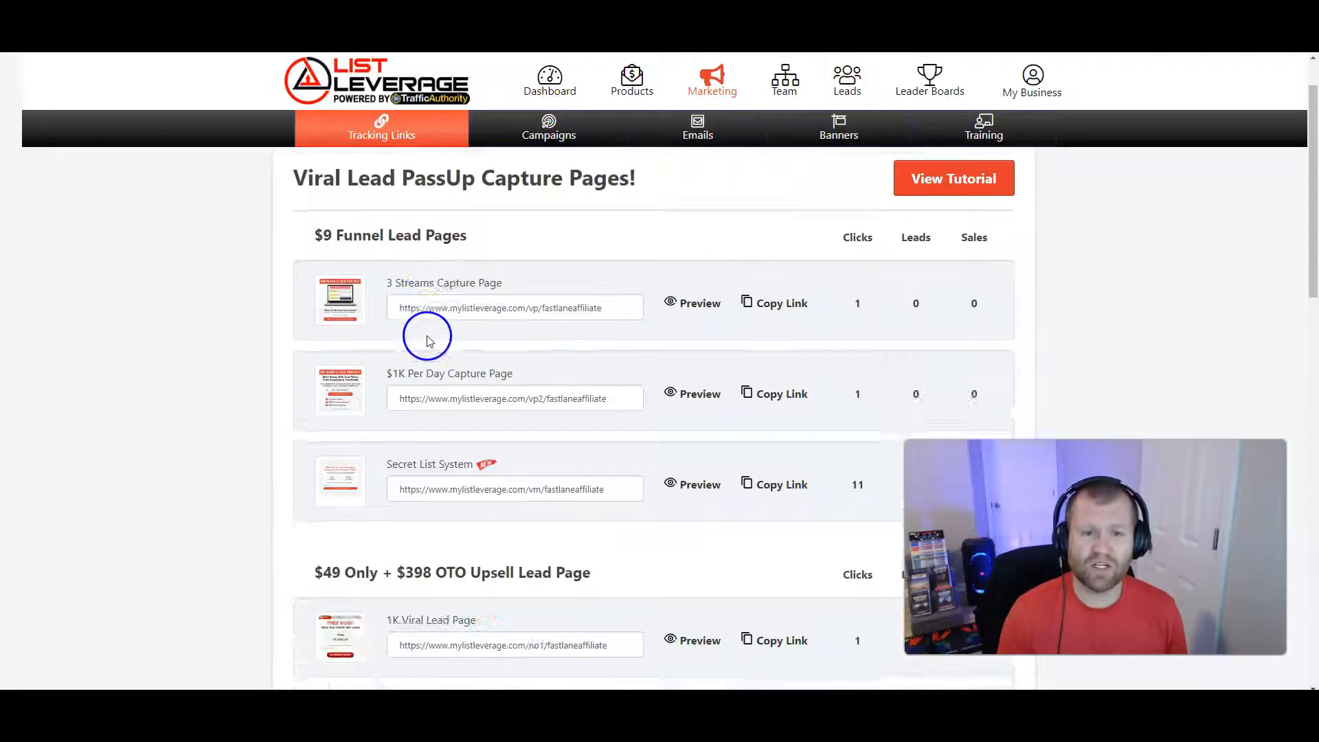
scroll("down", 3)
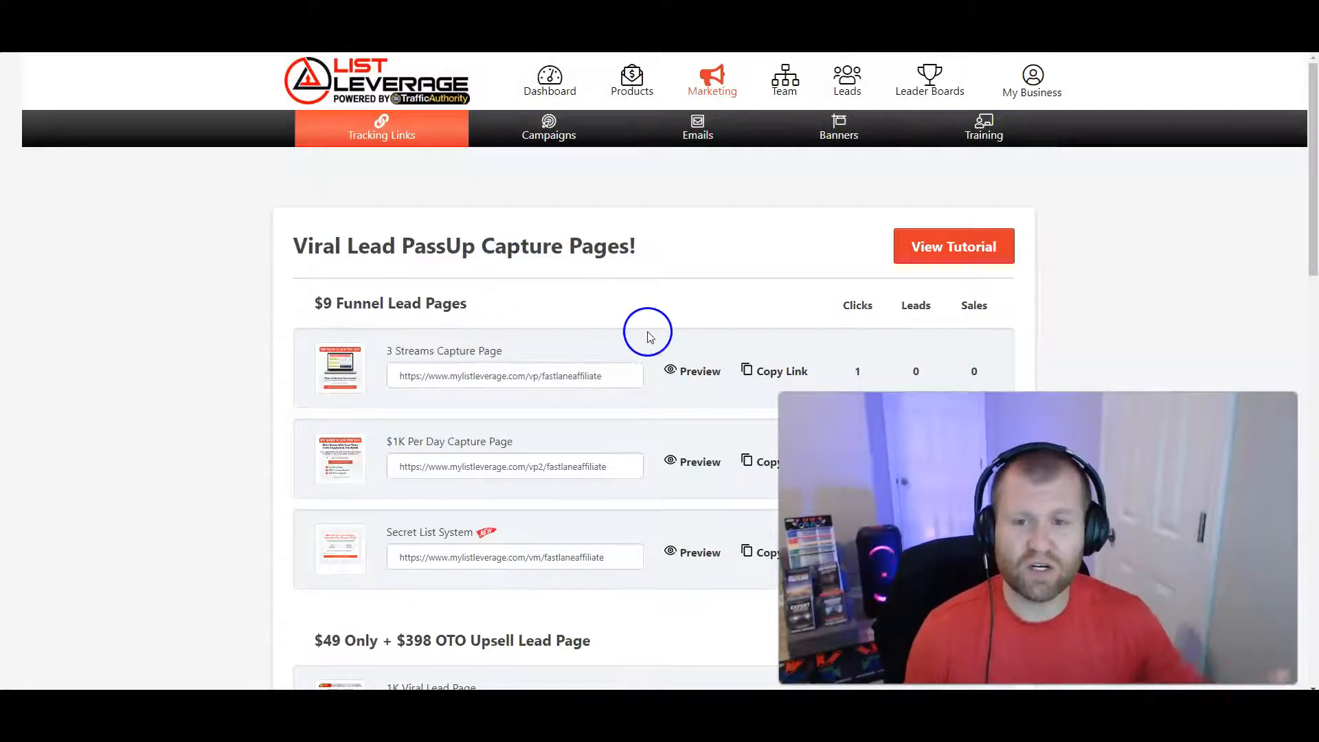
scroll("down", 3)
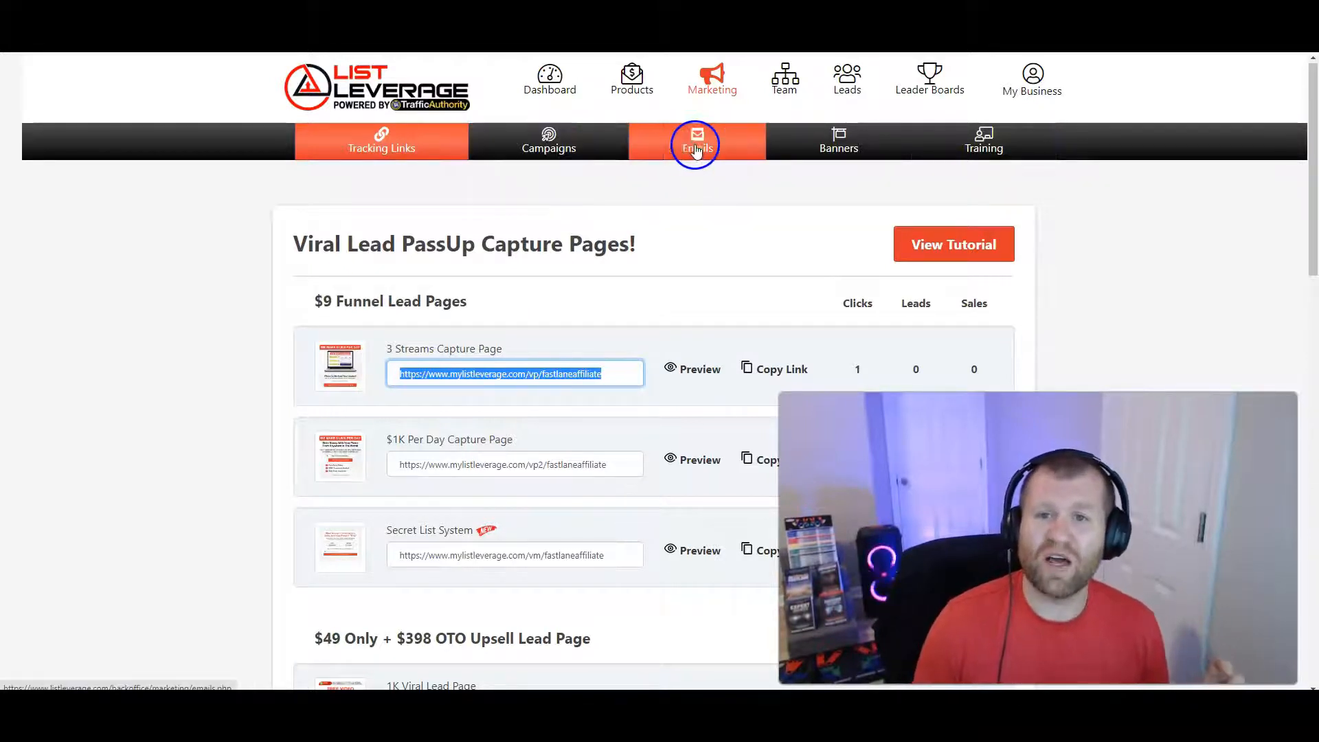
Step: View the sub ID tracking campaigns and the prospecting email swipes
left_click(548, 141)
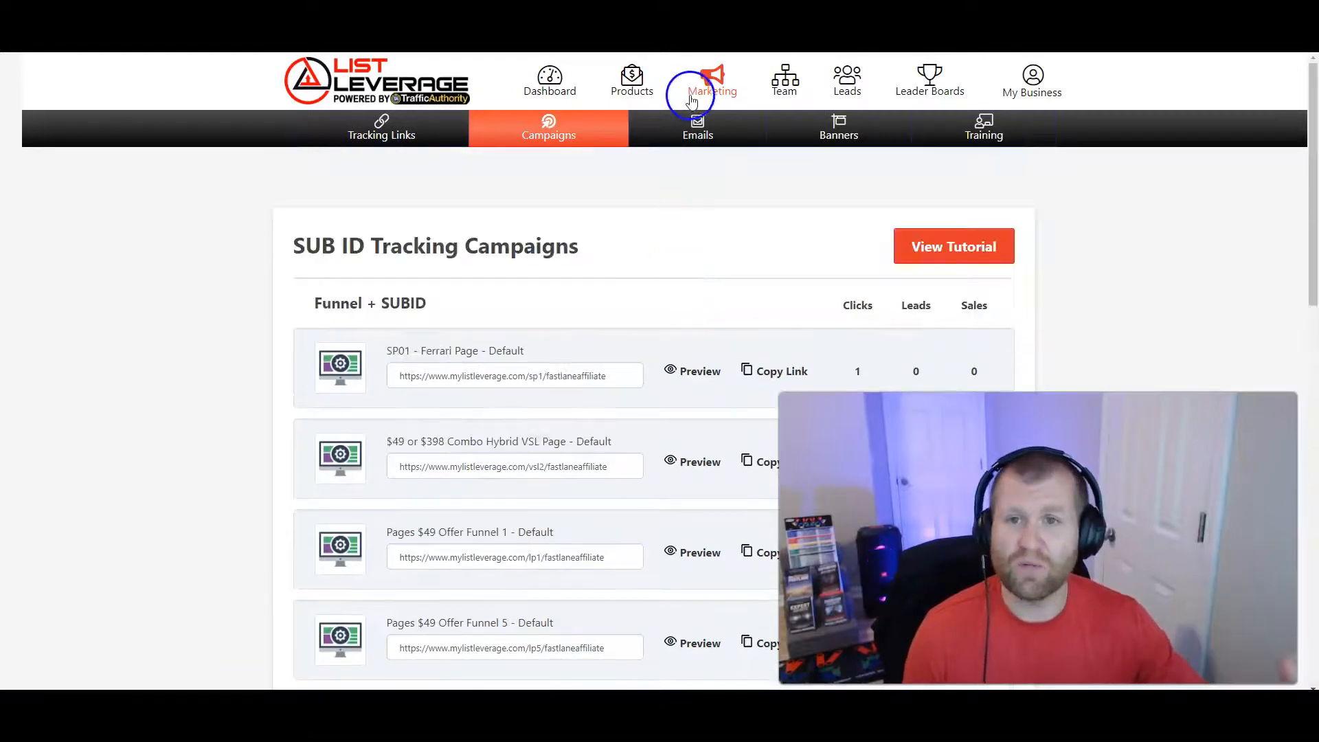
left_click(697, 128)
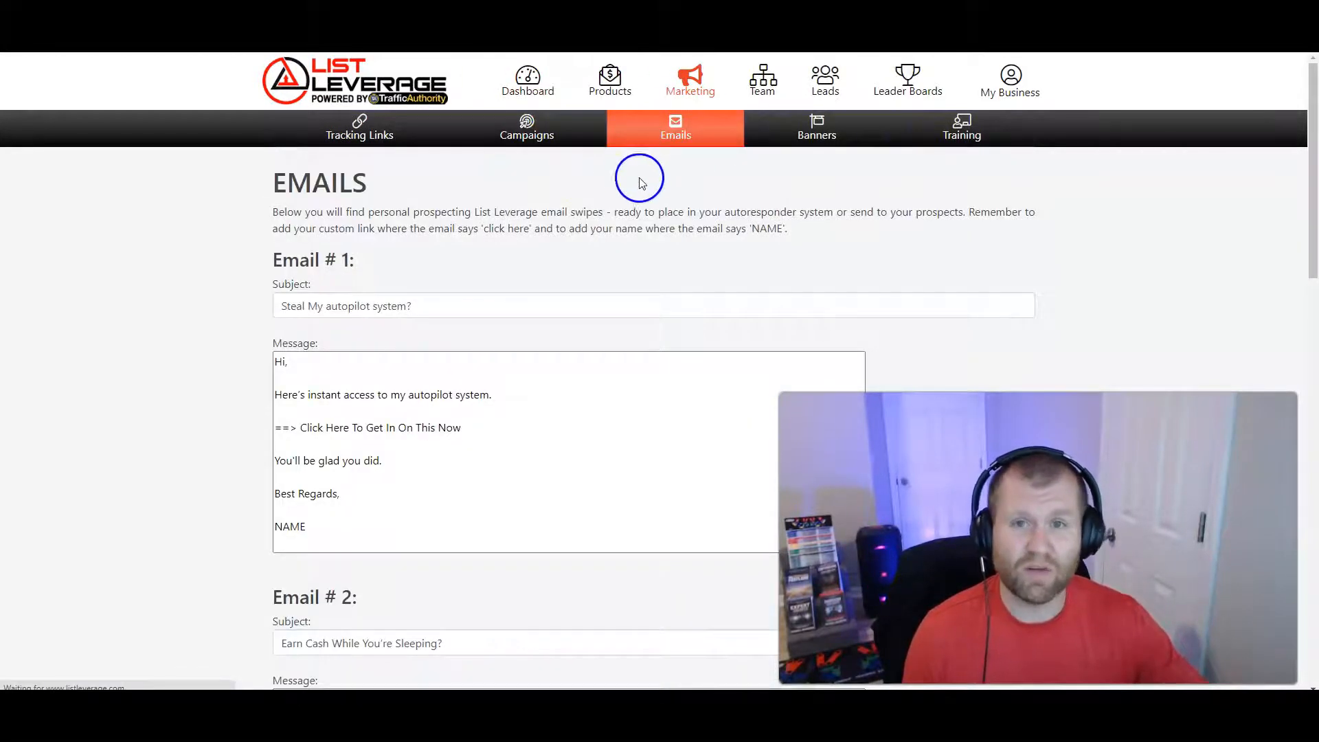
scroll("down", 3)
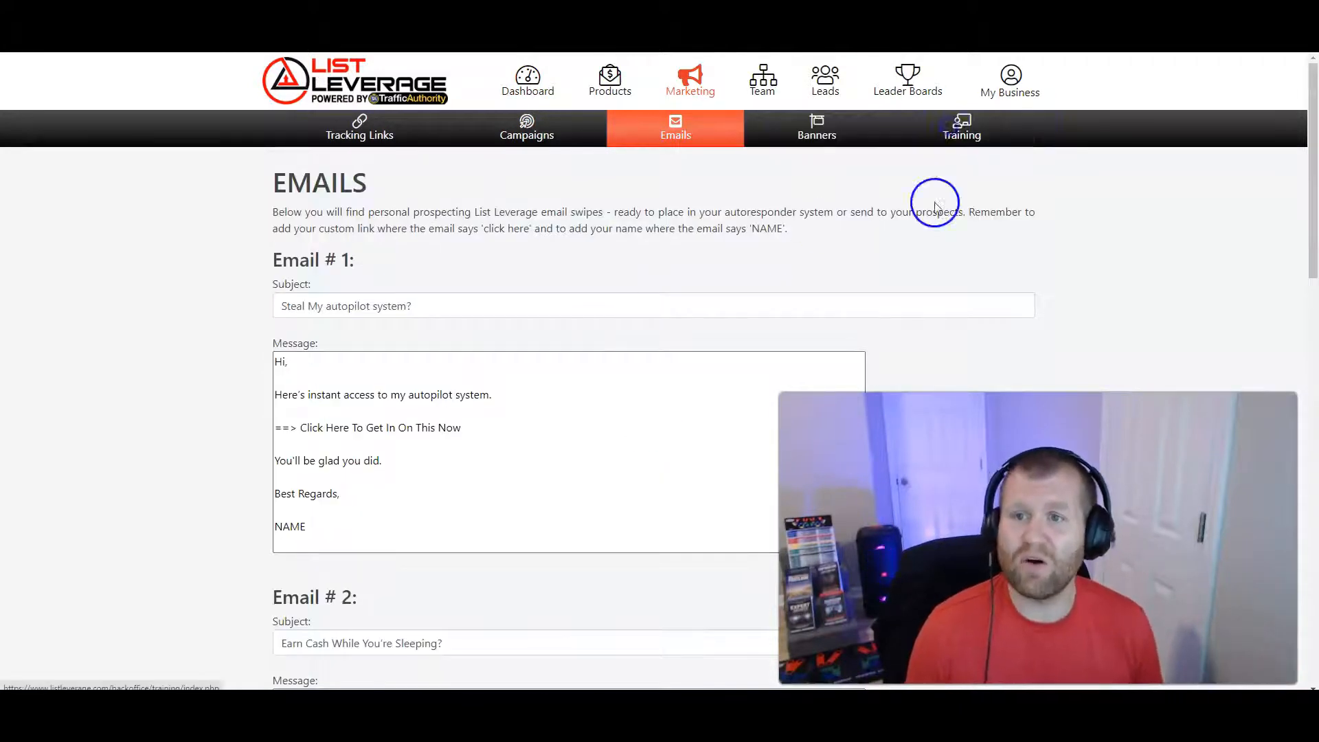
Step: Browse the training videos from Intro Training through to the Traffic Training lessons
left_click(962, 128)
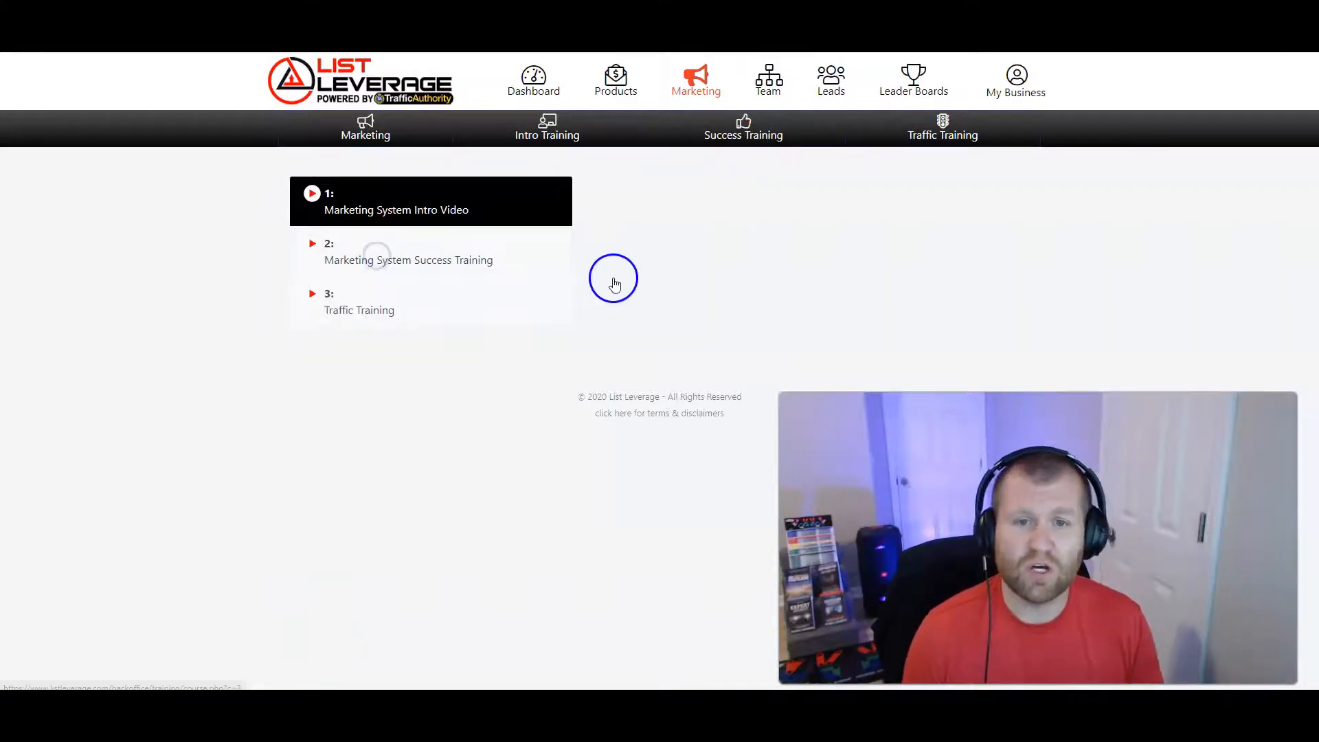
left_click(743, 128)
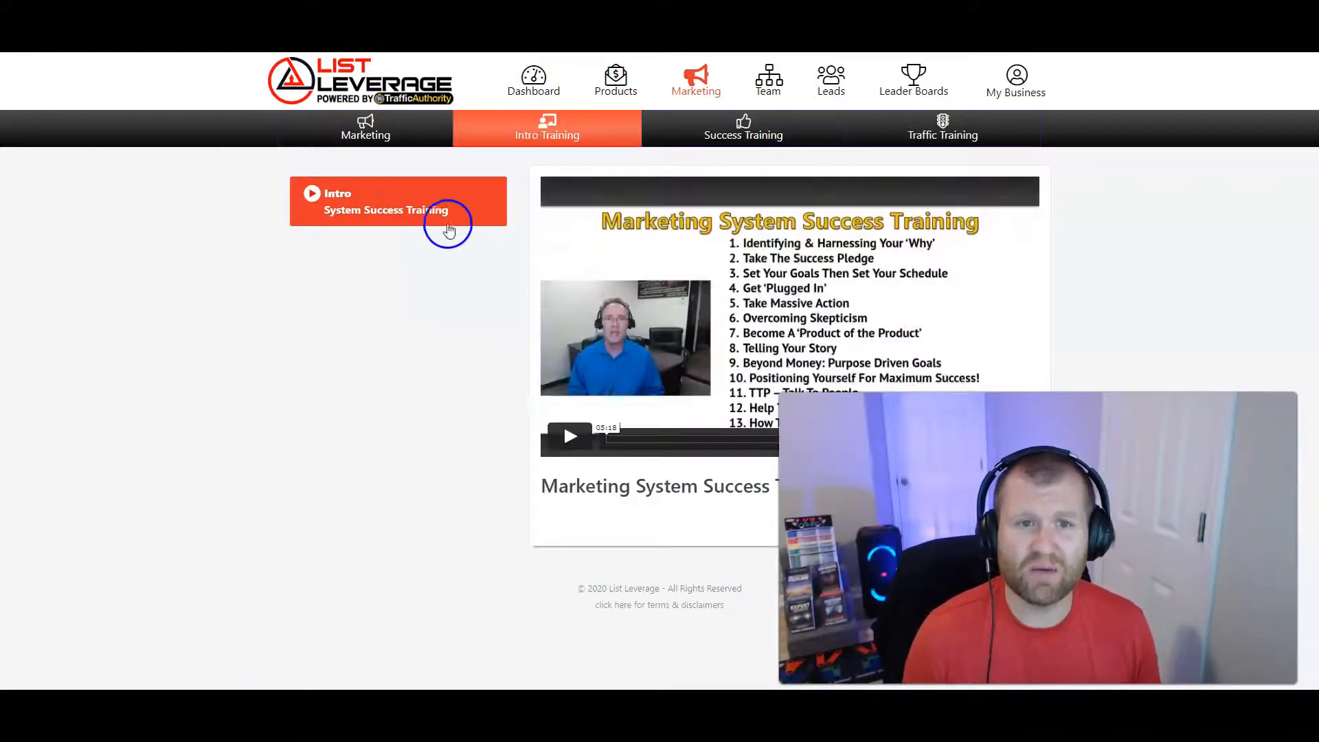
mouse_move(744, 131)
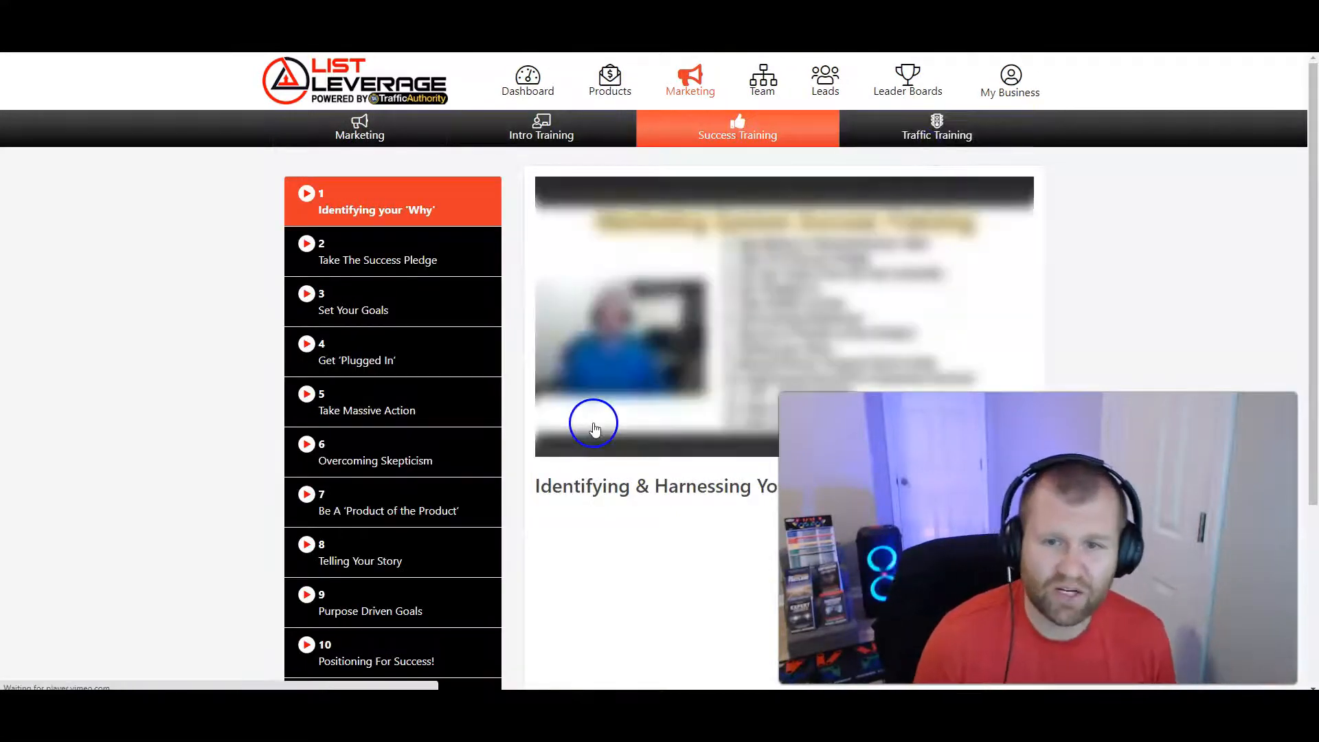
left_click(937, 130)
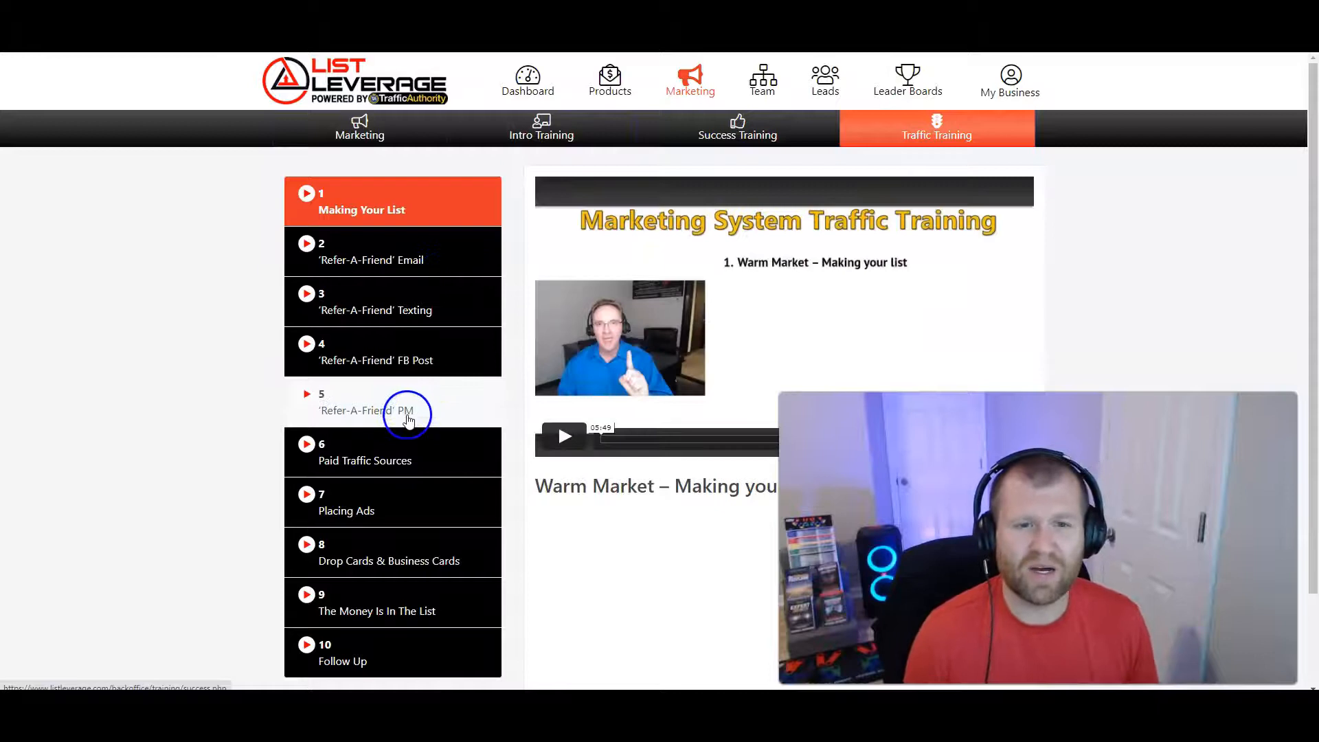
scroll("down", 3)
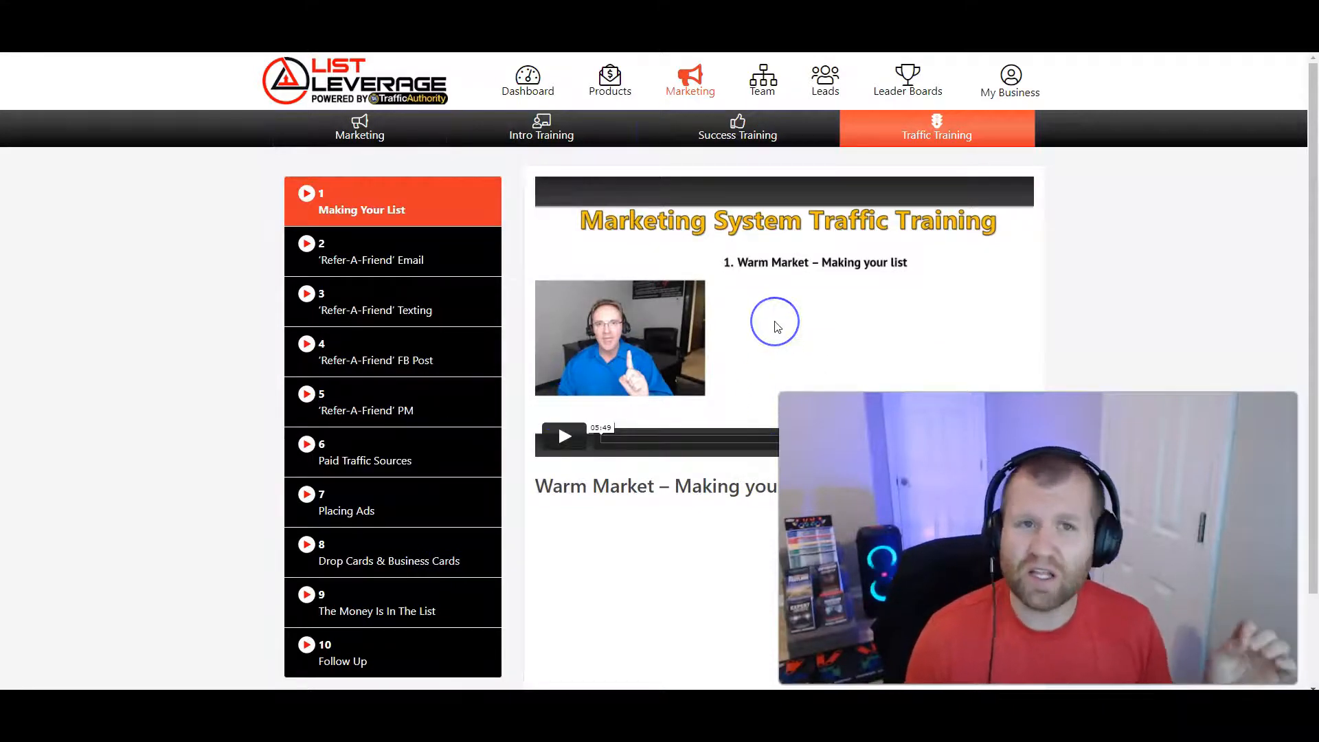
mouse_move(748, 312)
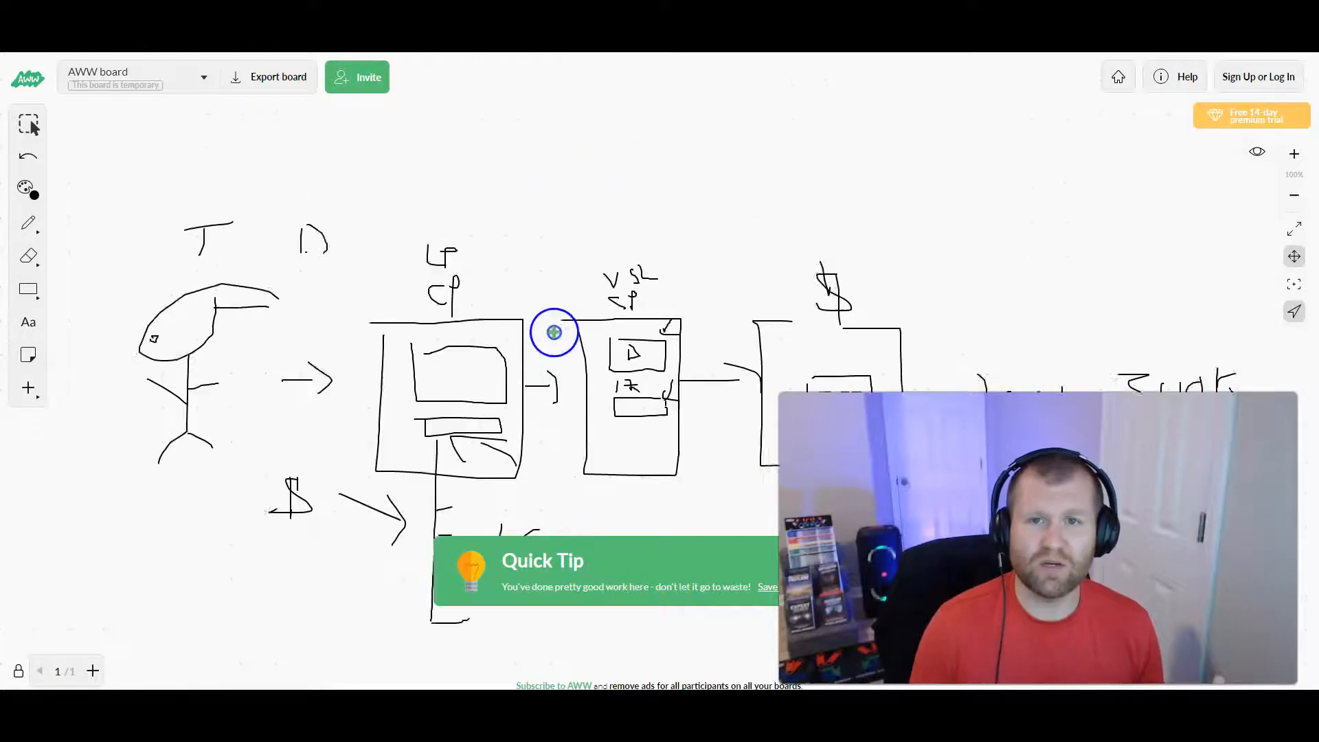
Step: Use the pen to draw a boxed list under the left branch and an arrow up to the top
left_click(27, 223)
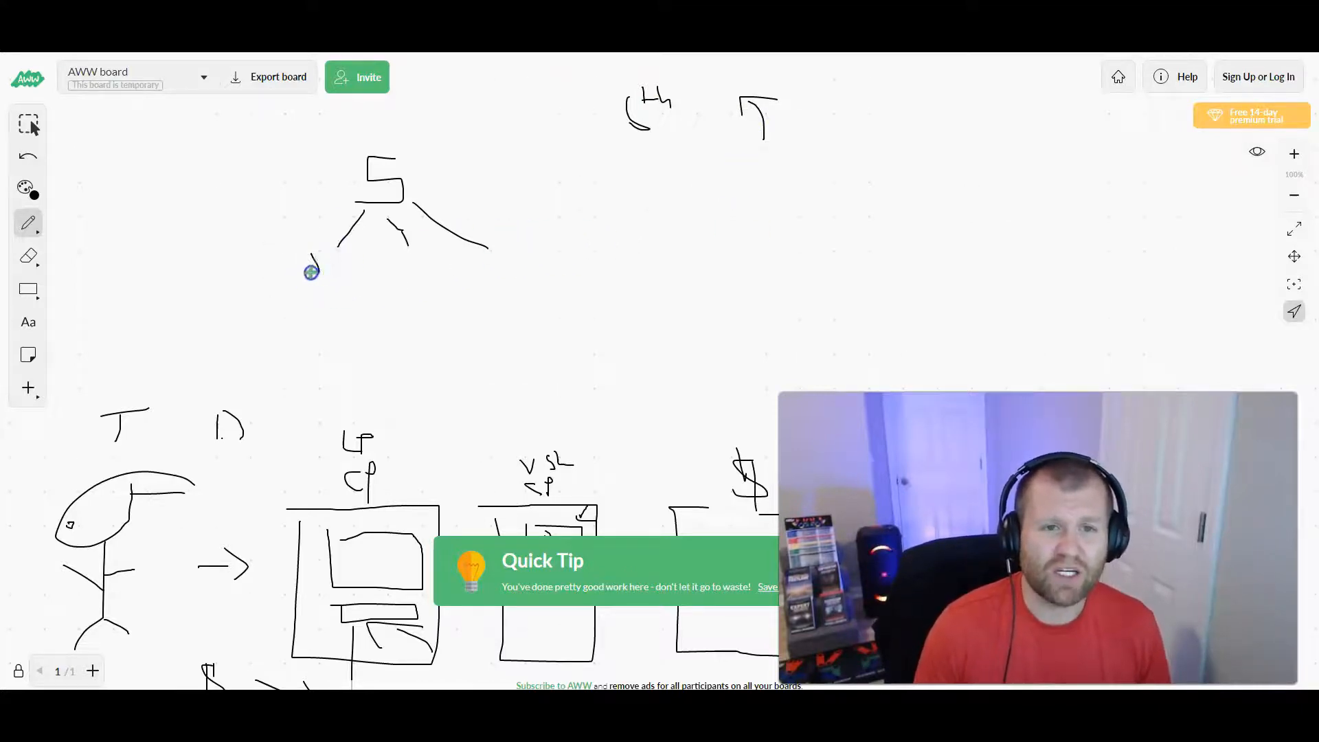
left_click_drag(303, 270, 341, 268)
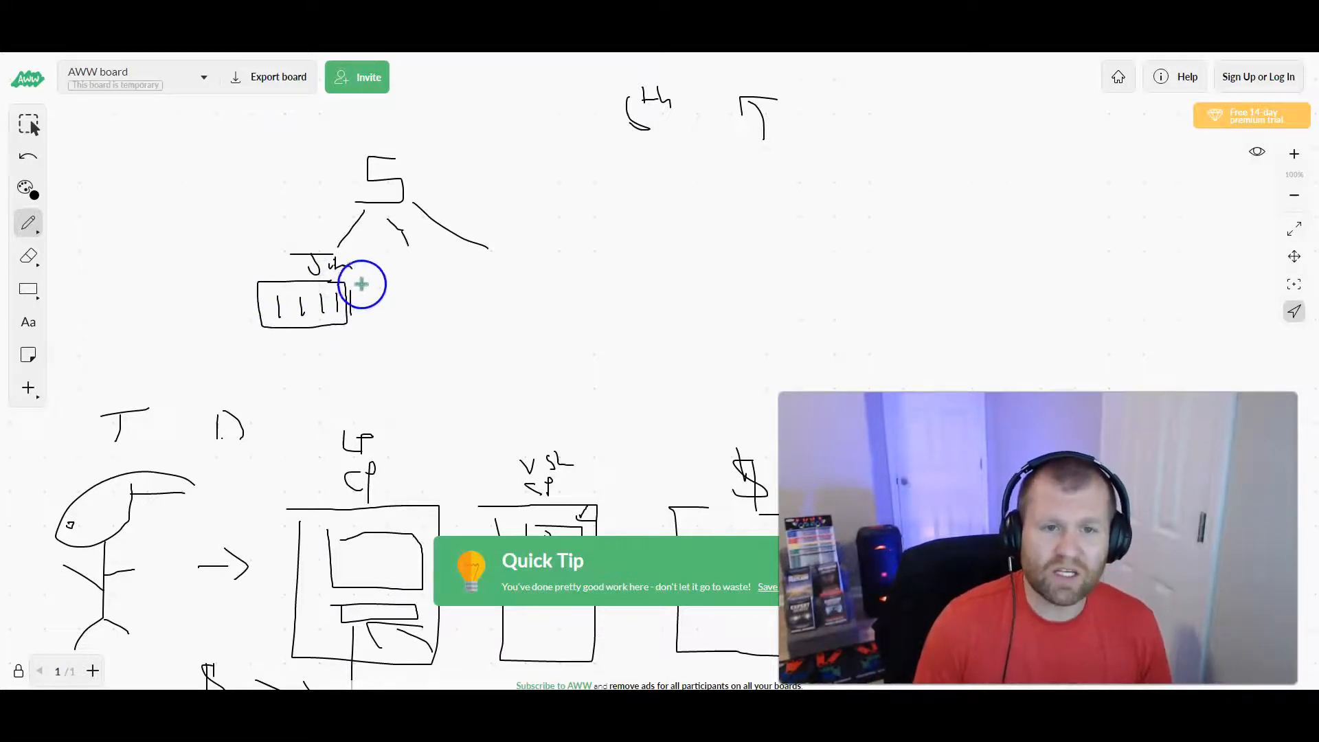
left_click_drag(353, 295, 379, 328)
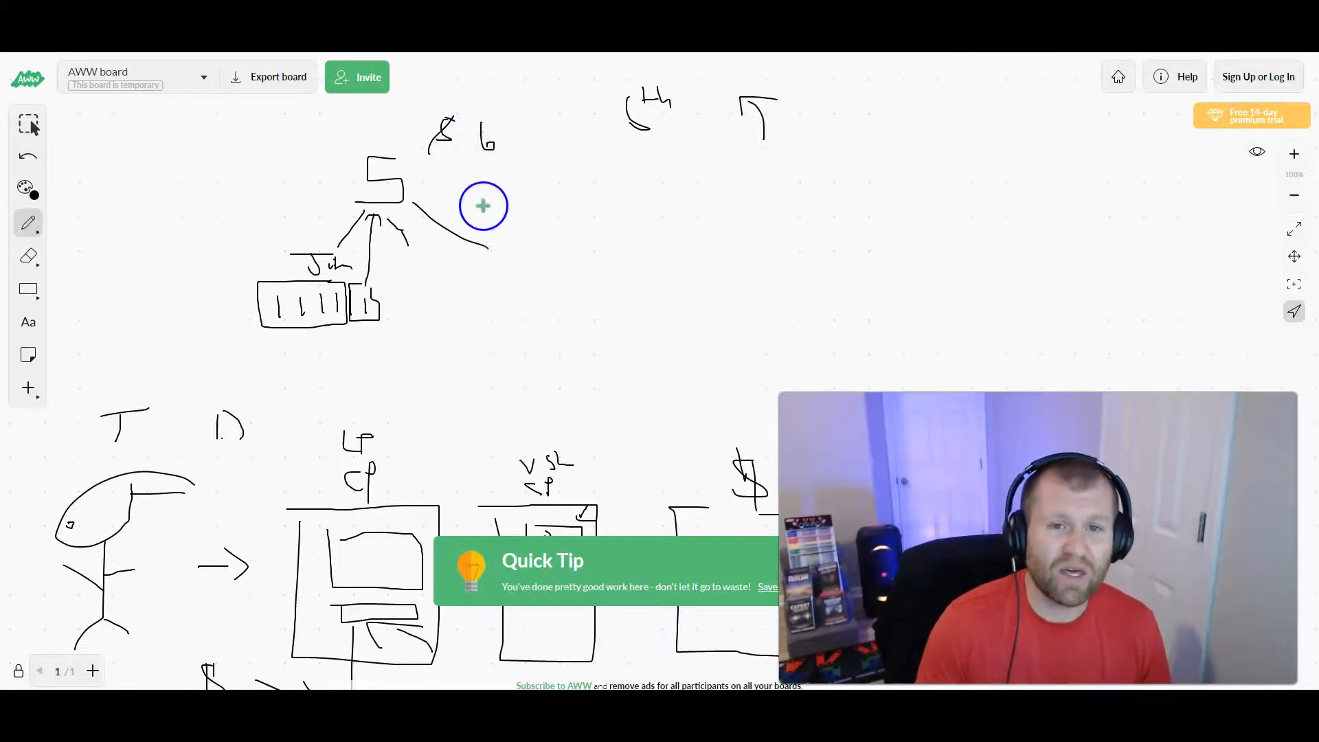
mouse_move(420, 256)
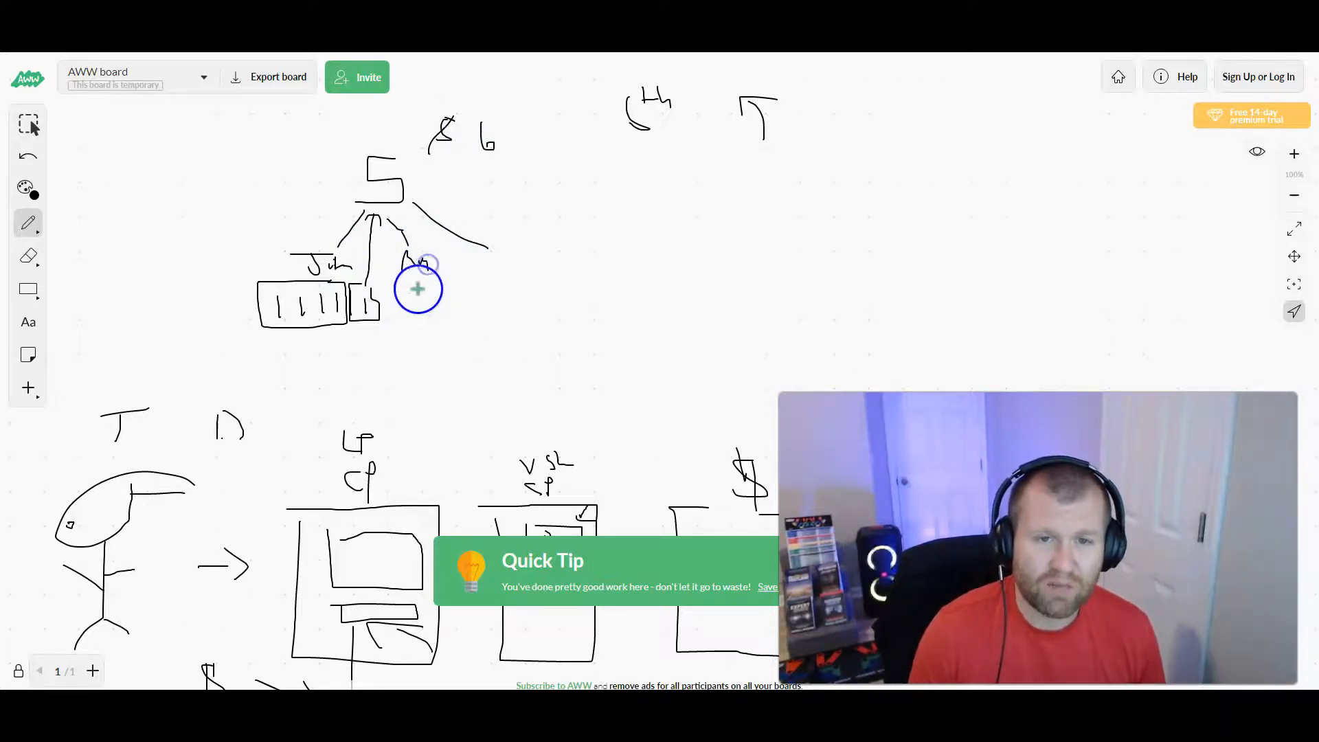
Step: Draw a second segmented box under the middle branch of the sketch
left_click_drag(408, 270, 442, 316)
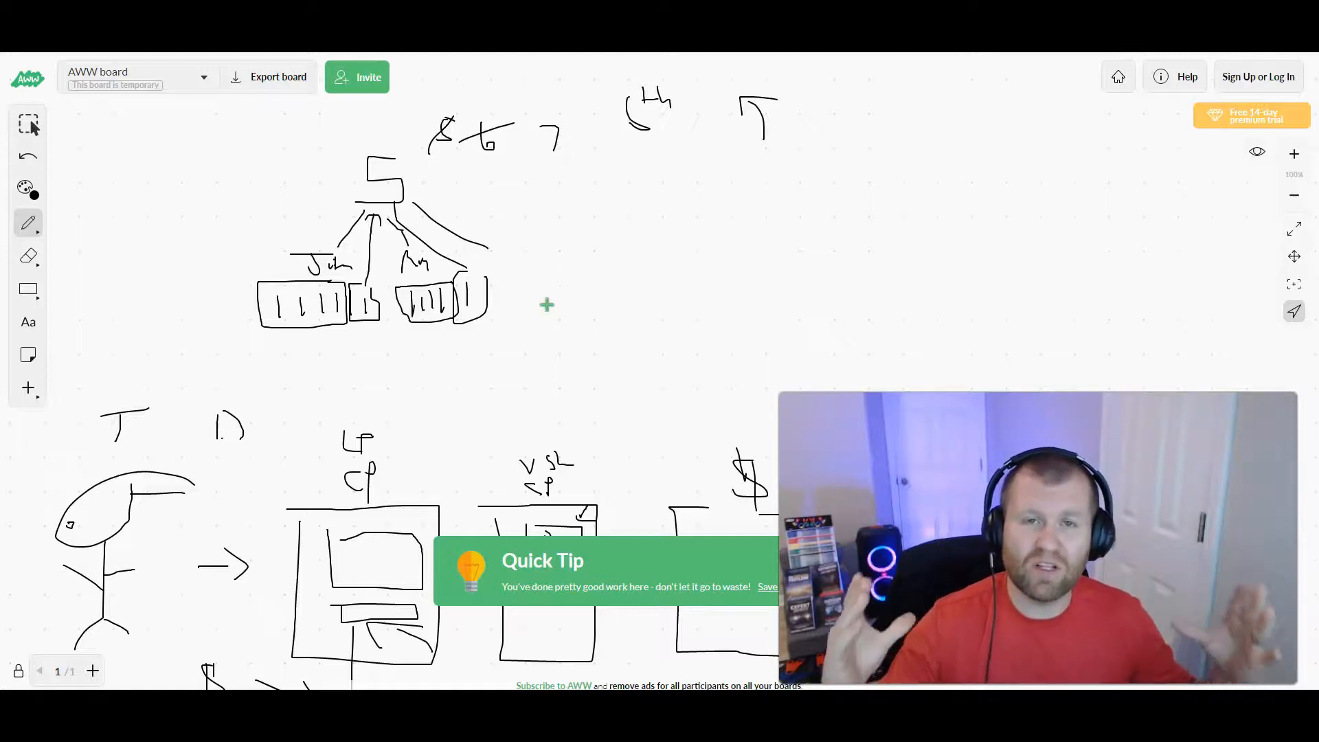
mouse_move(577, 173)
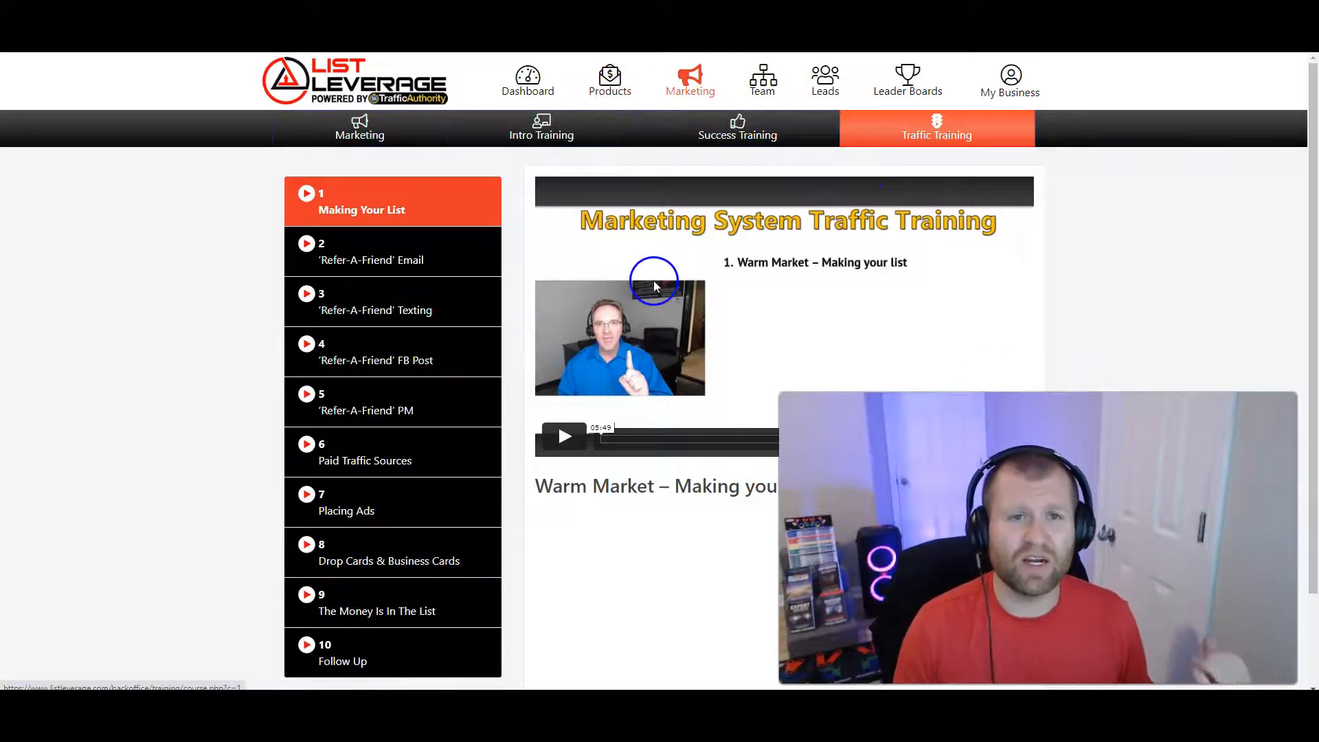
Step: Go through Products and Swipes to the capture pages listing $49 Offer Funnel links
left_click(610, 74)
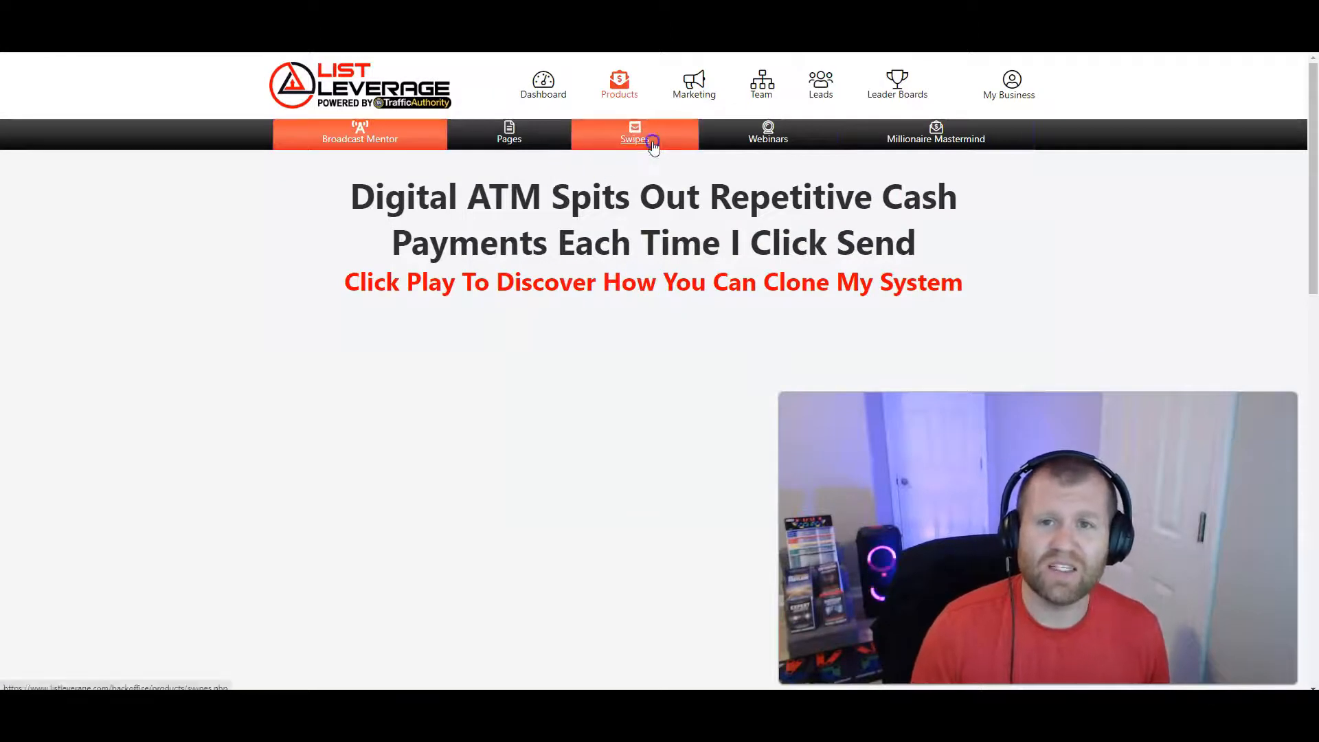
left_click(651, 140)
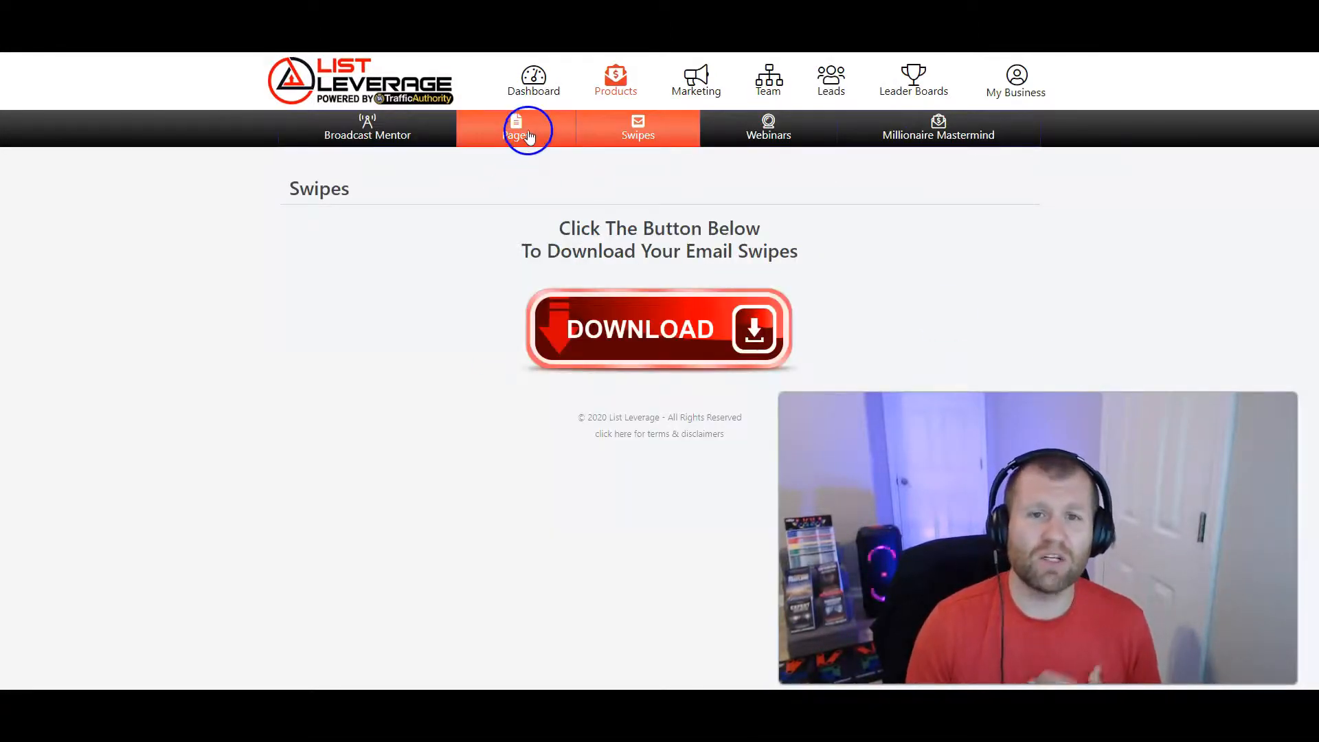
left_click(527, 130)
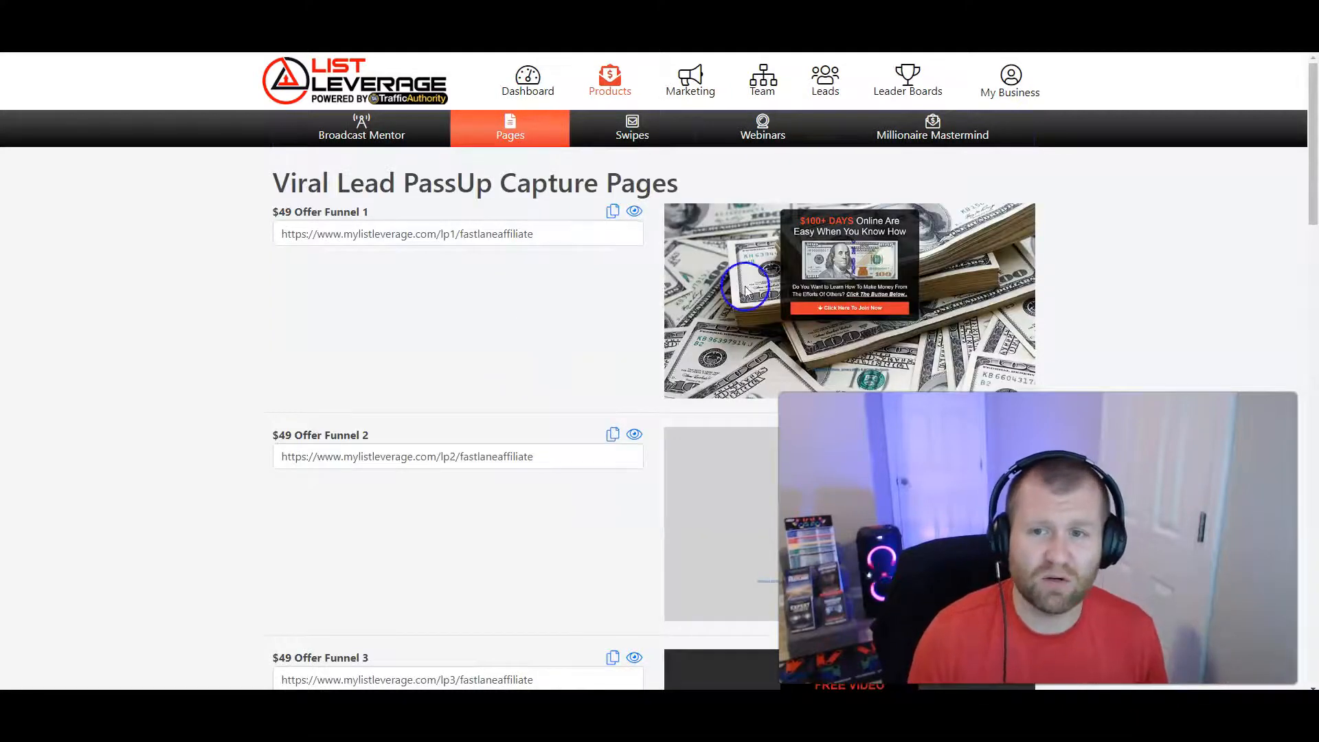
scroll("down", 3)
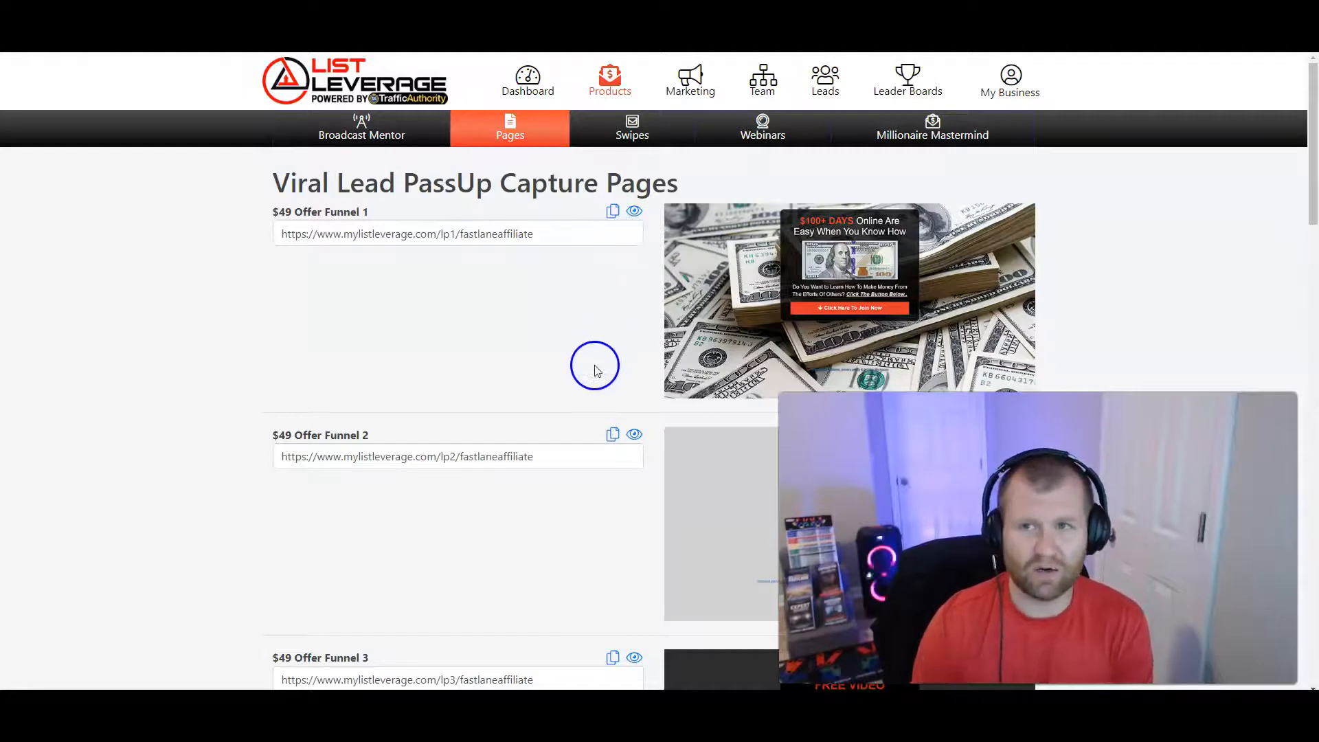
mouse_move(587, 323)
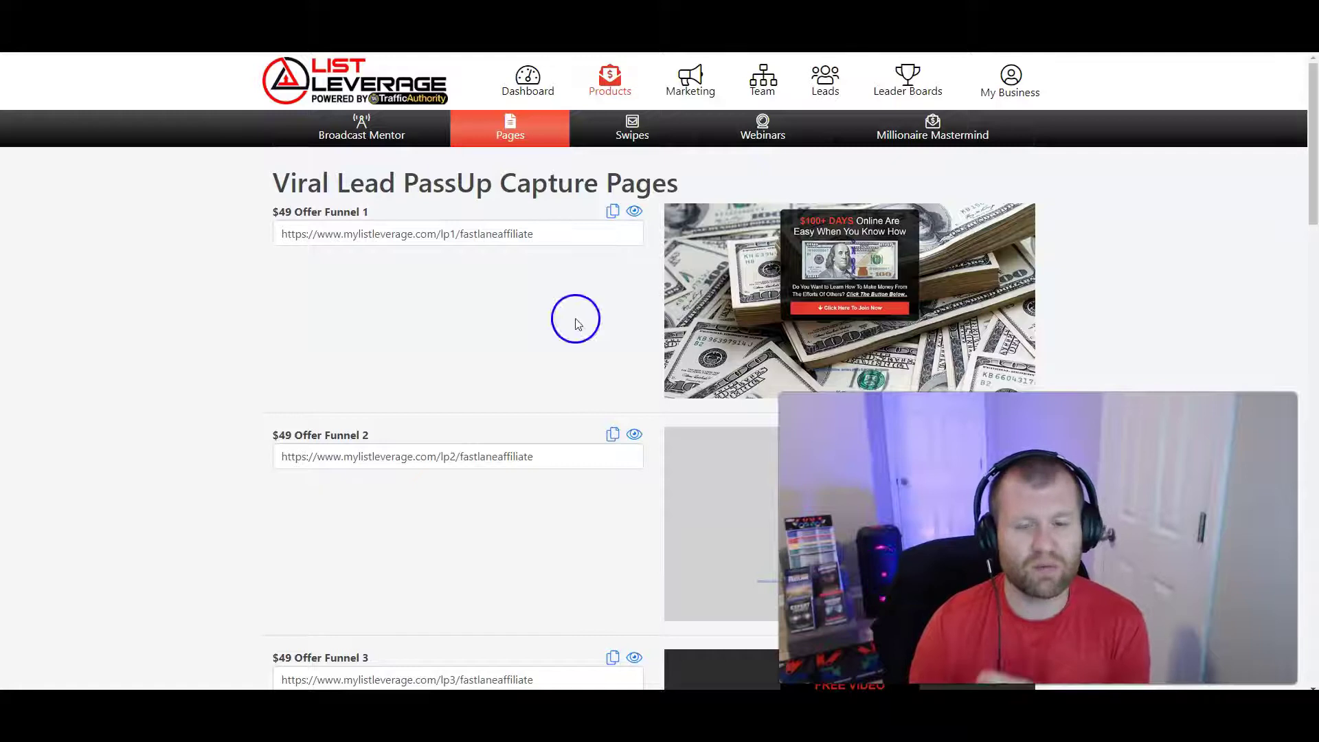
mouse_move(657, 127)
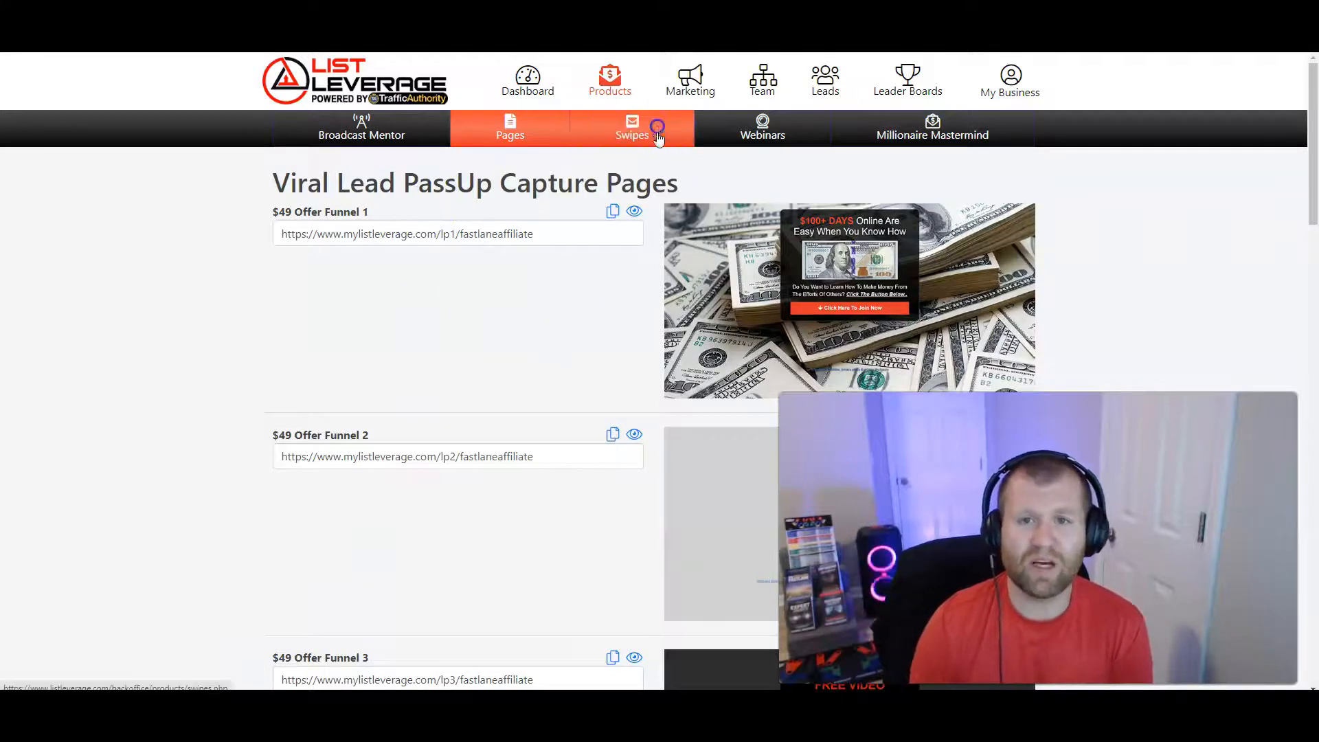
Step: Return to the Swipes download page and view the downloaded email text files
left_click(632, 129)
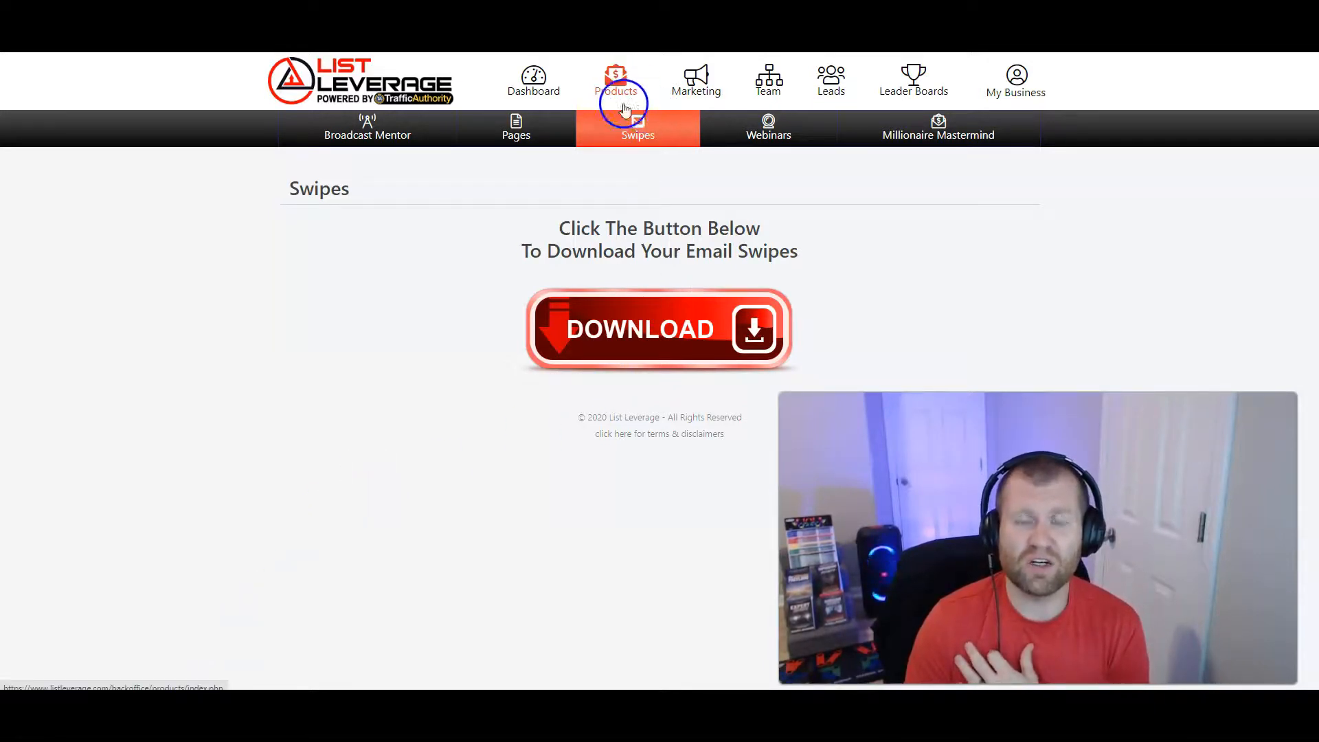
left_click(658, 330)
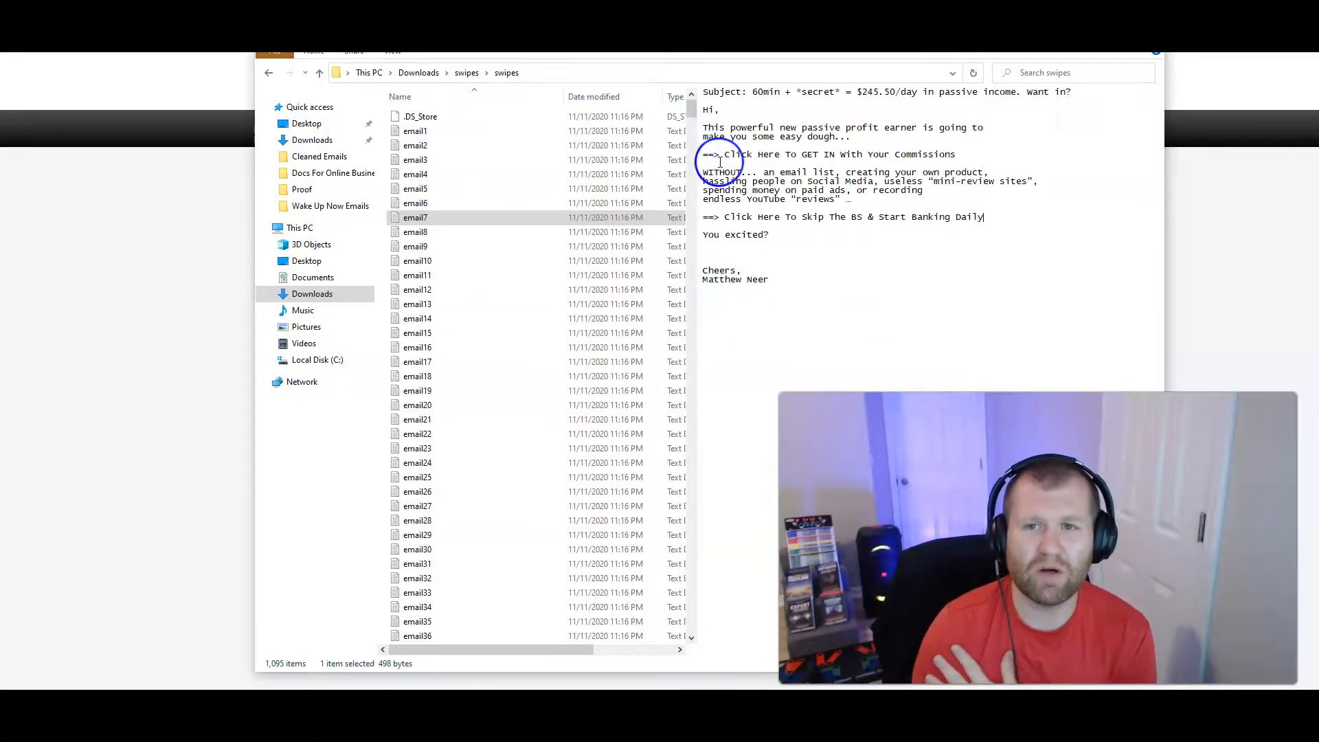
mouse_move(468, 275)
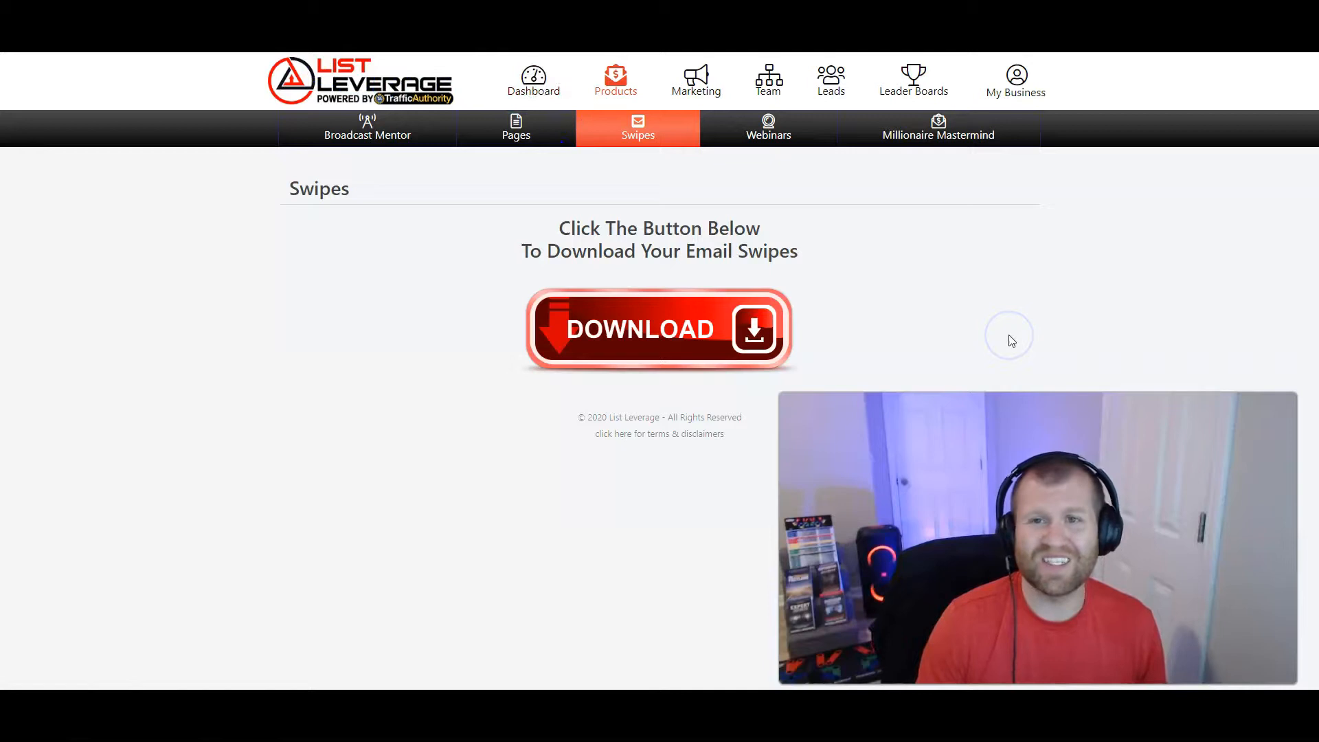
mouse_move(994, 386)
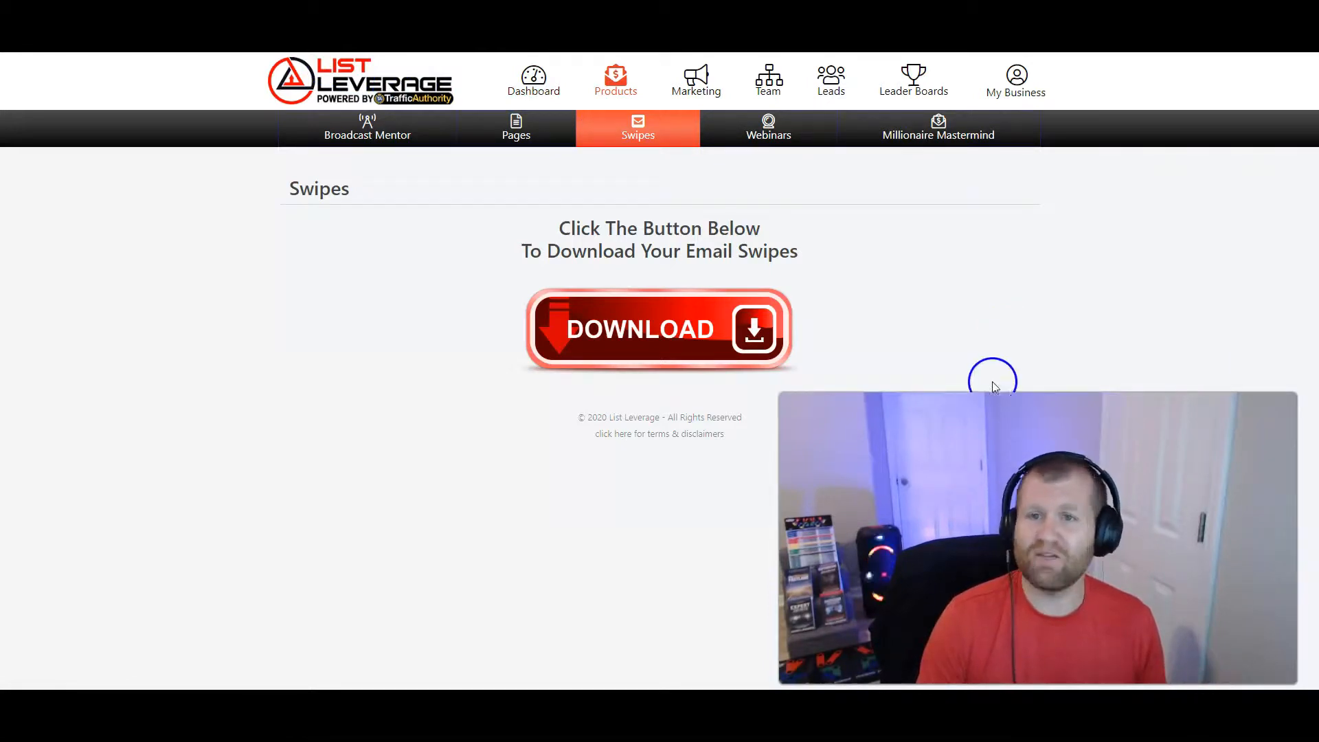
mouse_move(917, 319)
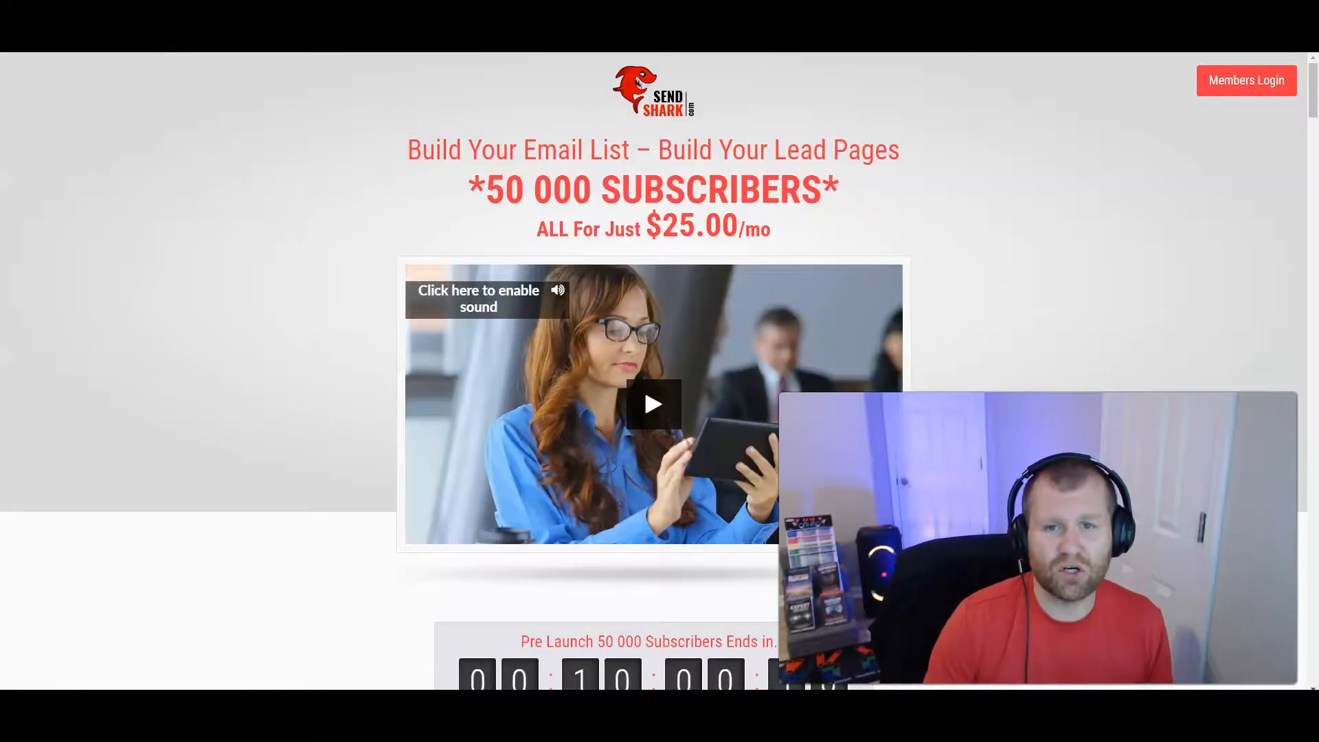
mouse_move(1069, 204)
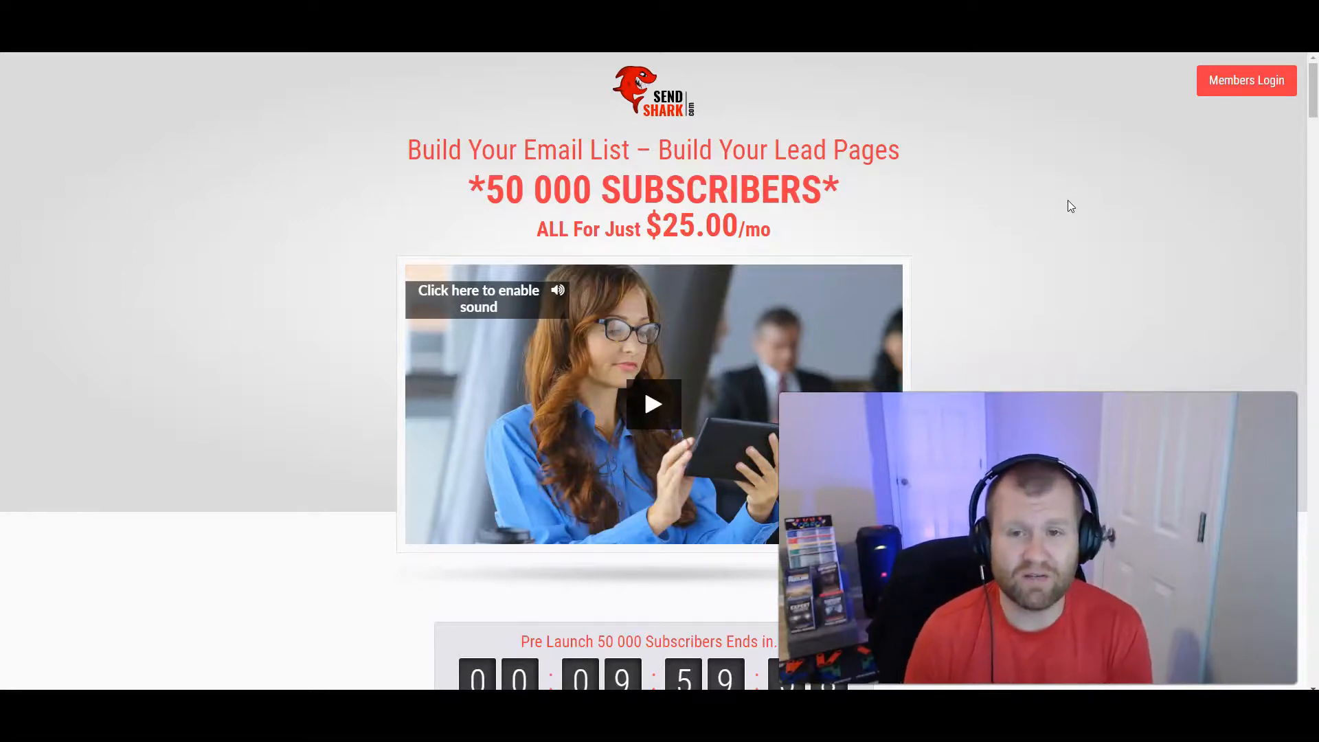
Step: Open the SendShark sales page and scroll to its autoresponder features citing 600,000 sends/hour
left_click(711, 171)
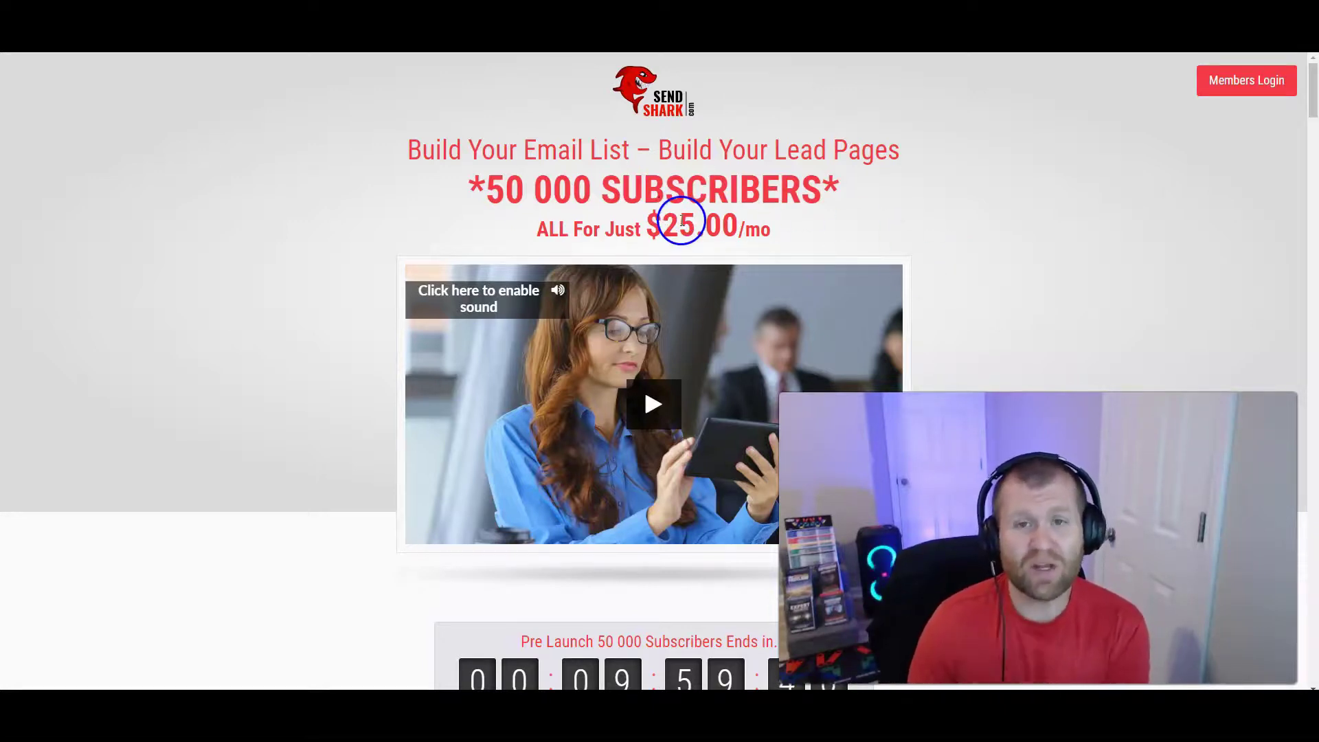
scroll("down", 3)
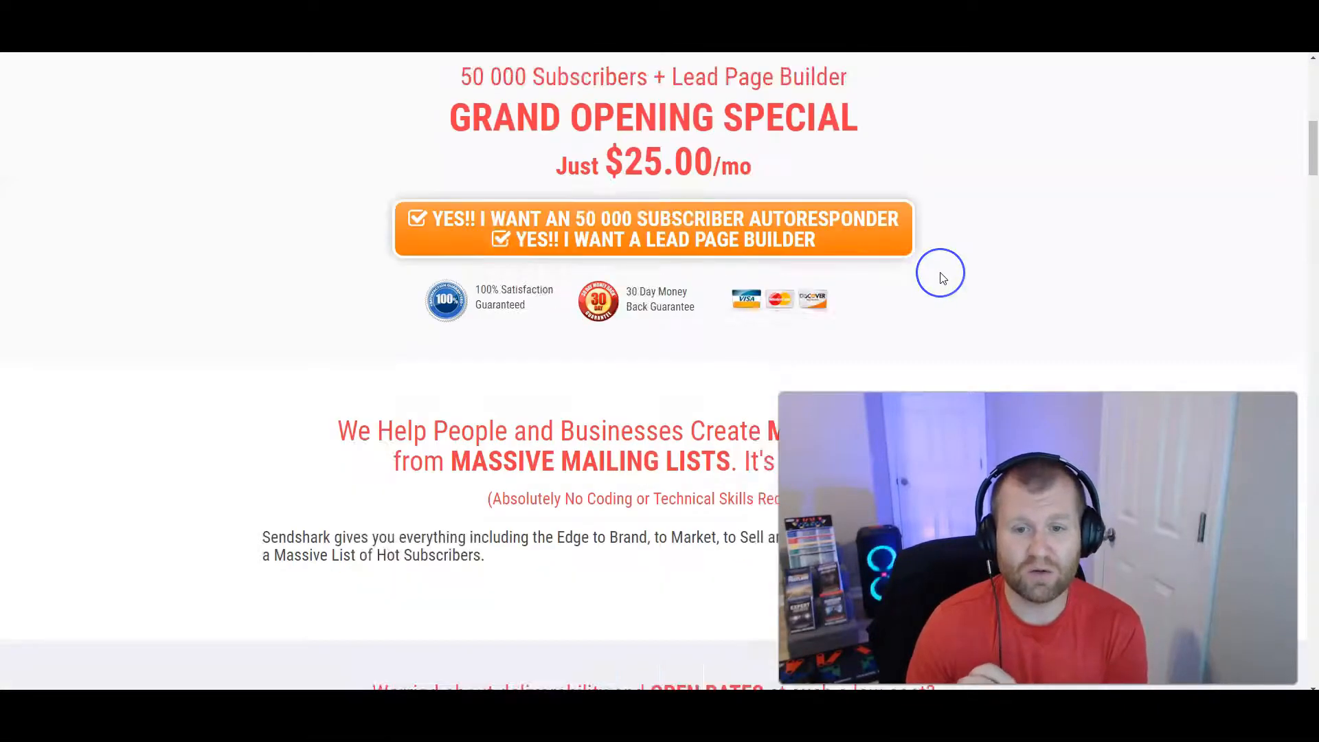
scroll("down", 3)
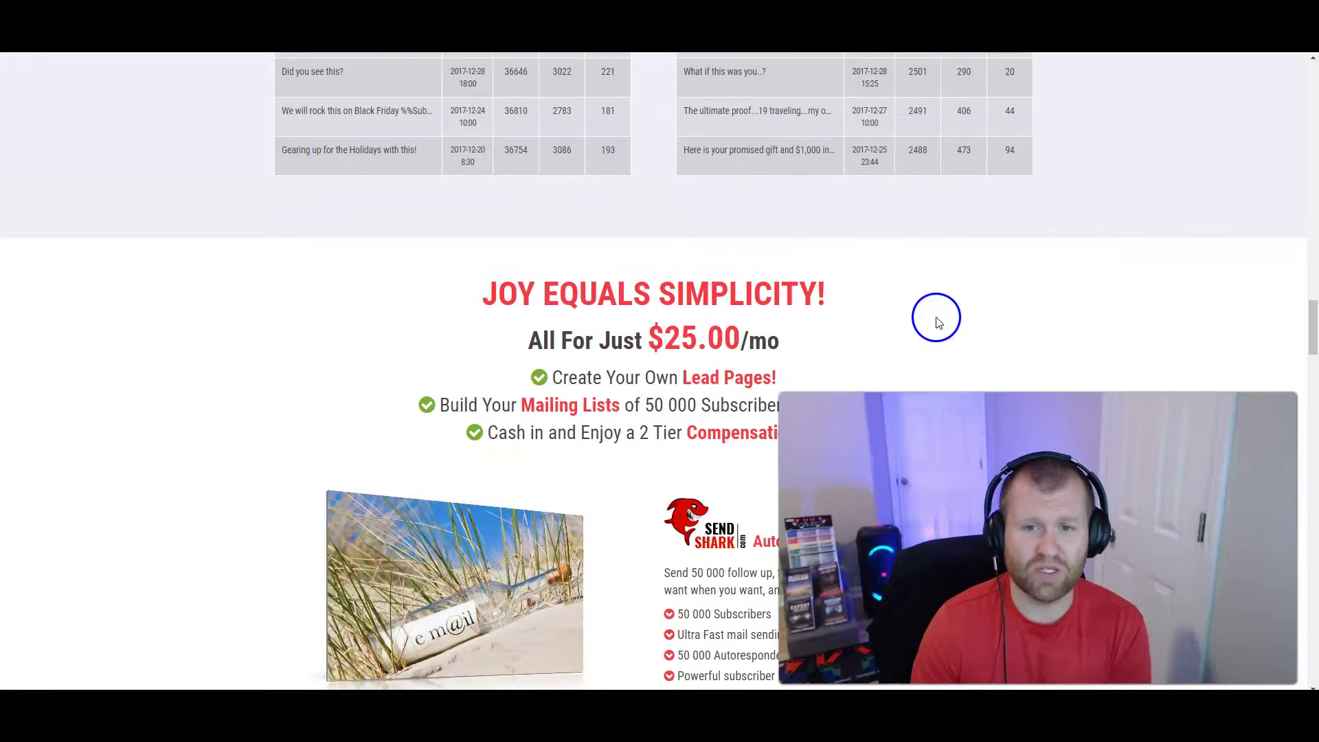
scroll("down", 3)
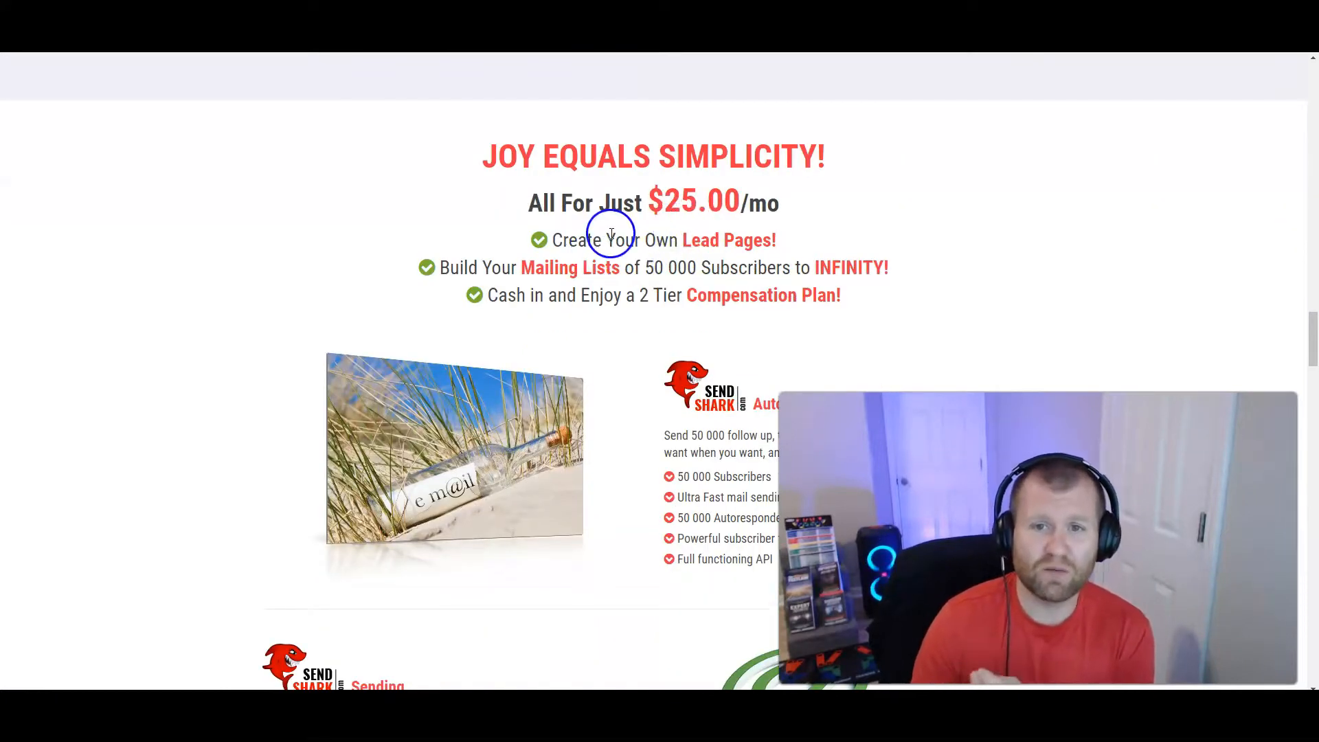
mouse_move(703, 245)
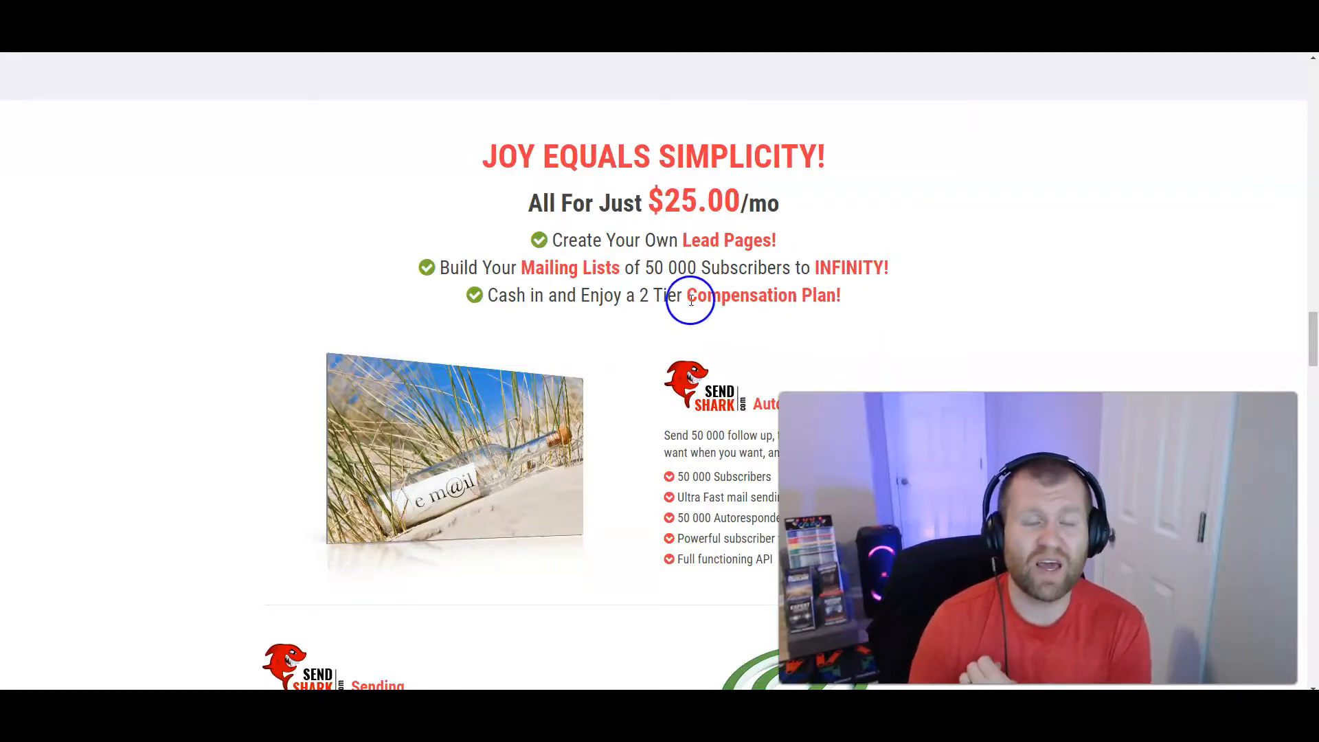
scroll("down", 3)
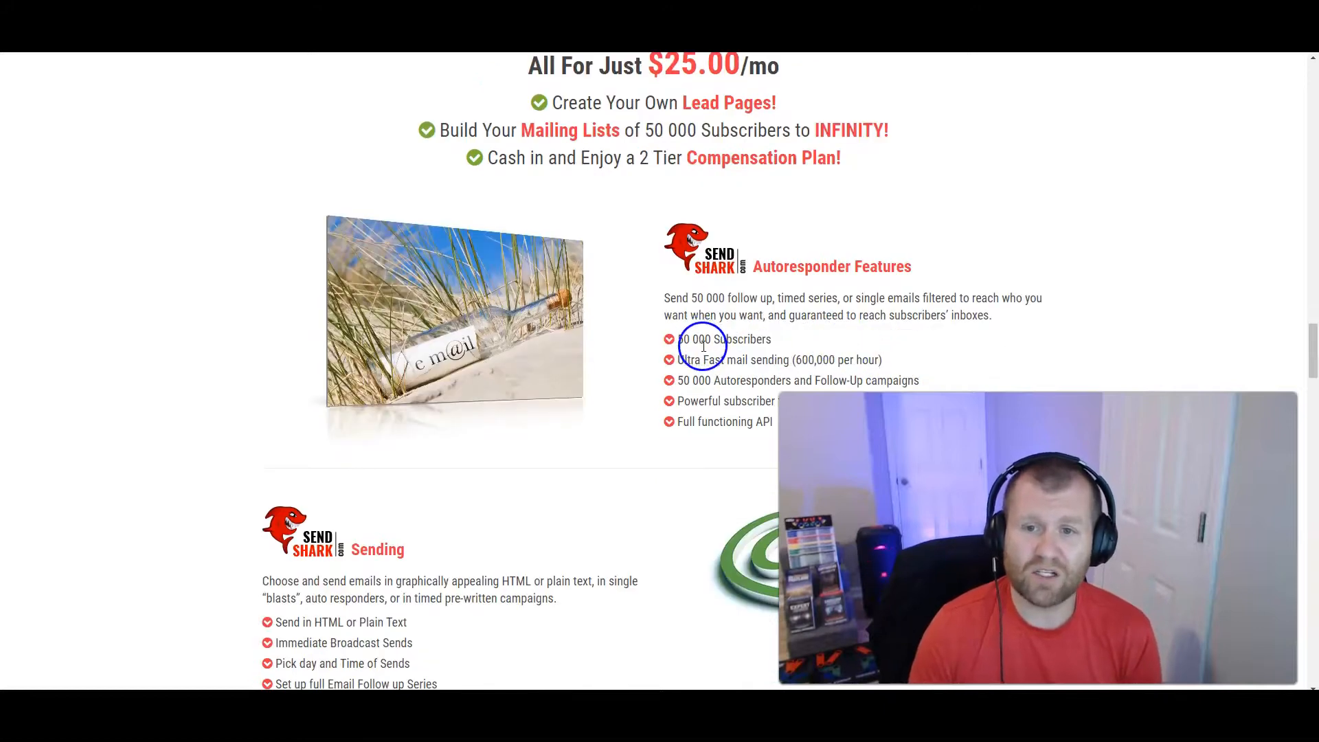
Step: Scroll past the Sending and Lead Page Builder sections to Performance and the comparison table
scroll("down", 3)
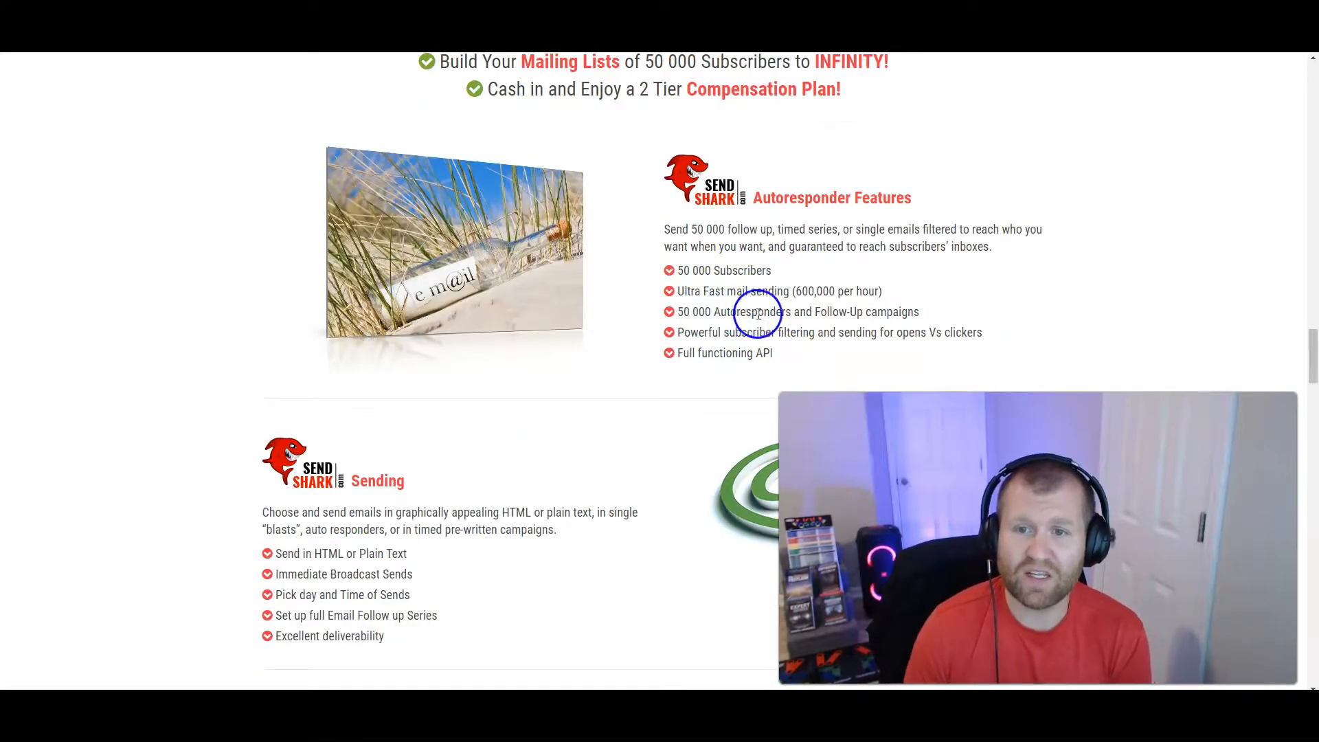
mouse_move(824, 337)
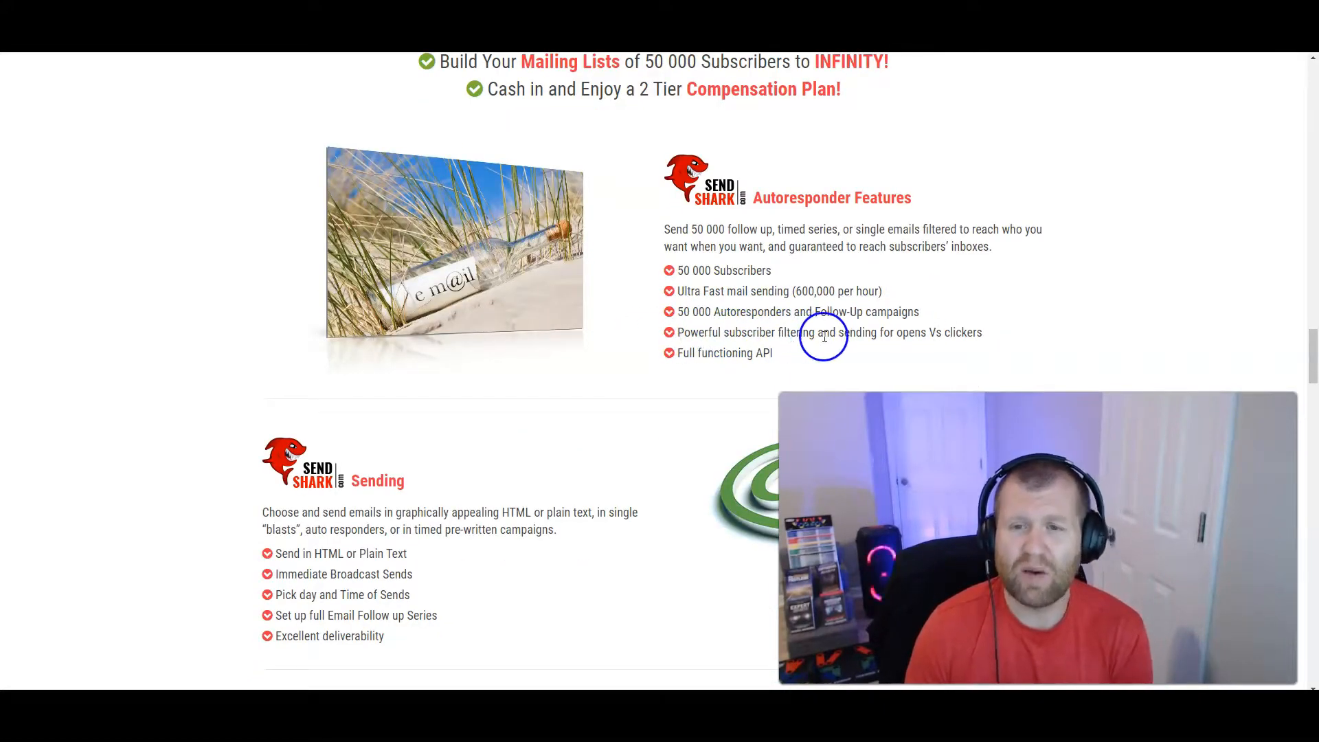
scroll("down", 3)
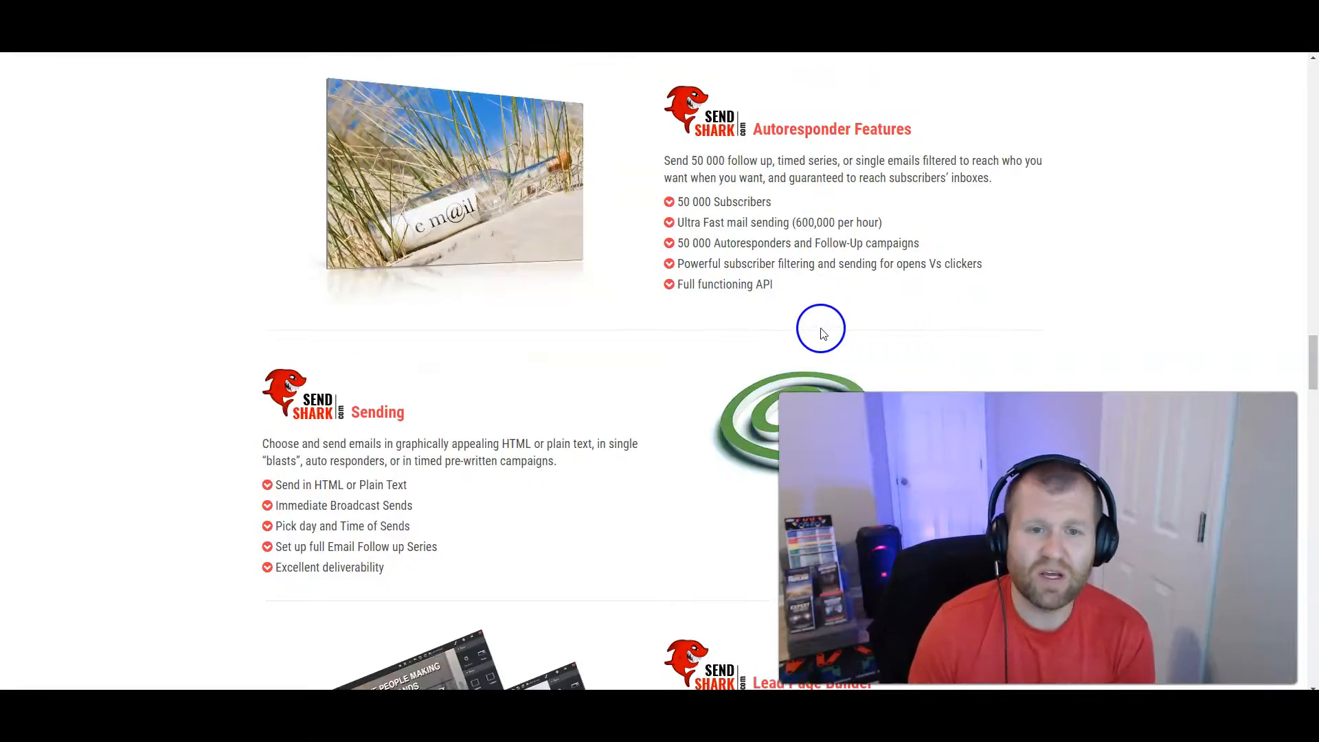
scroll("down", 3)
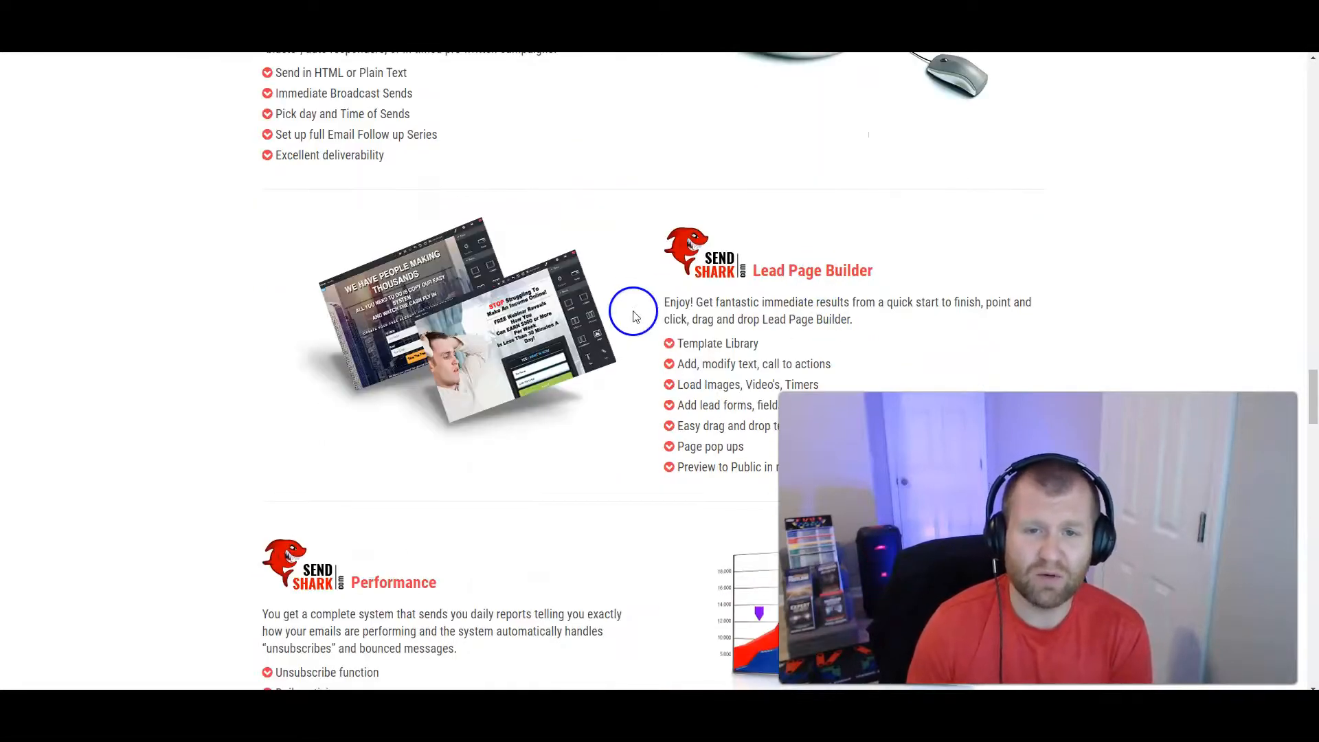
mouse_move(598, 335)
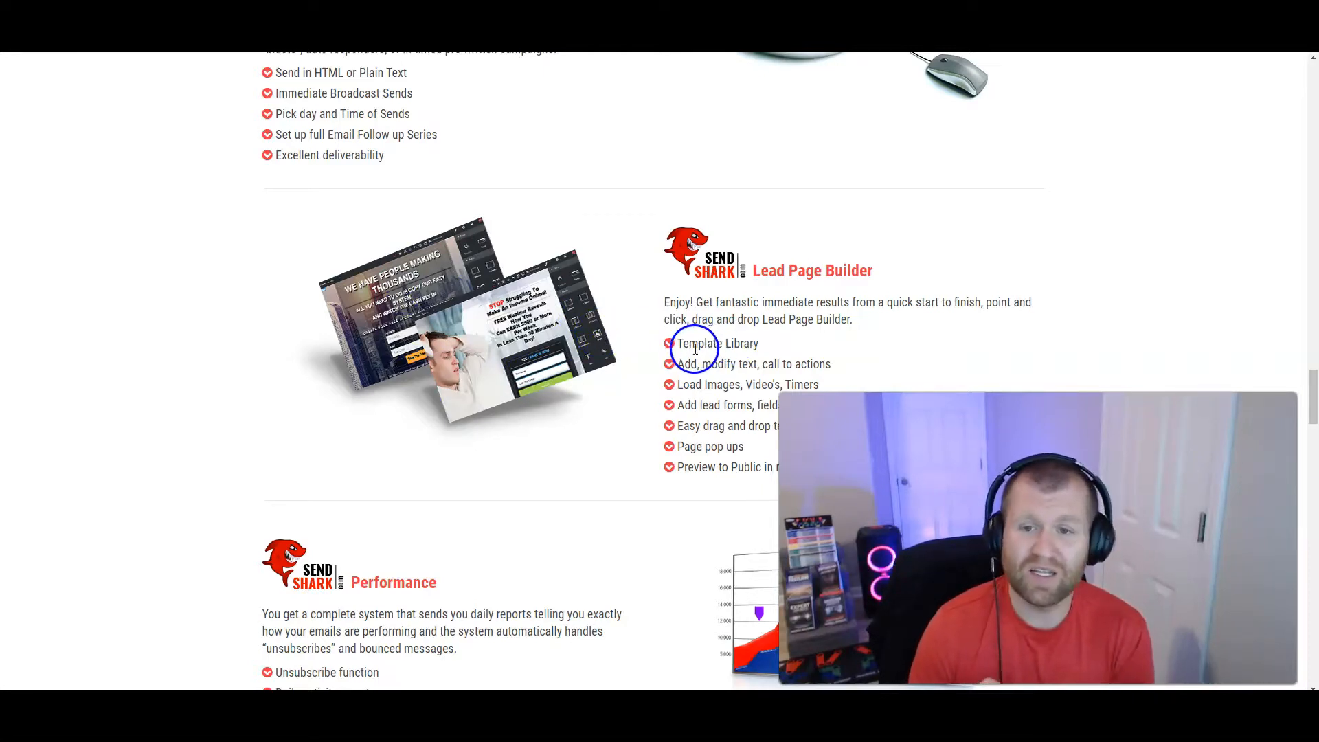
scroll("down", 3)
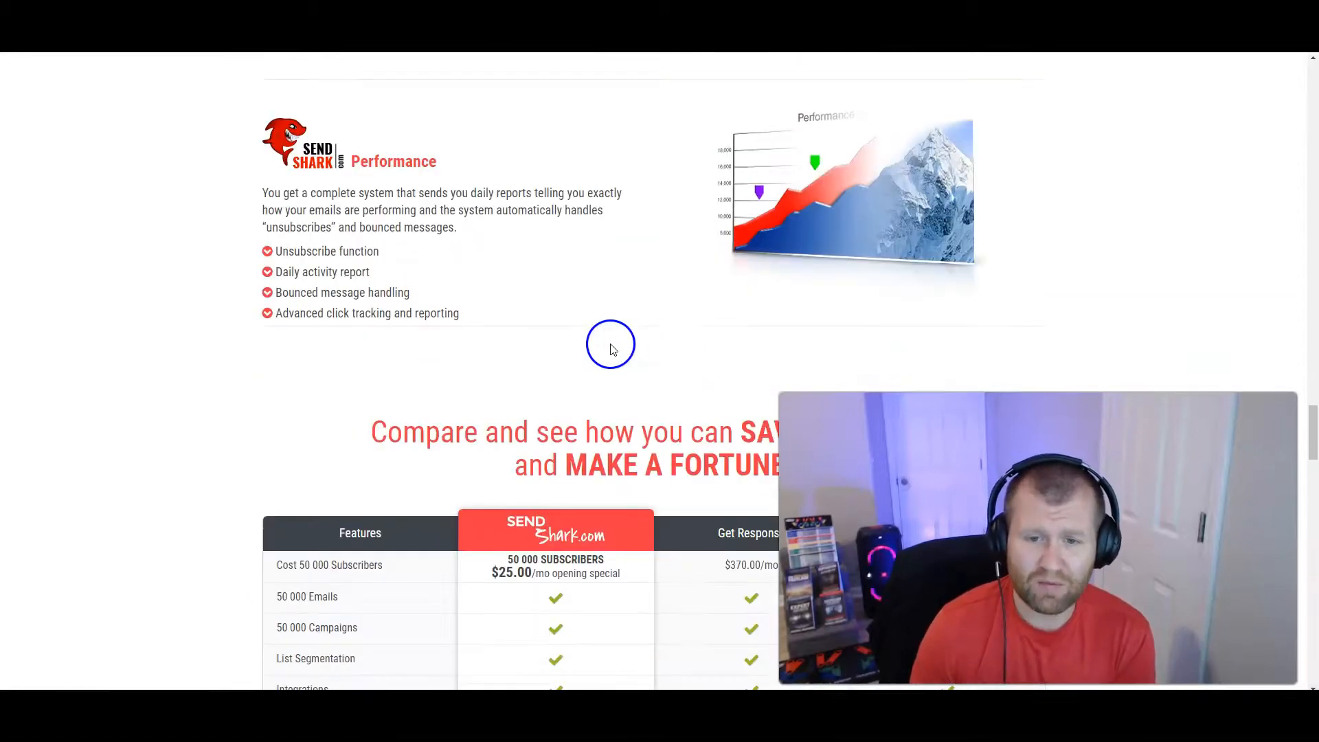
Step: Highlight Get Response's $370.00 price, then scroll to the $197/year opening-day special
scroll("down", 3)
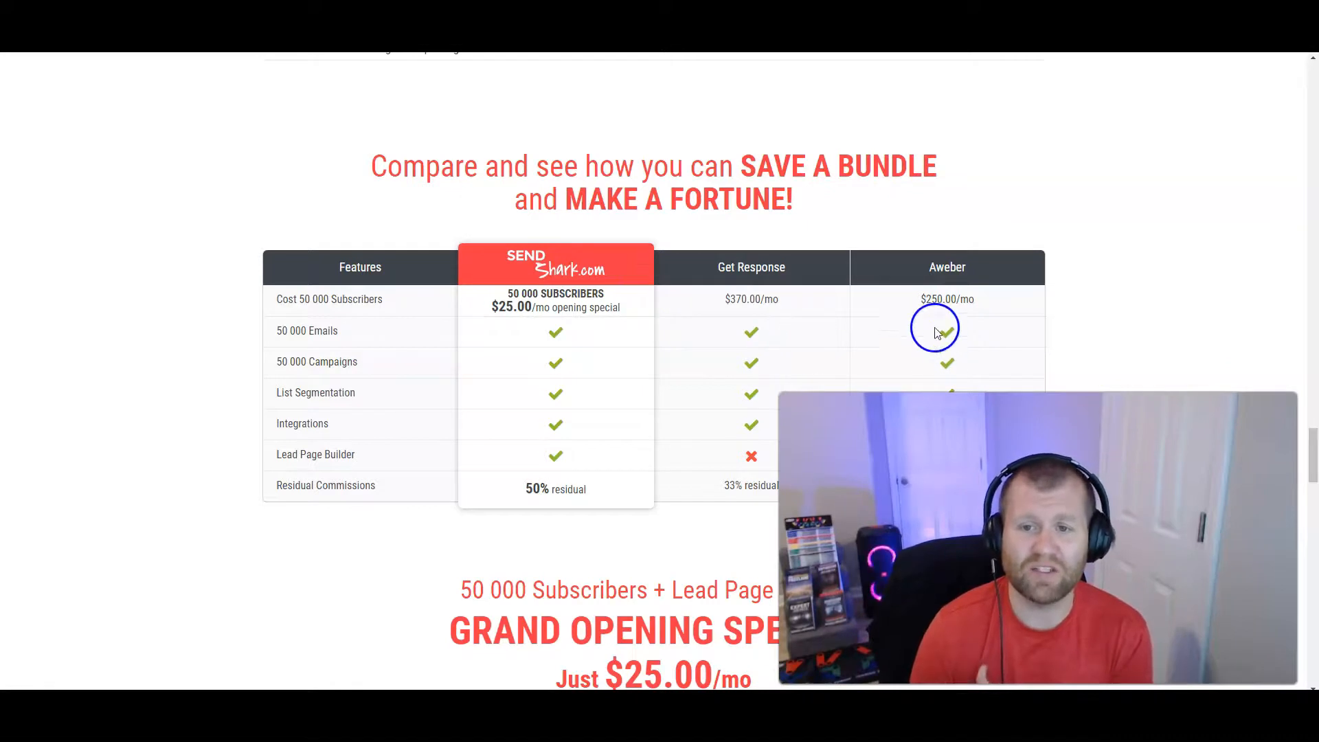
mouse_move(940, 255)
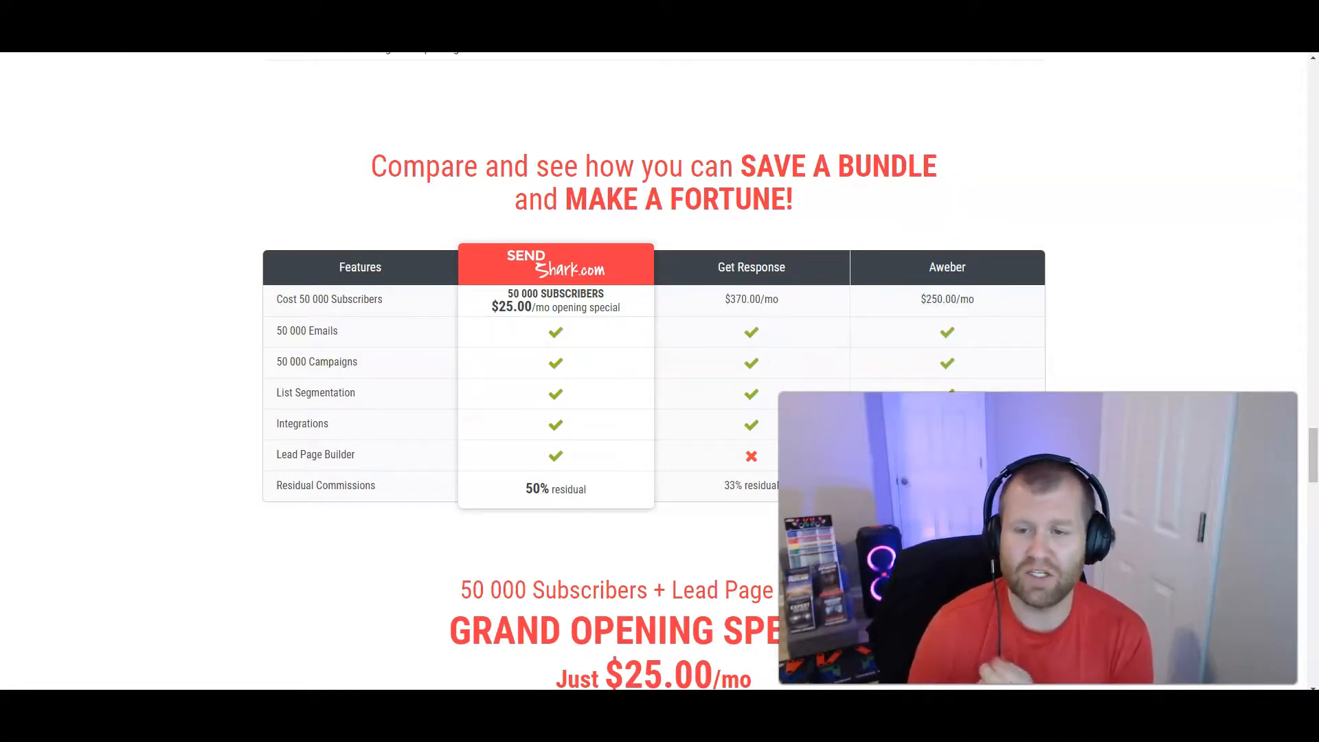
left_click(732, 318)
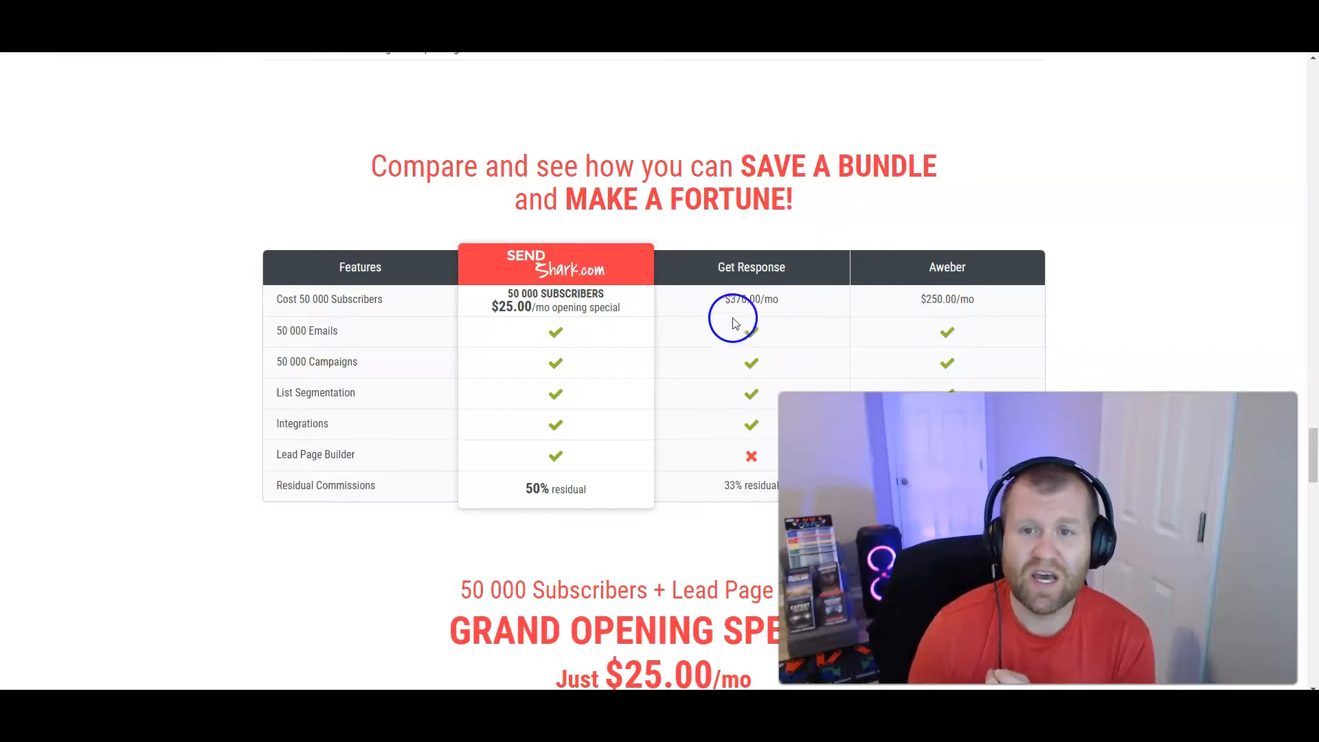
double_click(751, 299)
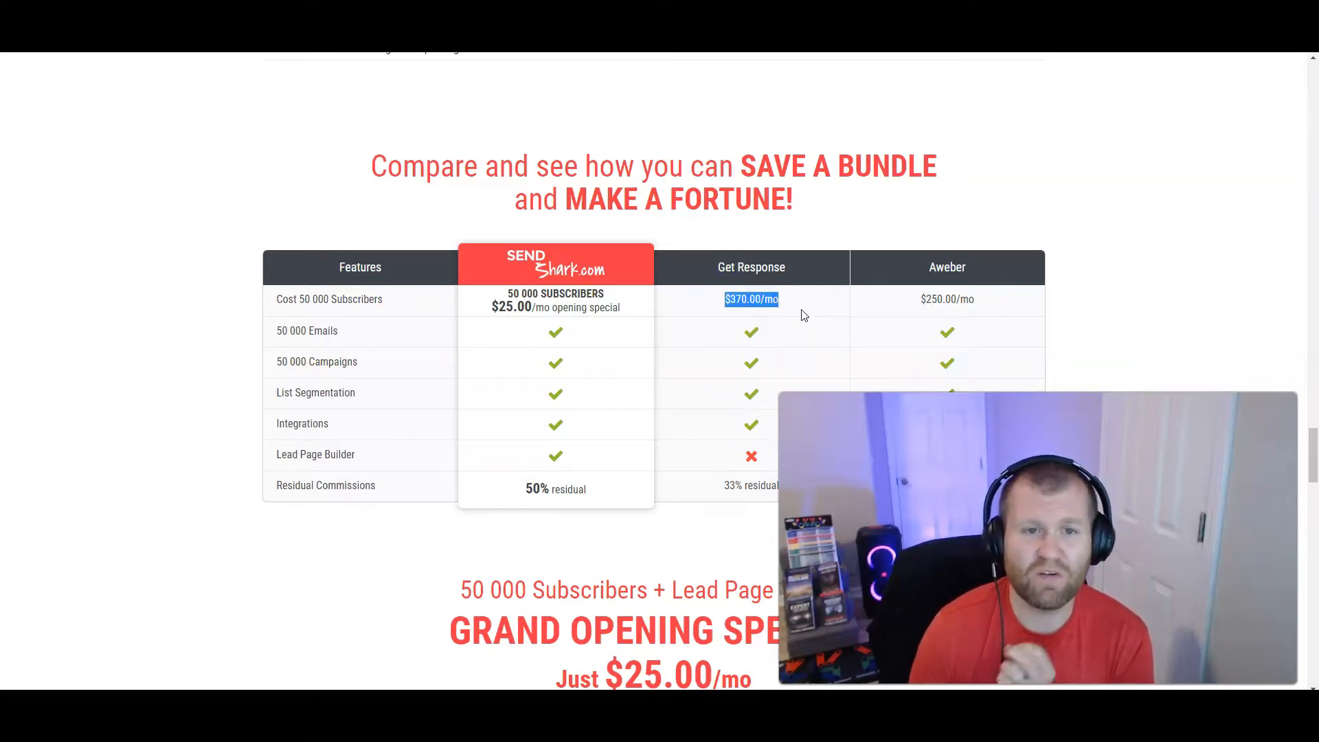
left_click(801, 317)
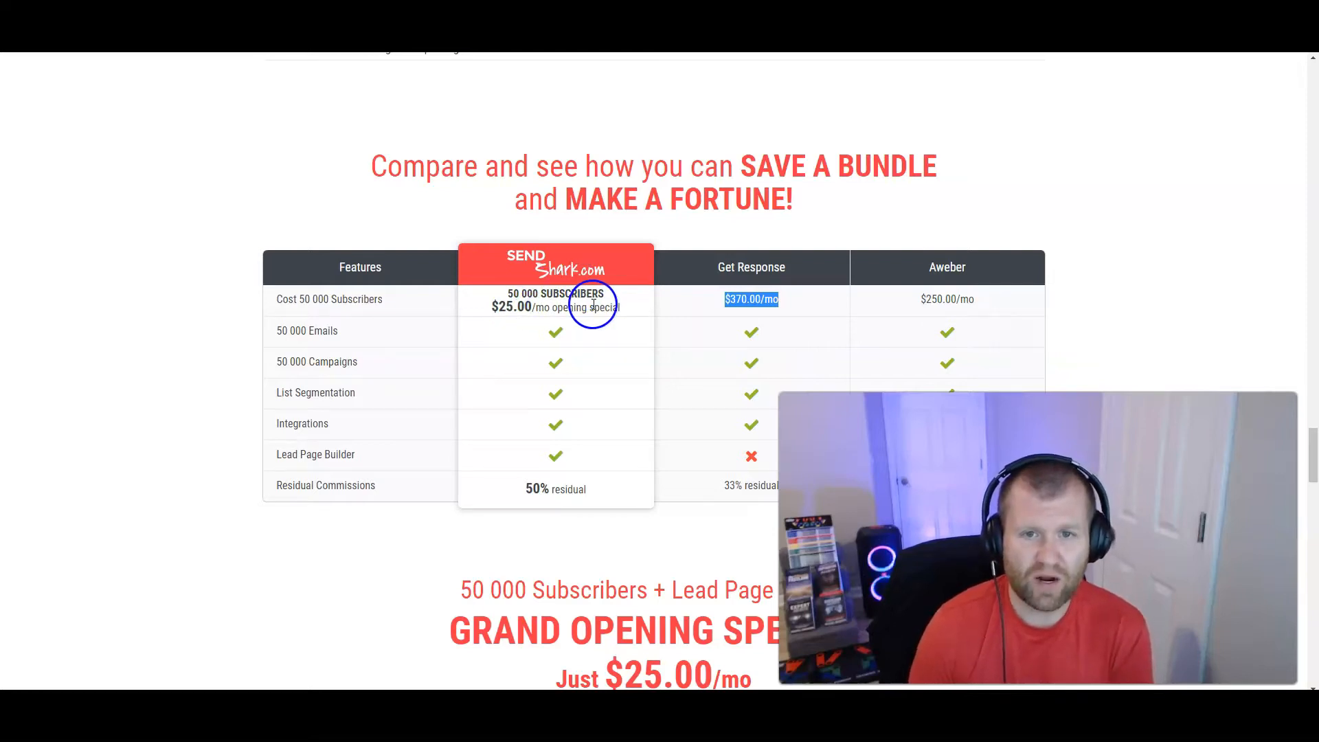
mouse_move(554, 377)
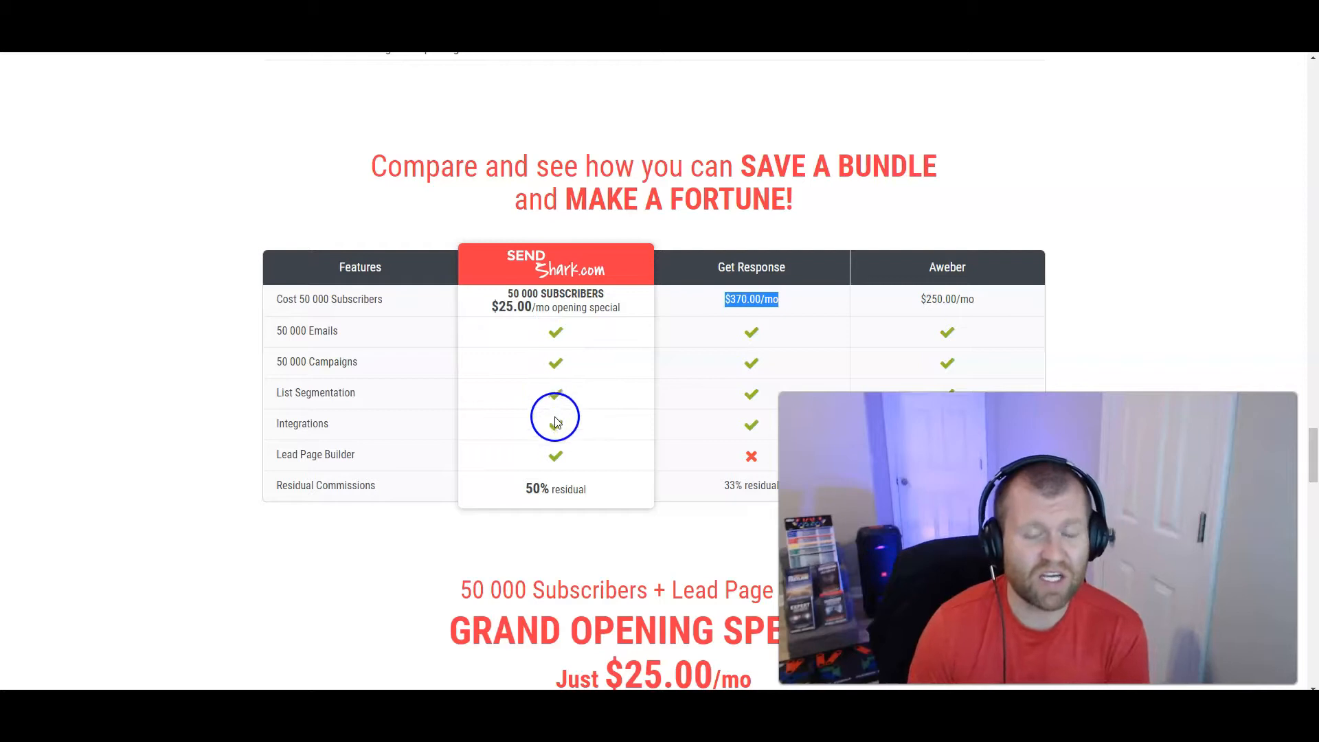
mouse_move(564, 503)
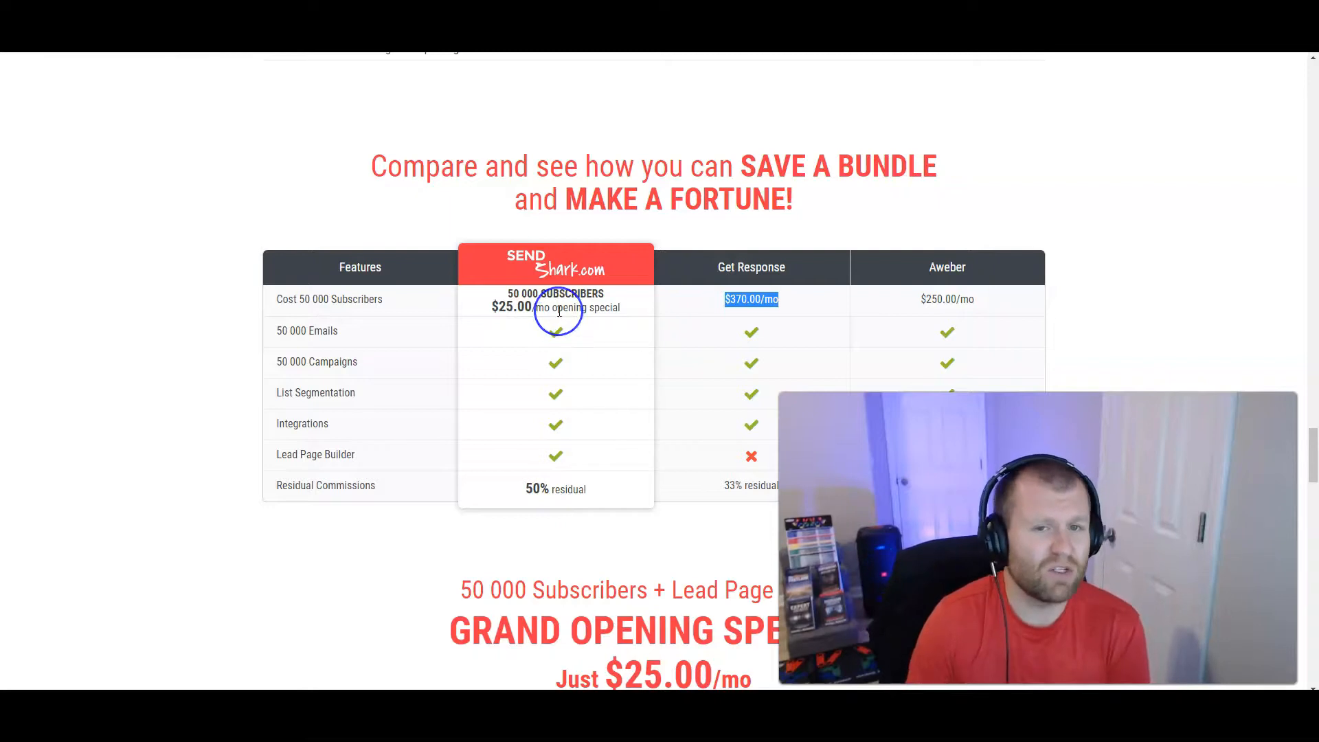
scroll("down", 3)
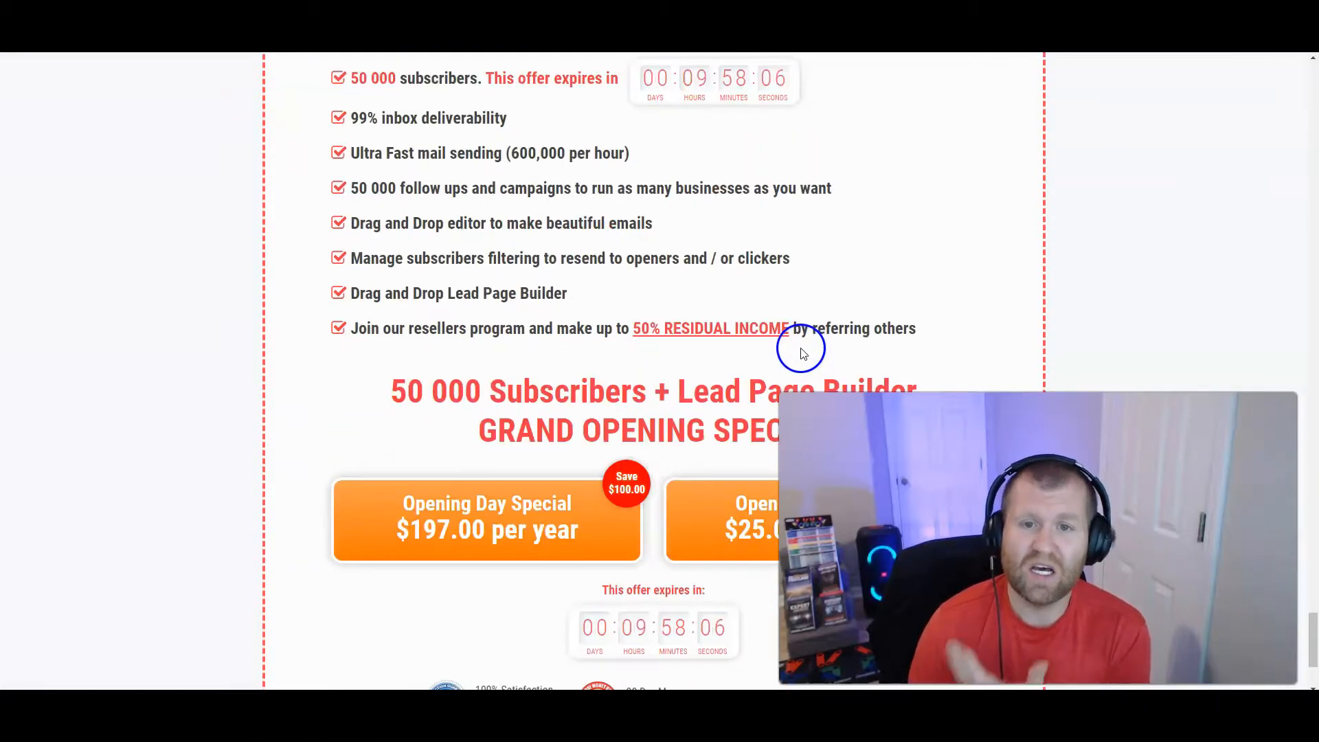
Step: Scroll the SendShark page, then switch back to the List Leverage email swipes download page
scroll("down", 3)
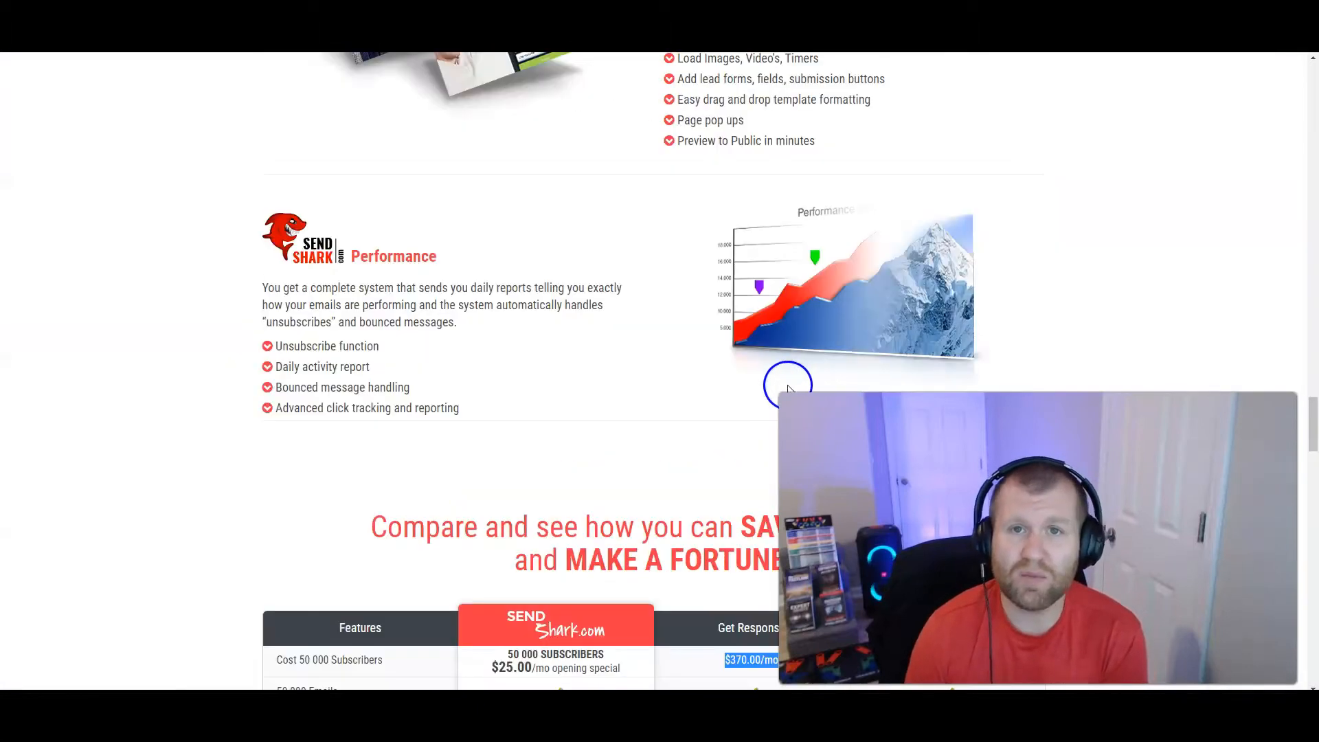
scroll("down", 3)
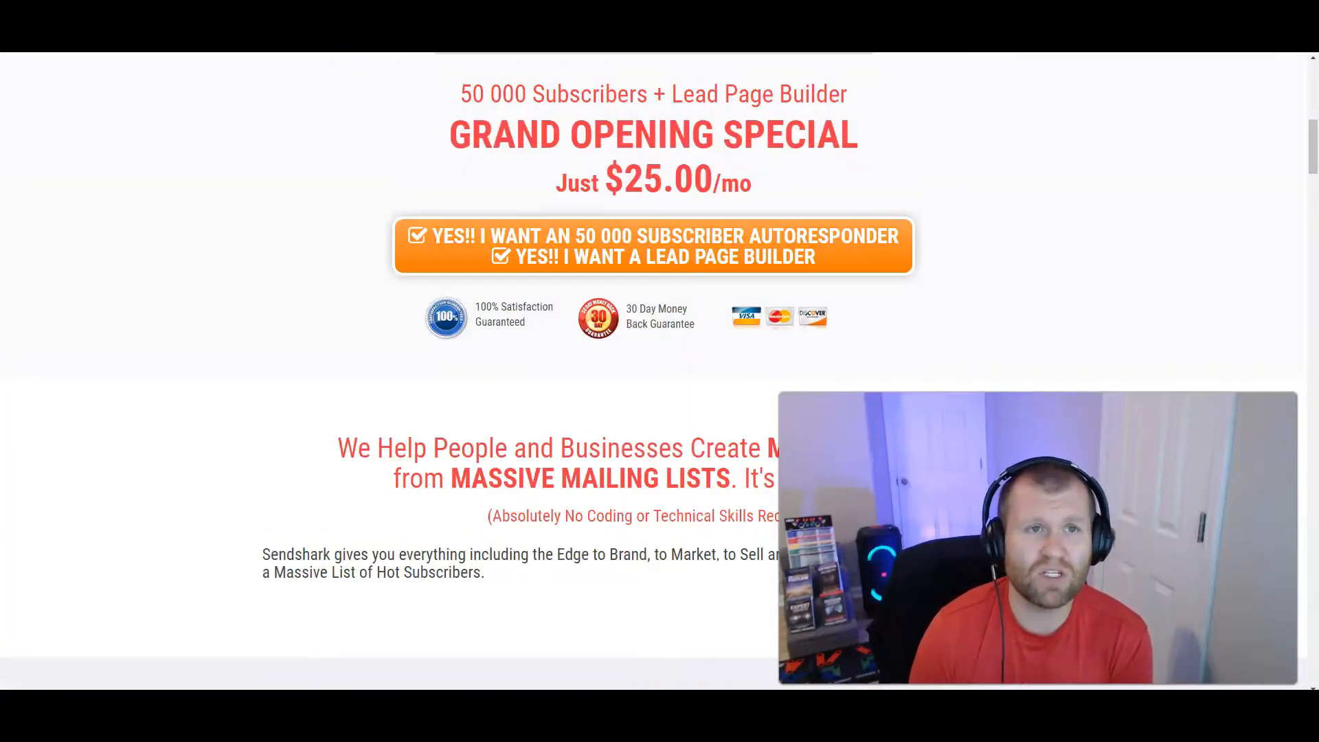
left_click(638, 128)
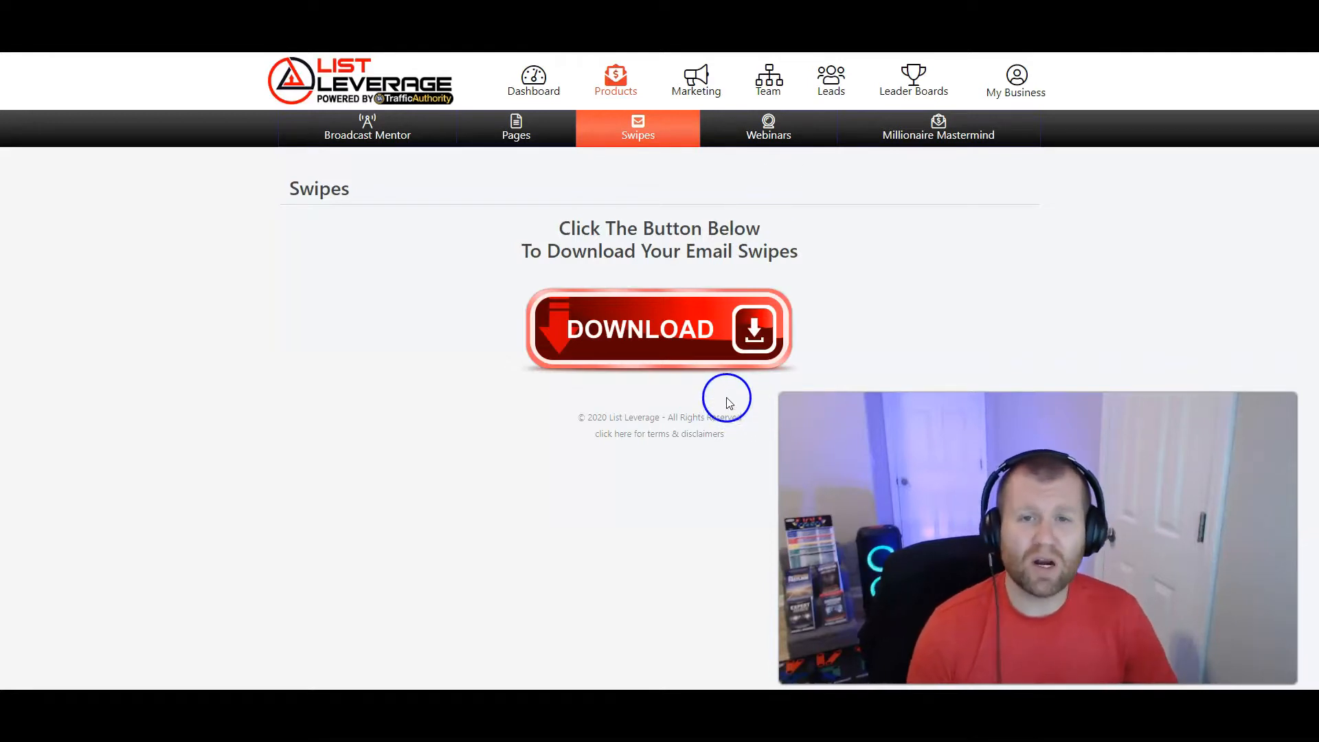
mouse_move(552, 381)
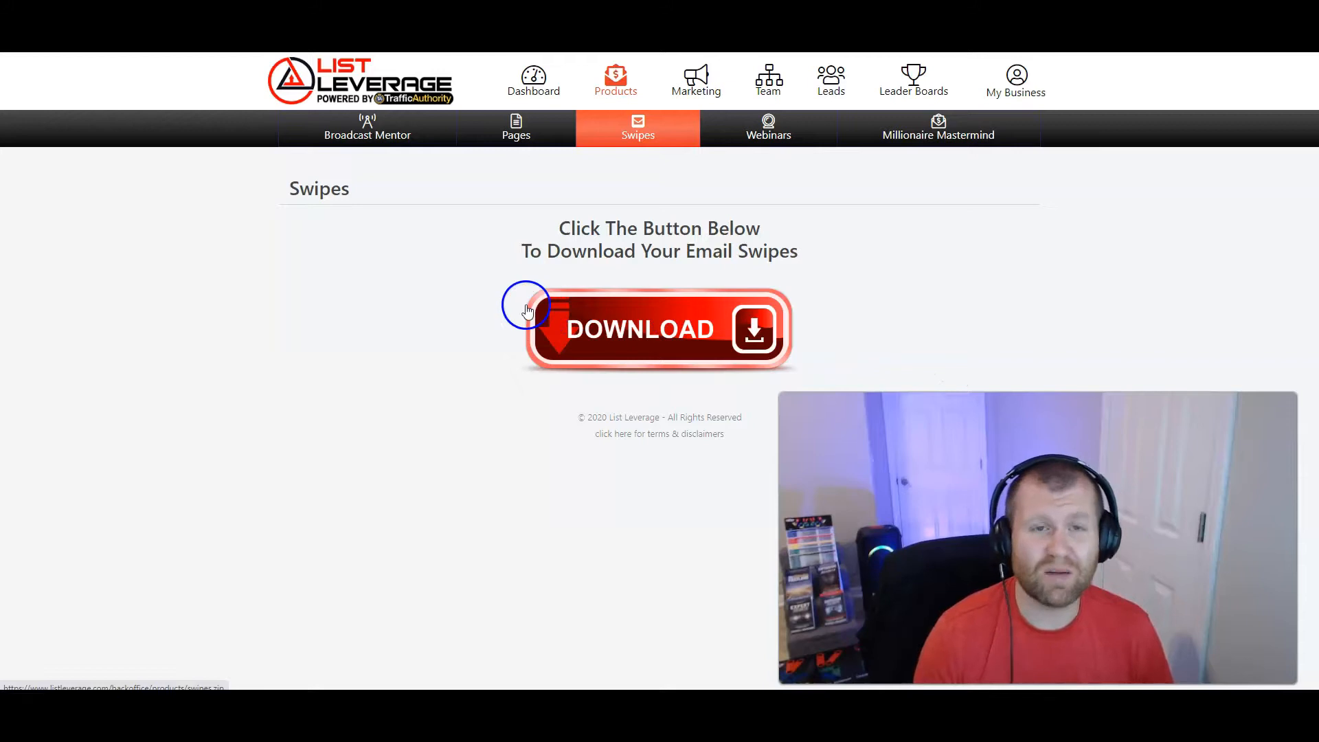
mouse_move(454, 393)
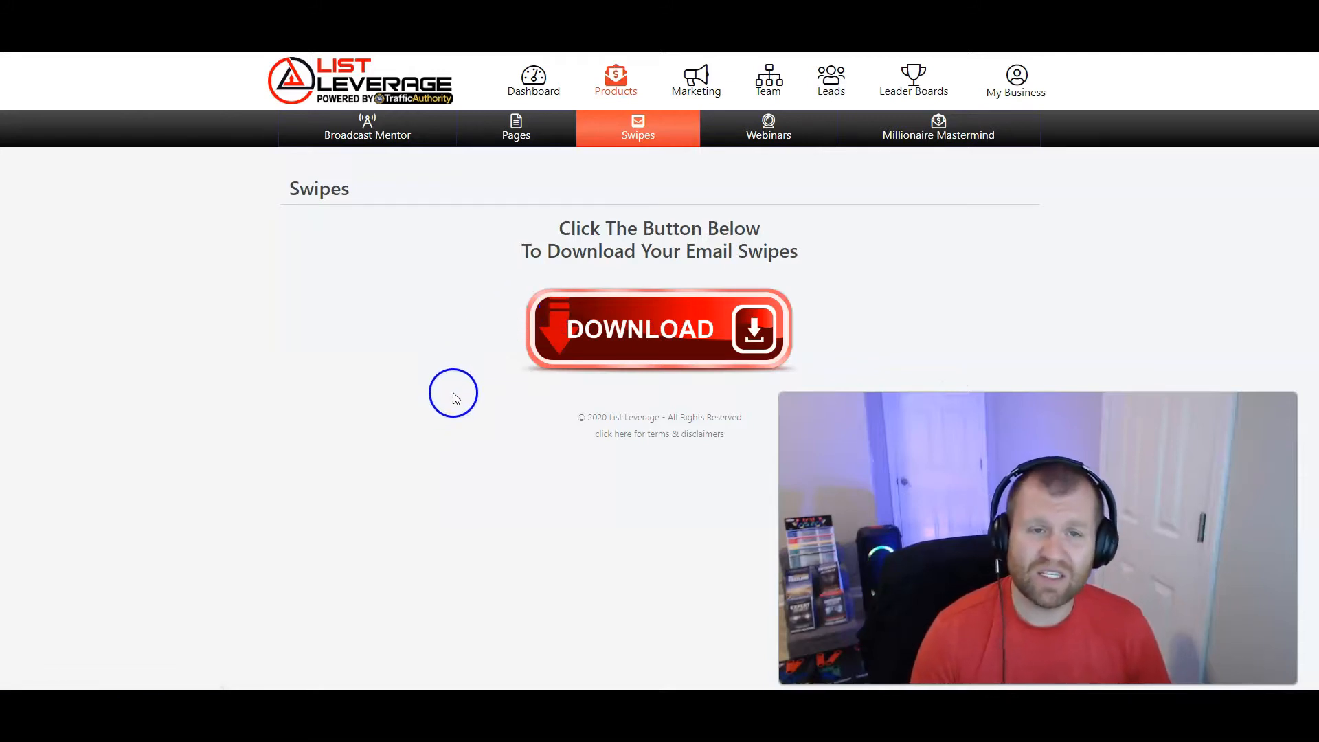
mouse_move(419, 416)
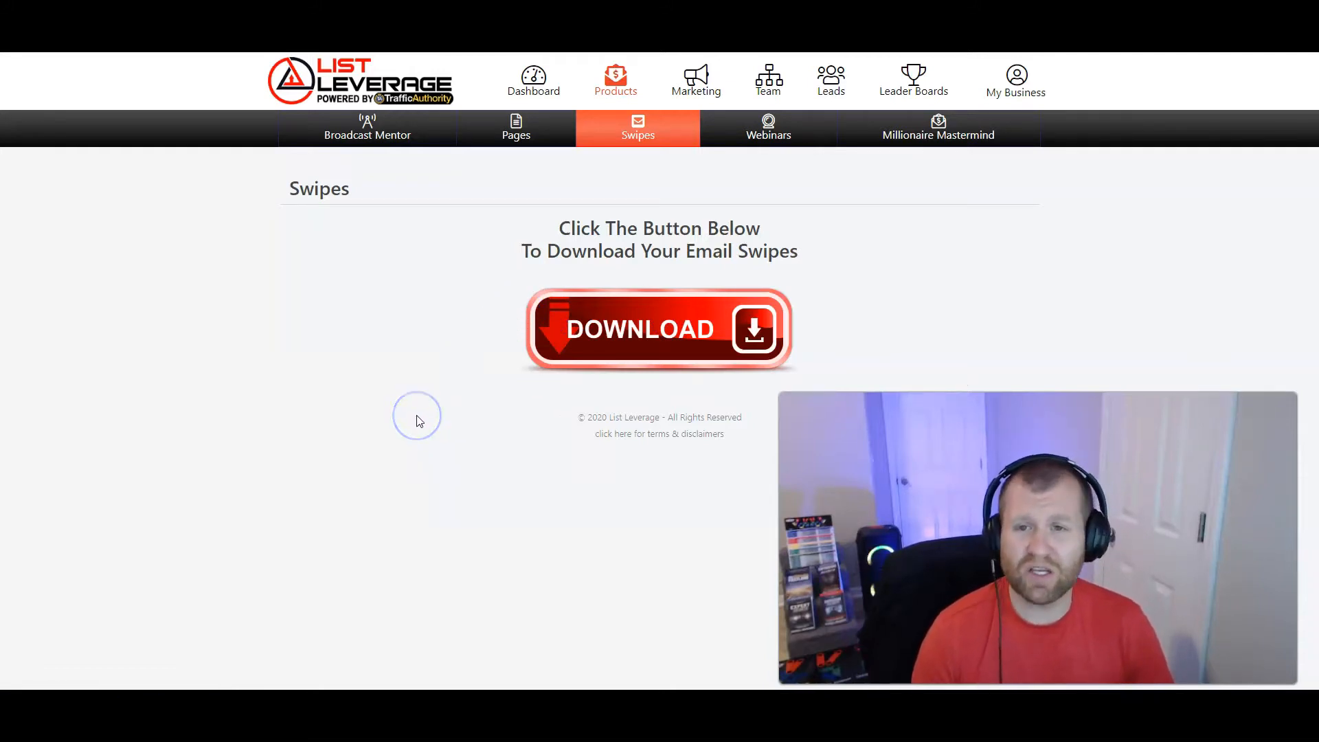
mouse_move(932, 310)
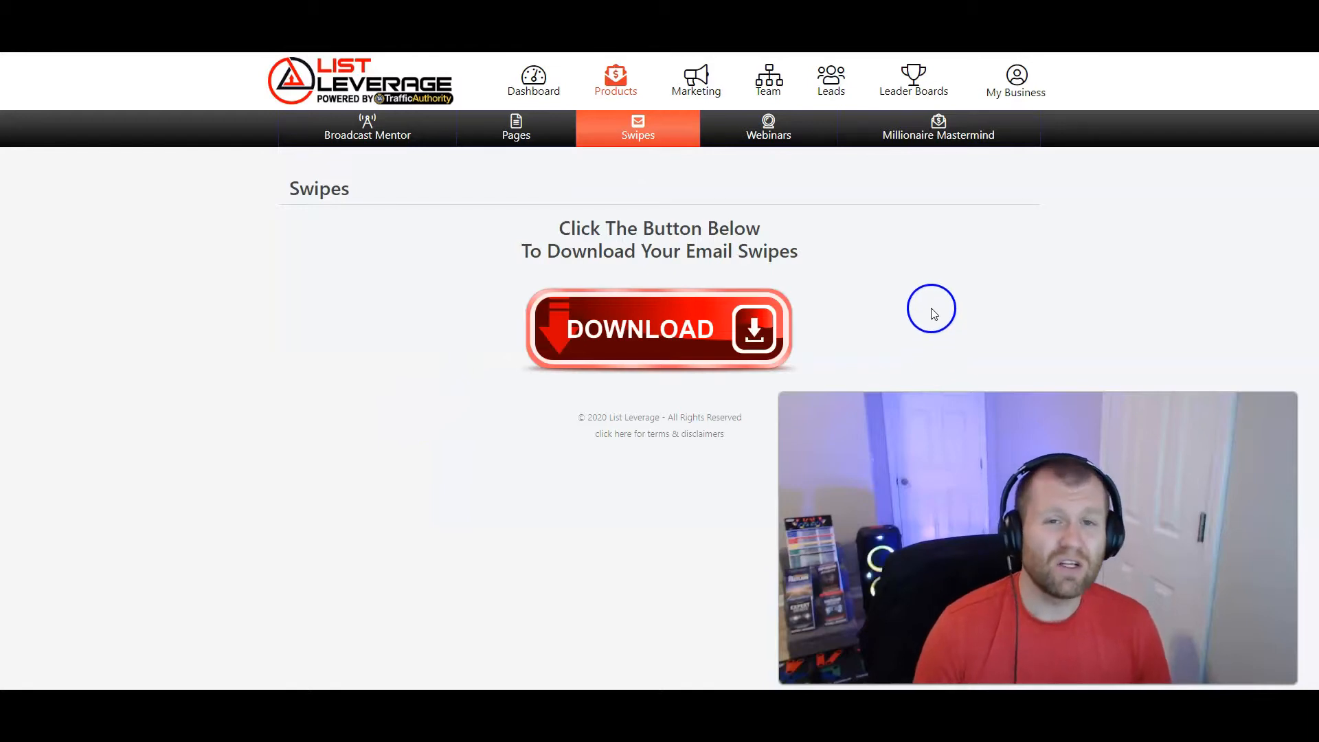
mouse_move(928, 288)
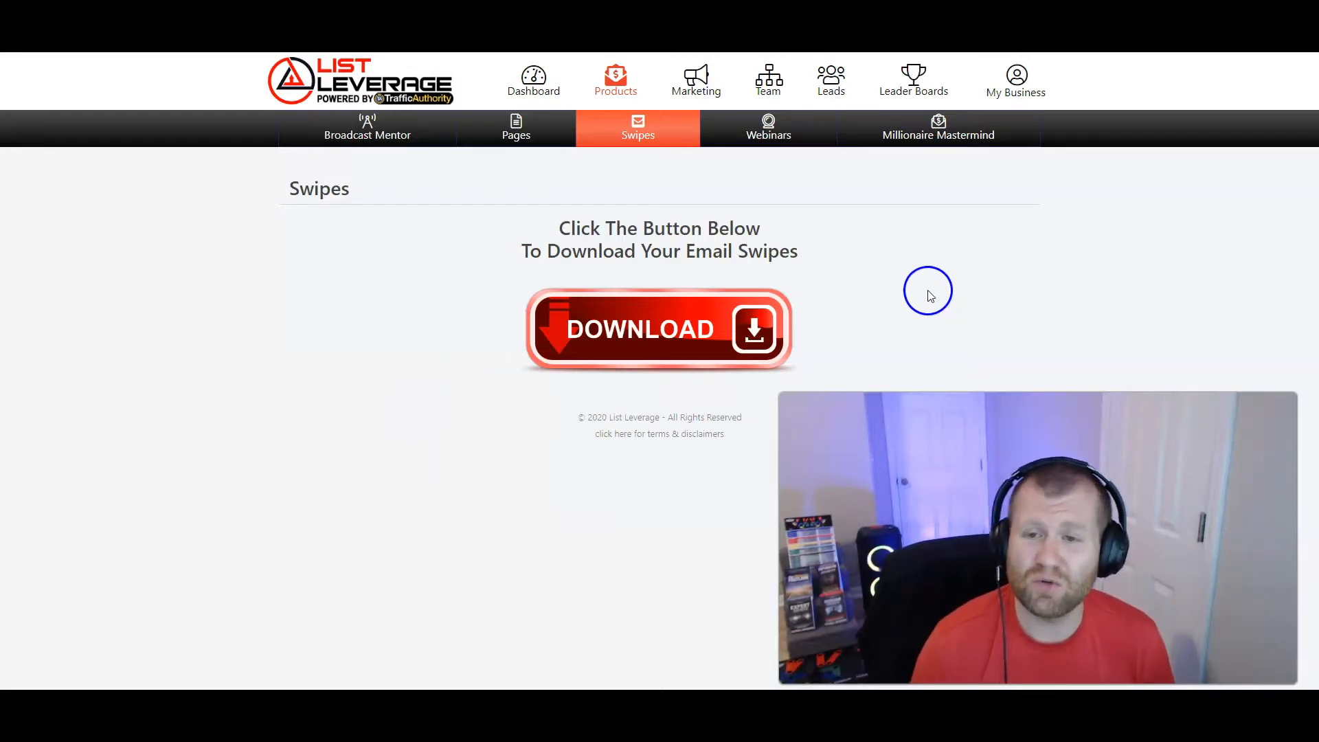